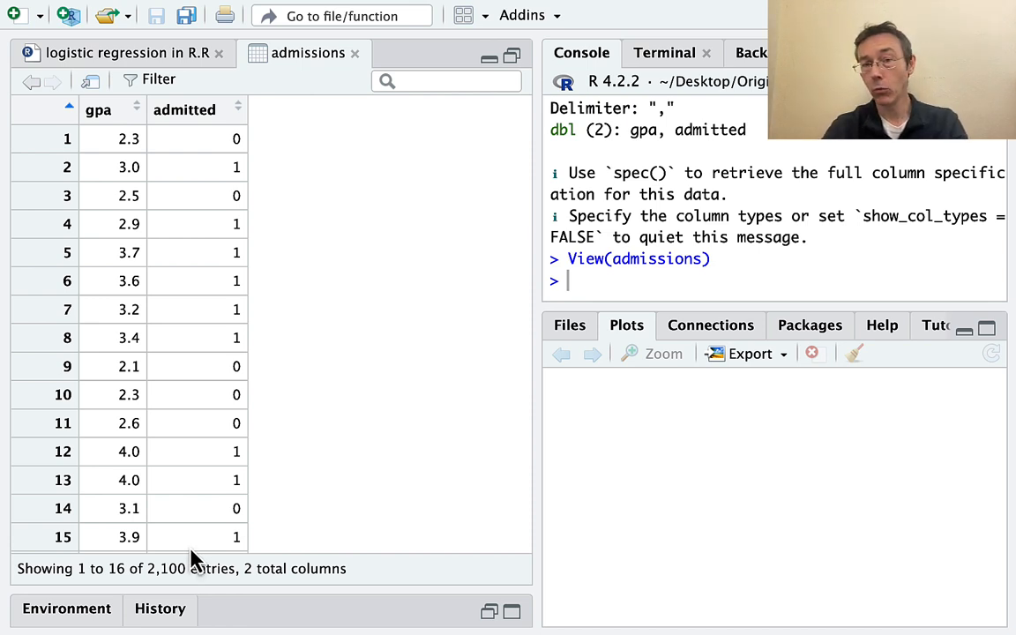
mouse_move(279, 275)
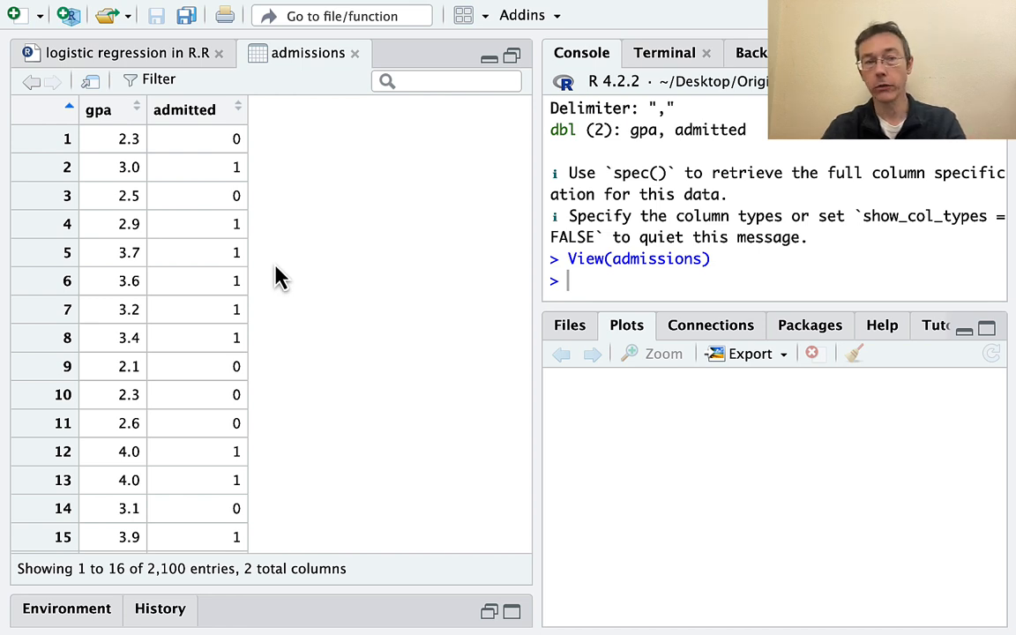
mouse_move(106, 141)
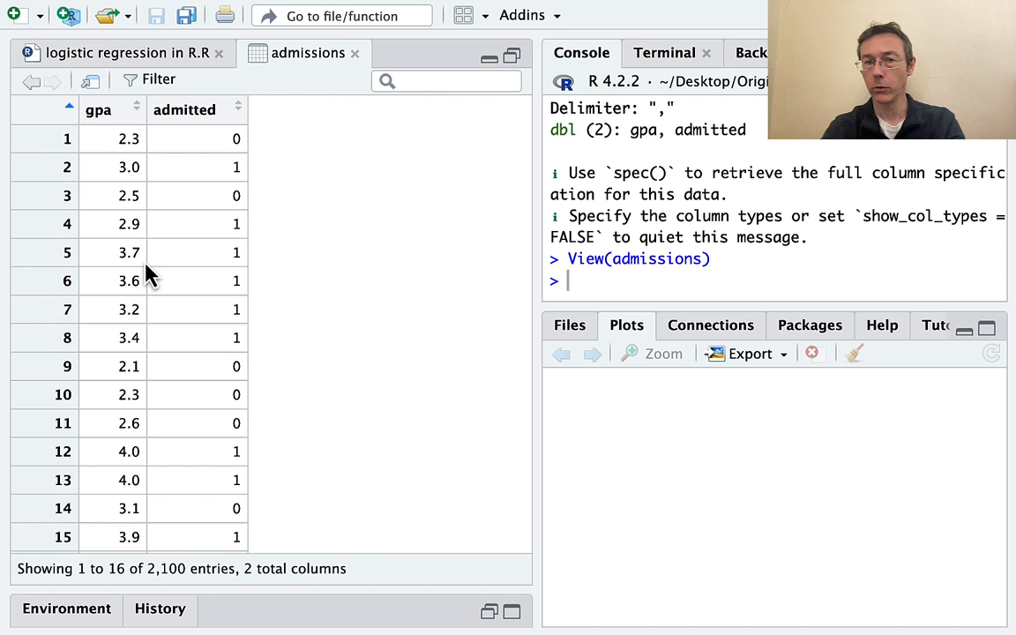
mouse_move(223, 152)
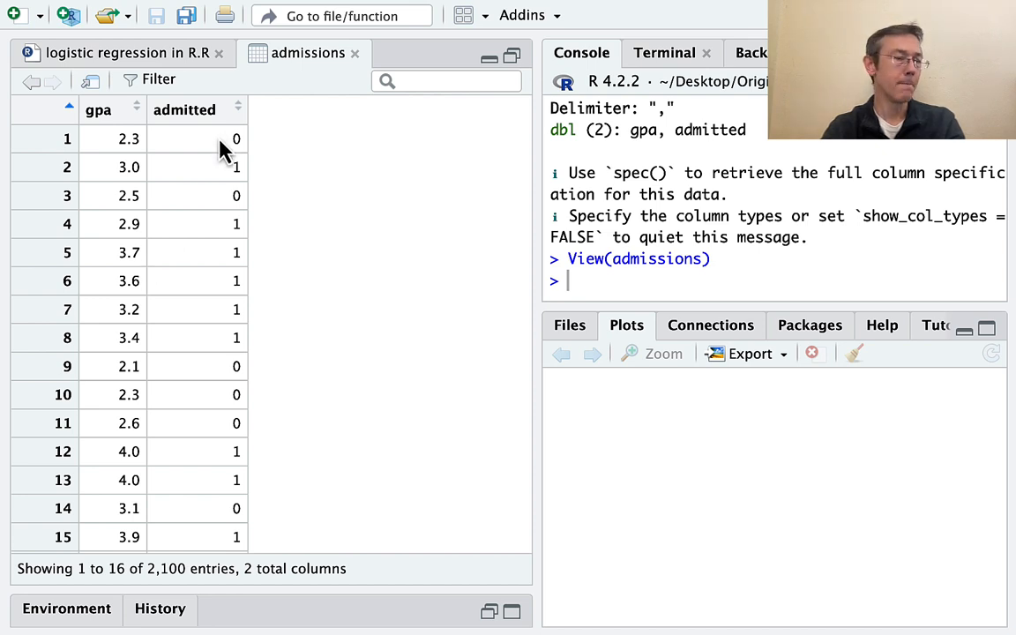
mouse_move(427, 232)
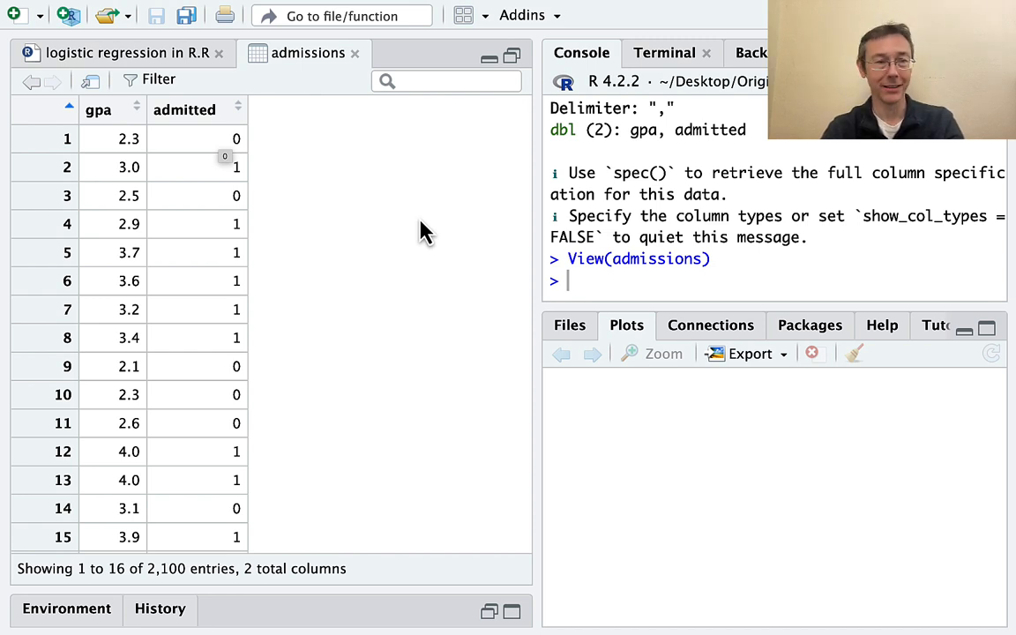
- Run the jittered, semi-transparent ggplot of admitted against gpa from the script
left_click(123, 53)
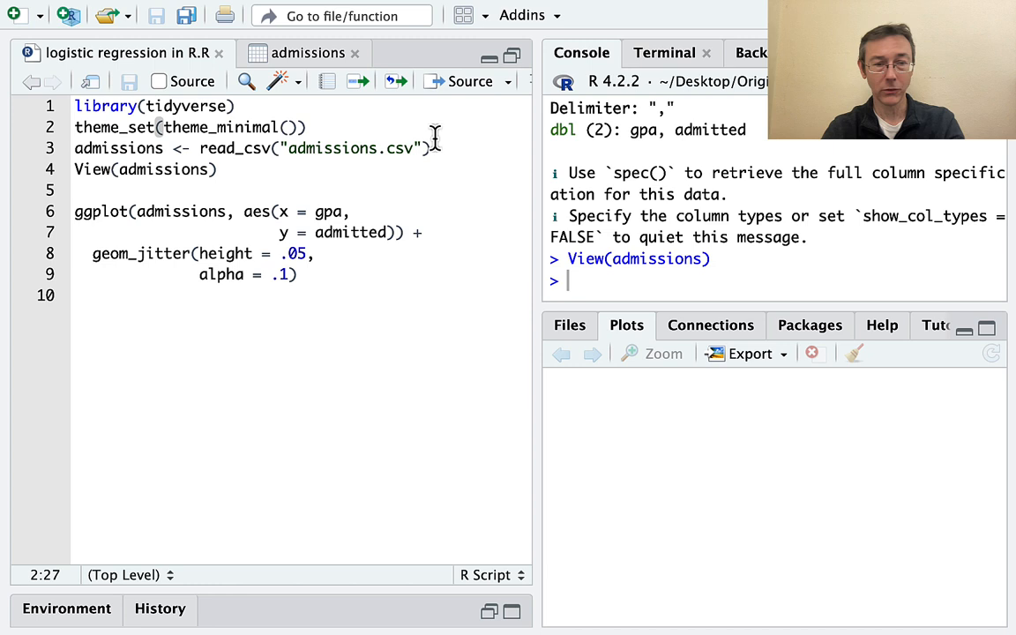
left_click(434, 149)
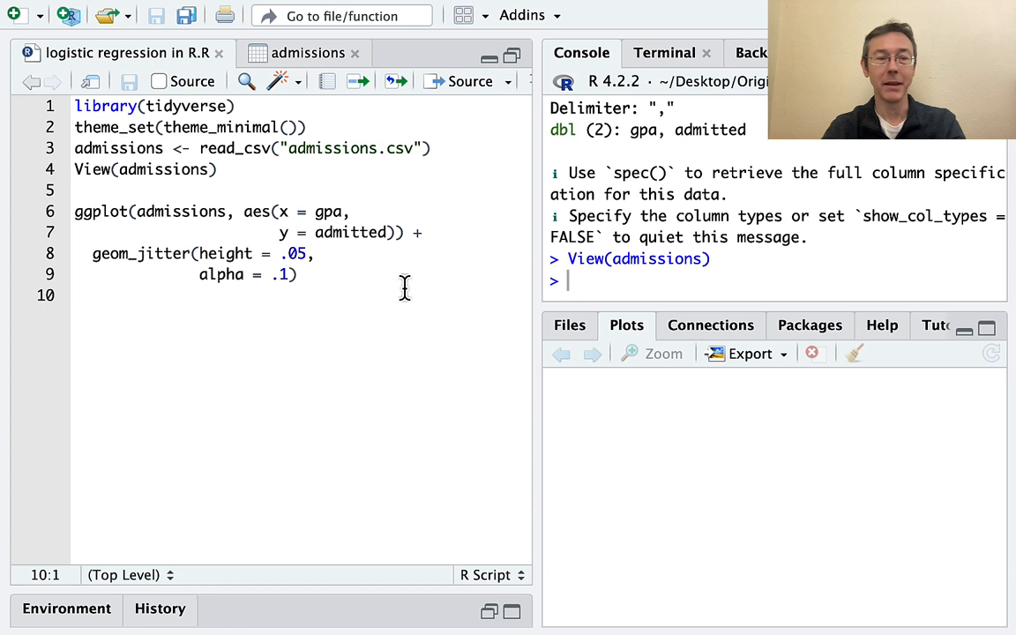
left_click(298, 254)
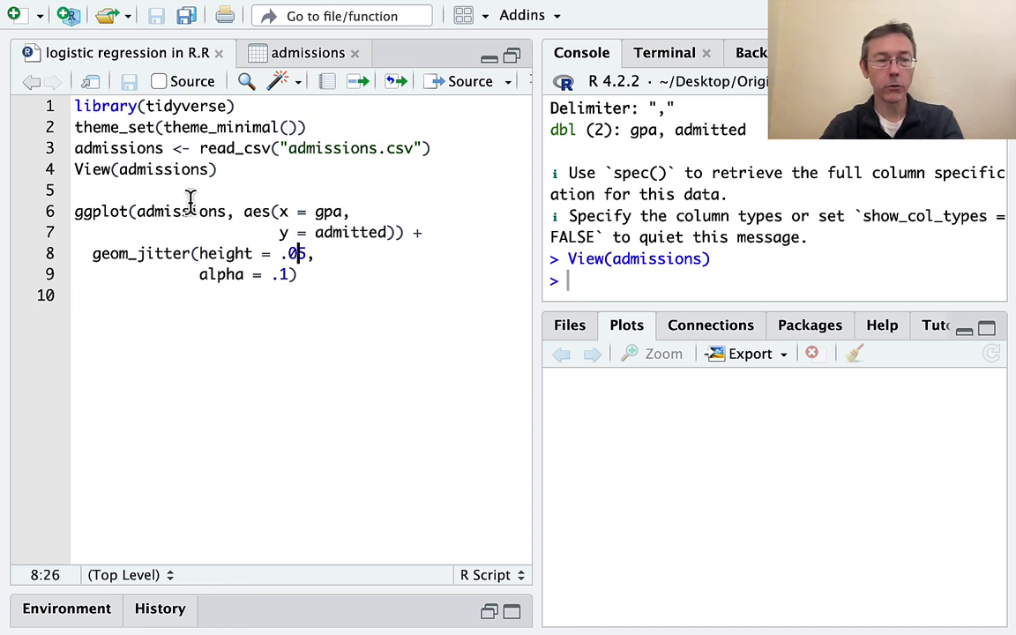
double_click(180, 212)
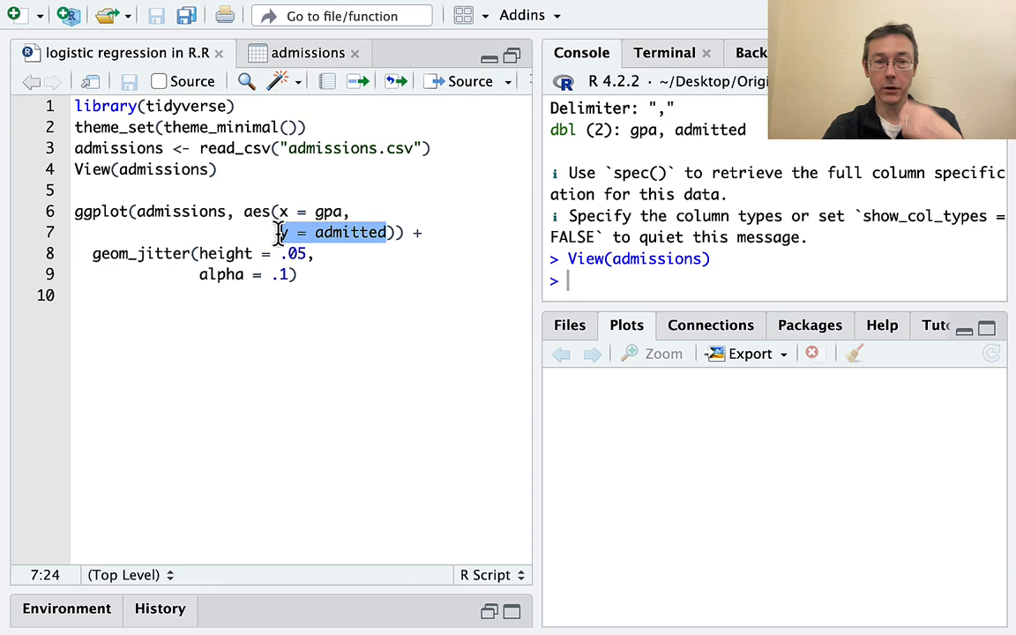
mouse_move(180, 254)
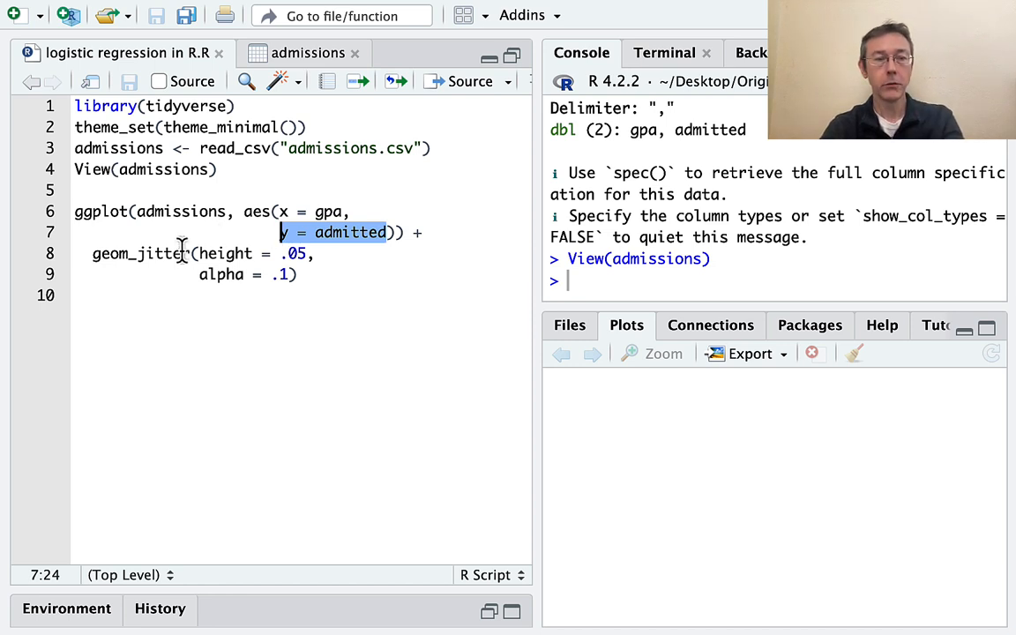
double_click(220, 275)
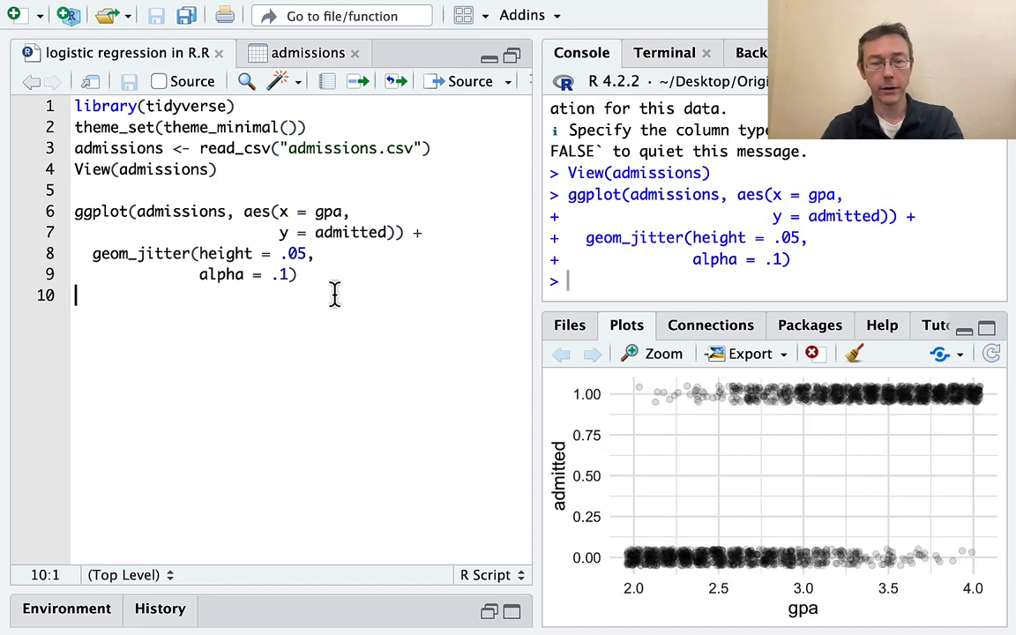
mouse_move(625, 578)
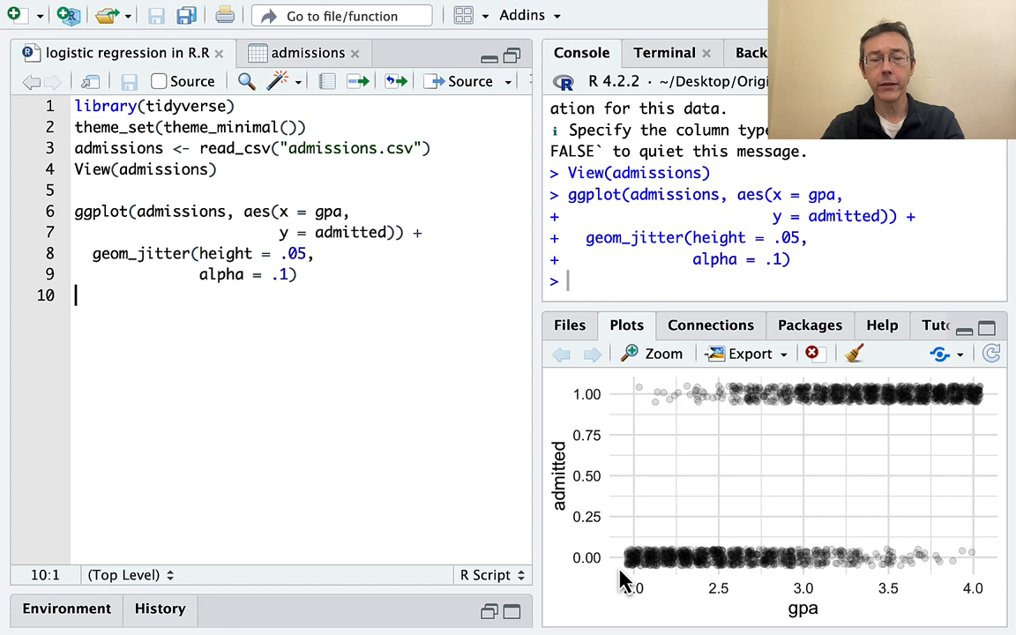
mouse_move(628, 579)
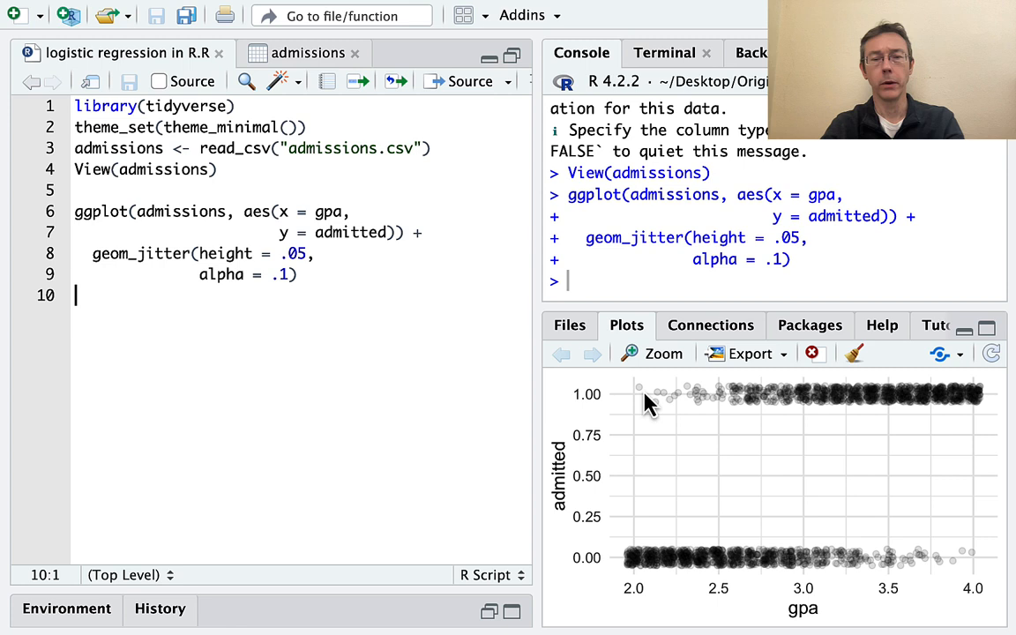
mouse_move(942, 491)
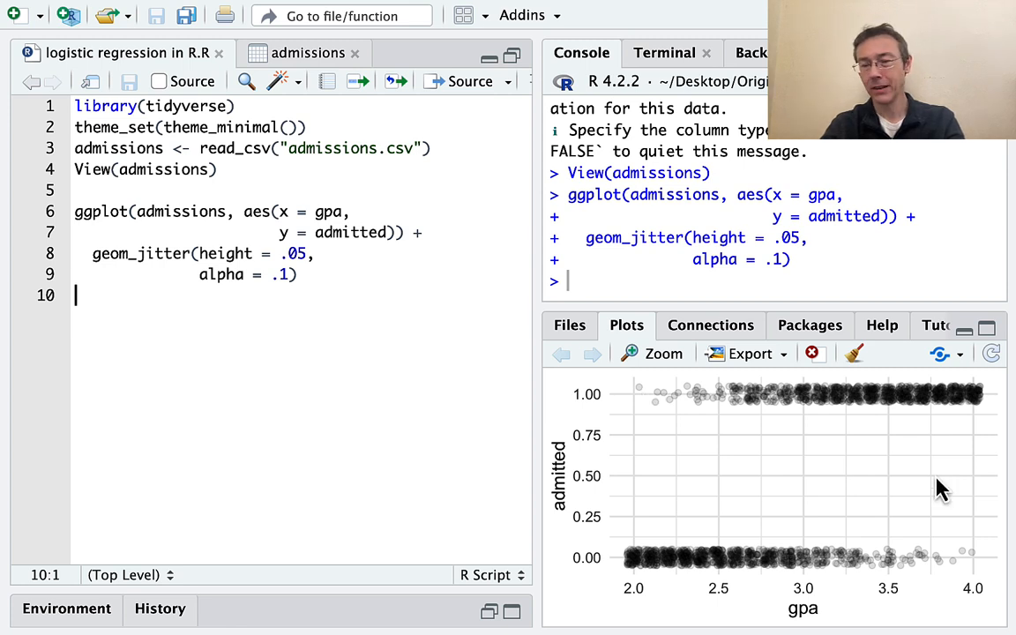
mouse_move(979, 568)
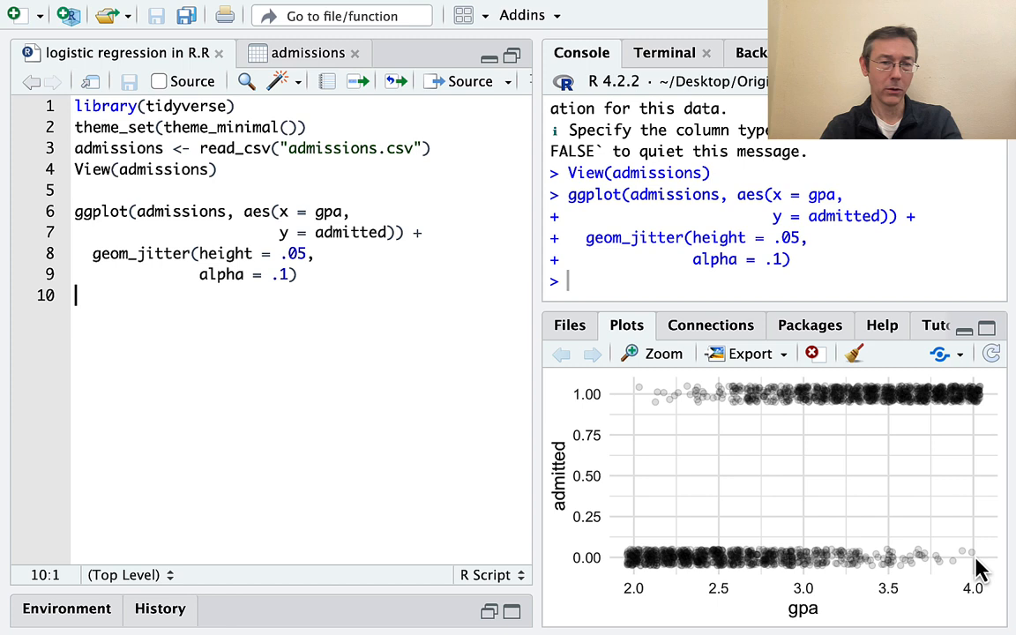
mouse_move(843, 547)
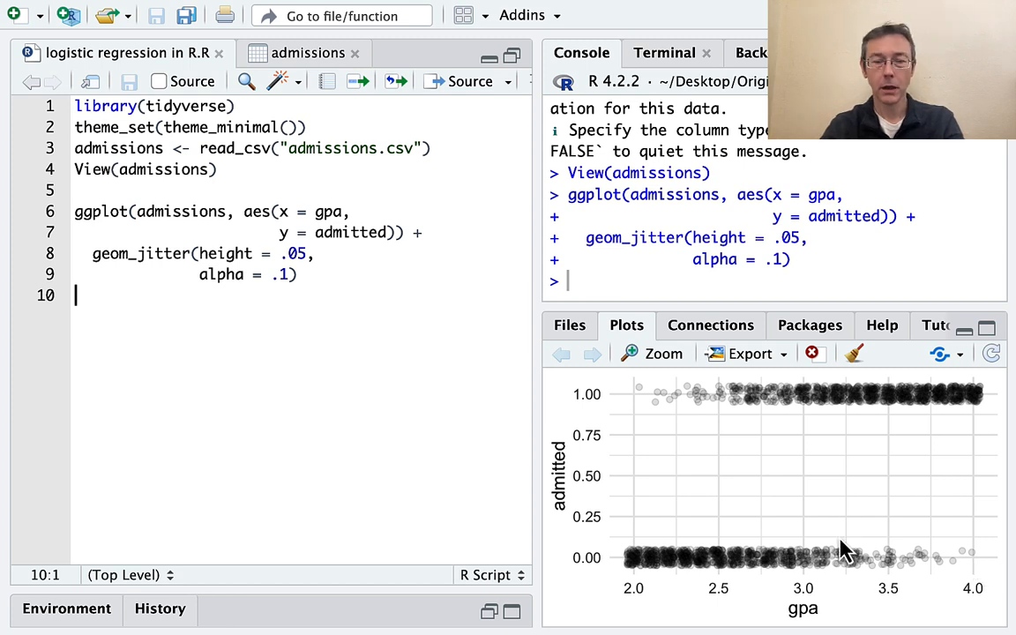
mouse_move(697, 561)
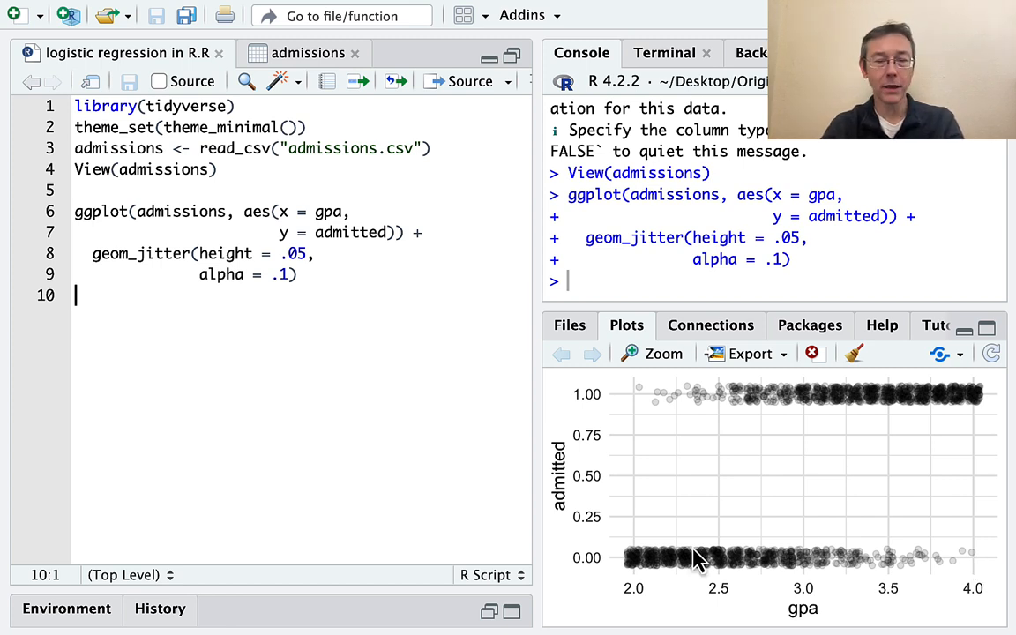
mouse_move(371, 303)
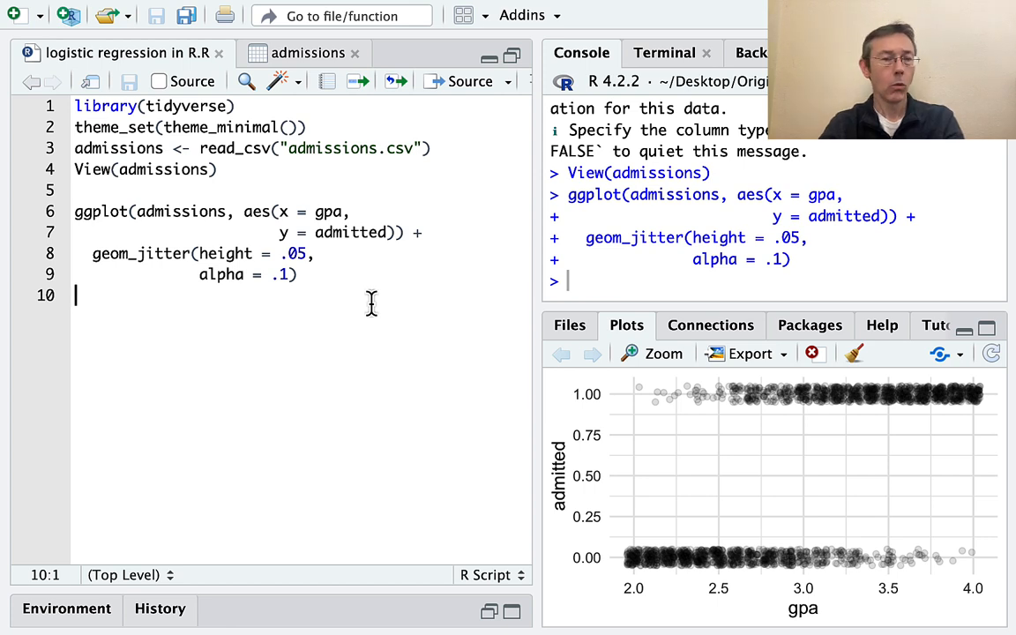
mouse_move(726, 466)
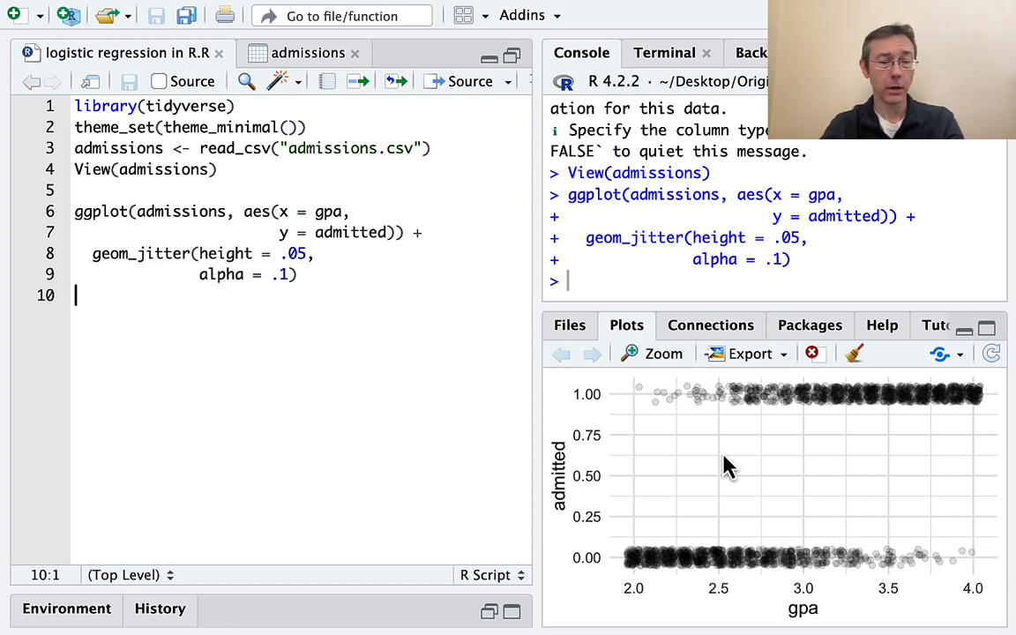
mouse_move(827, 573)
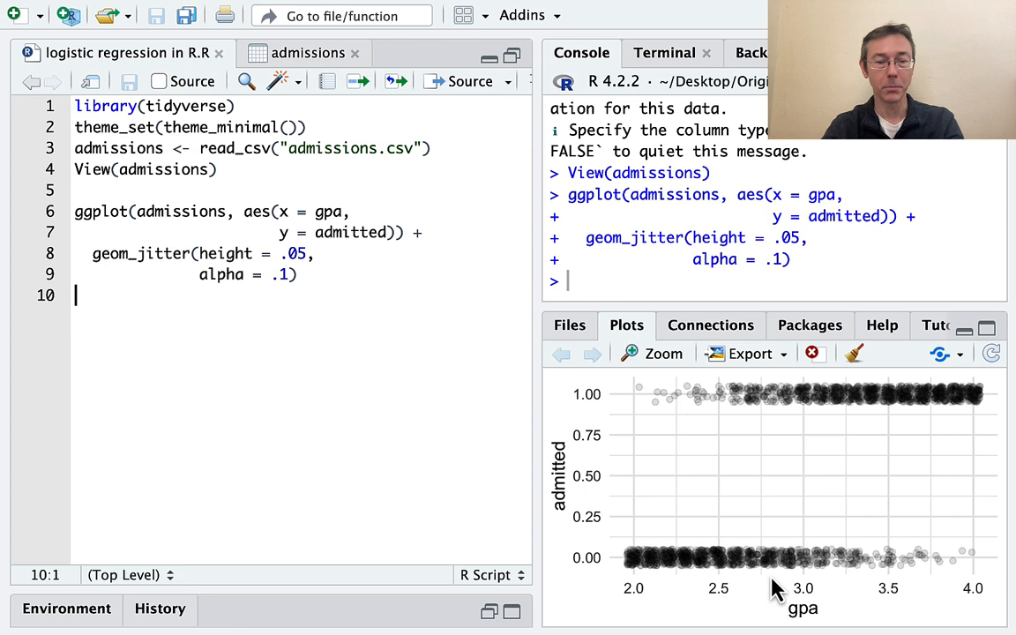
mouse_move(639, 568)
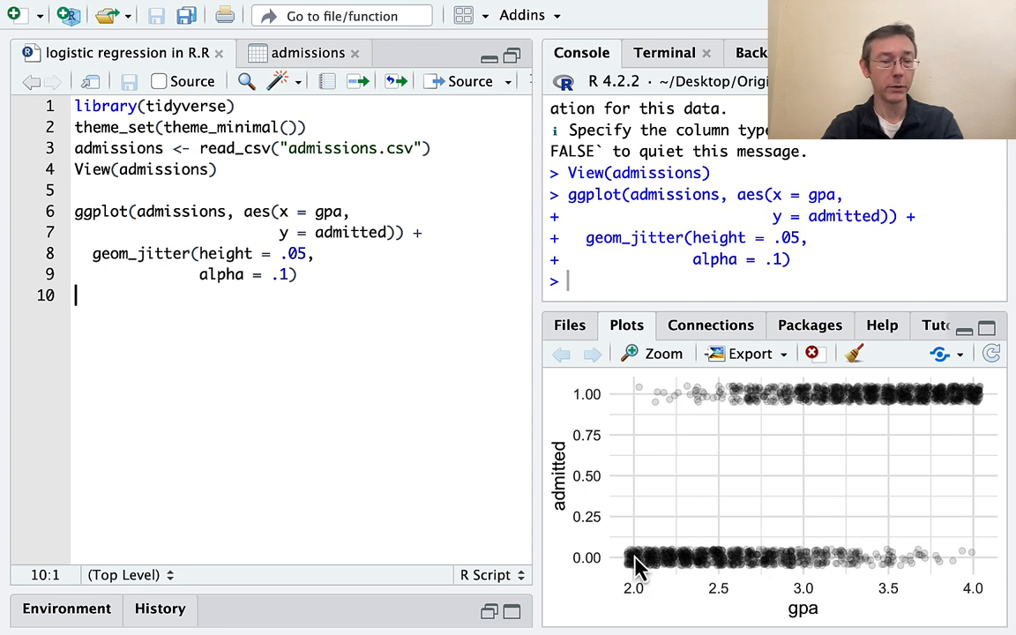
mouse_move(695, 515)
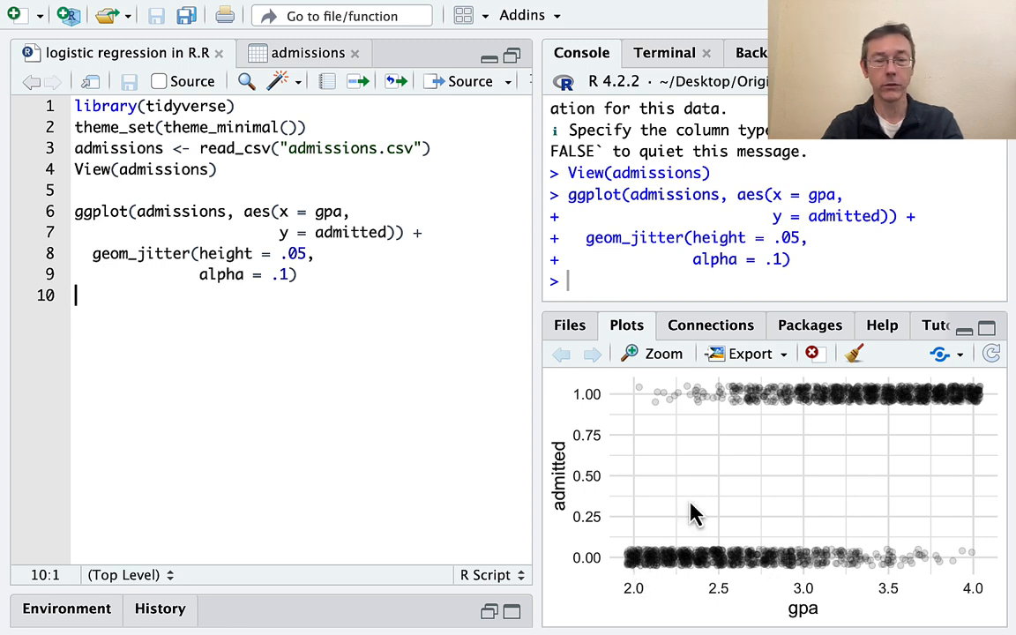
mouse_move(984, 409)
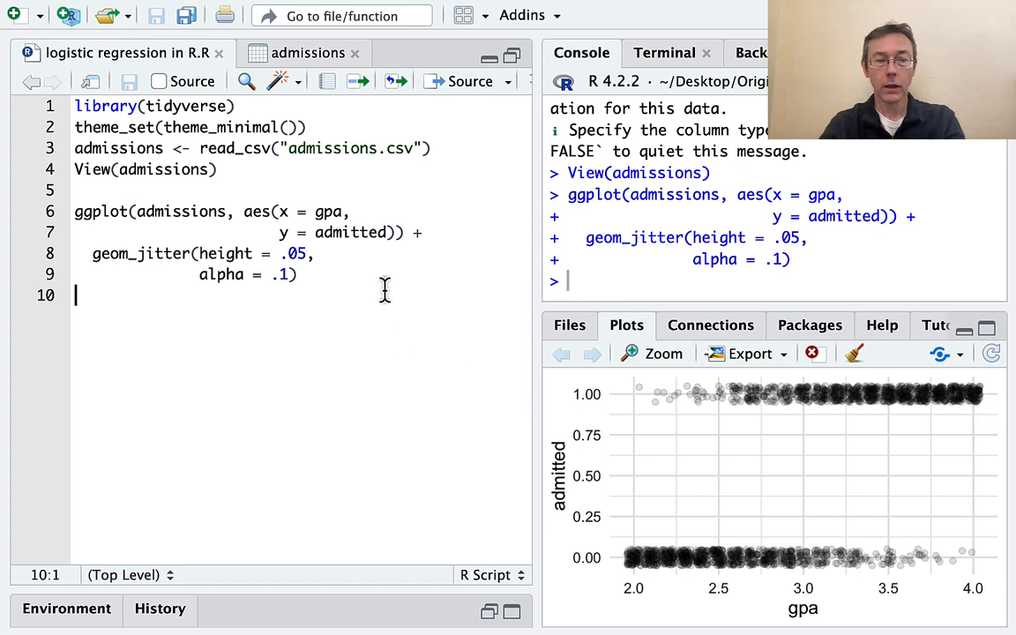
- Write model <- glm(admitted ~ gpa, data = admissions, family = "binomial")
type("model")
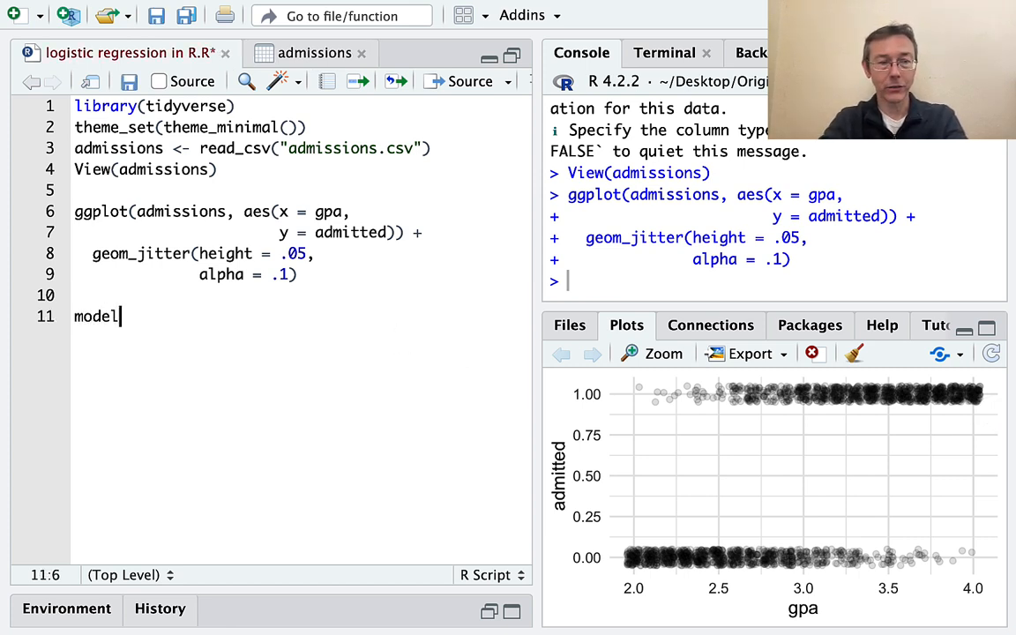
type("<-")
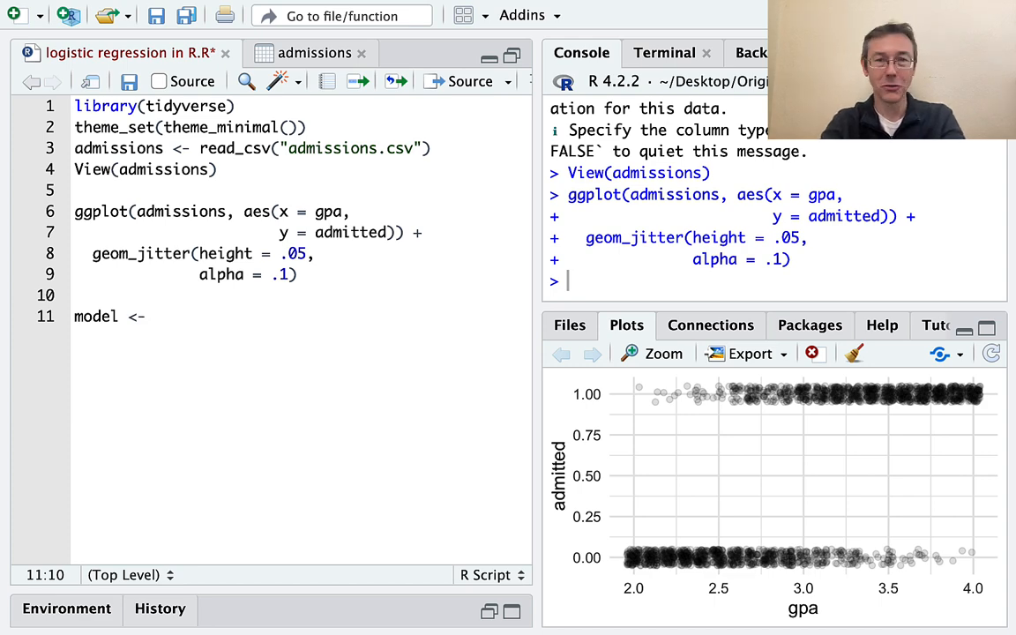
mouse_move(384, 290)
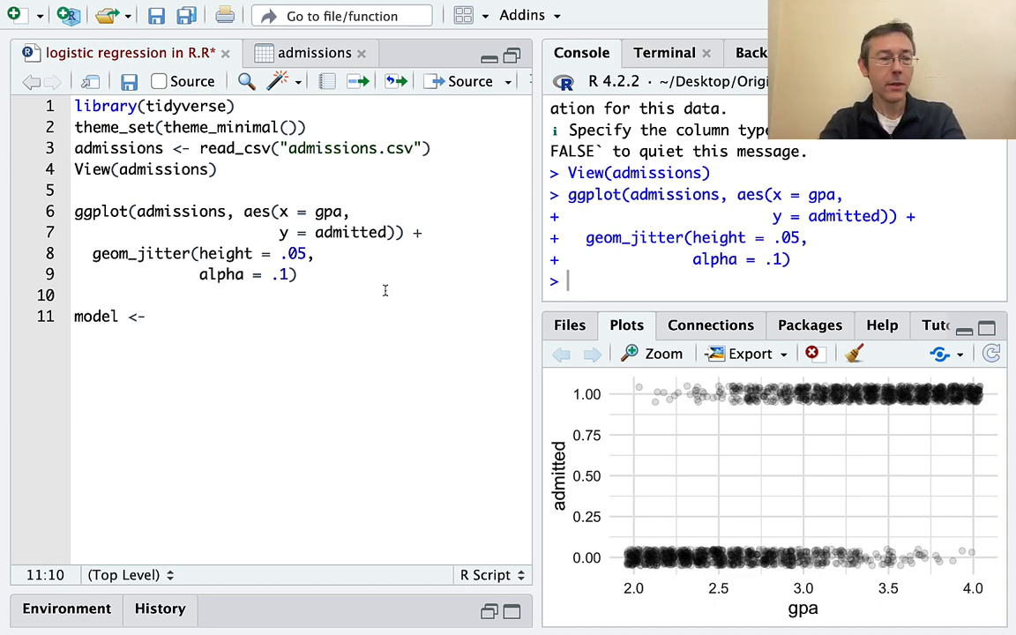
type("glm(")
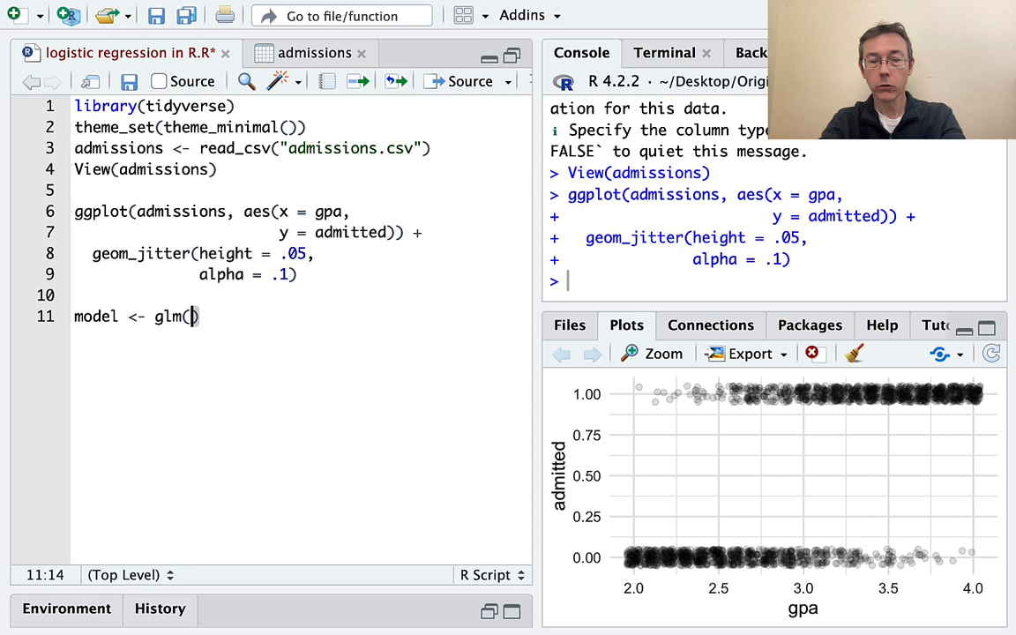
type("admit")
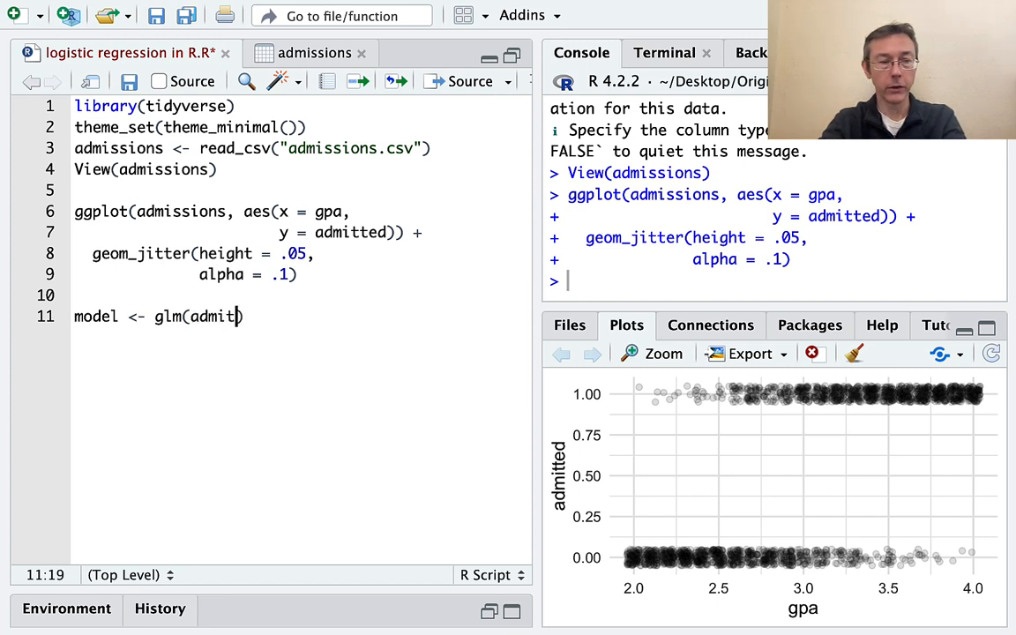
type("ted ~")
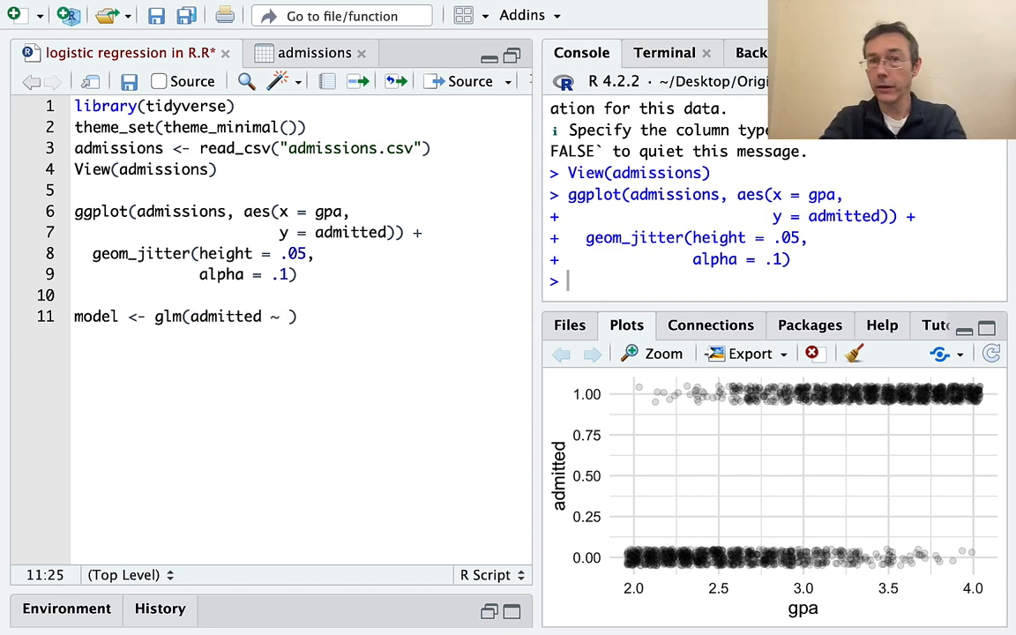
type("gpa,")
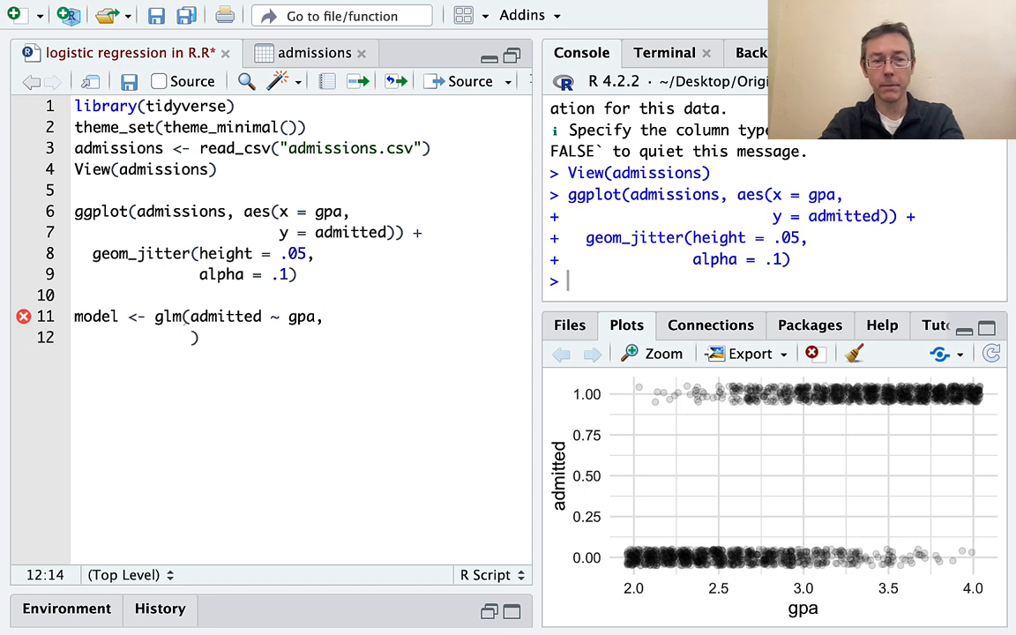
type("data =")
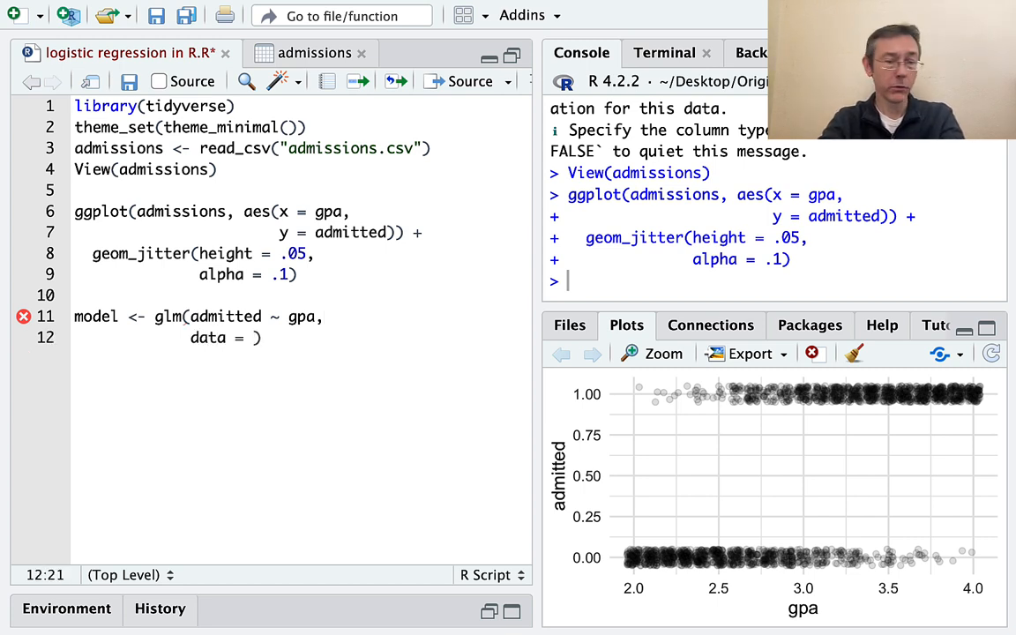
type("admi")
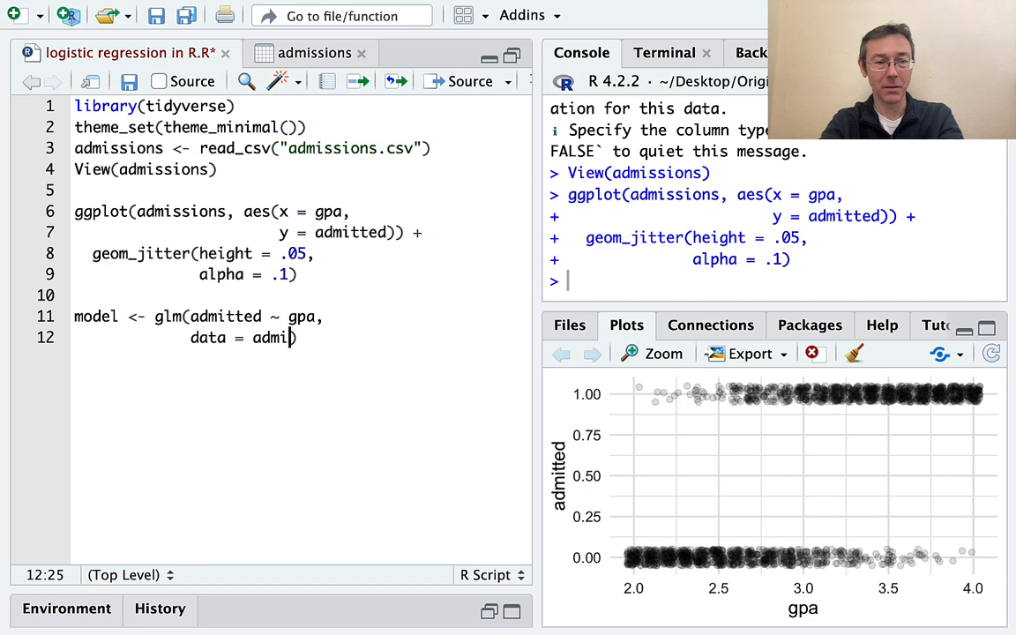
type("ssions)")
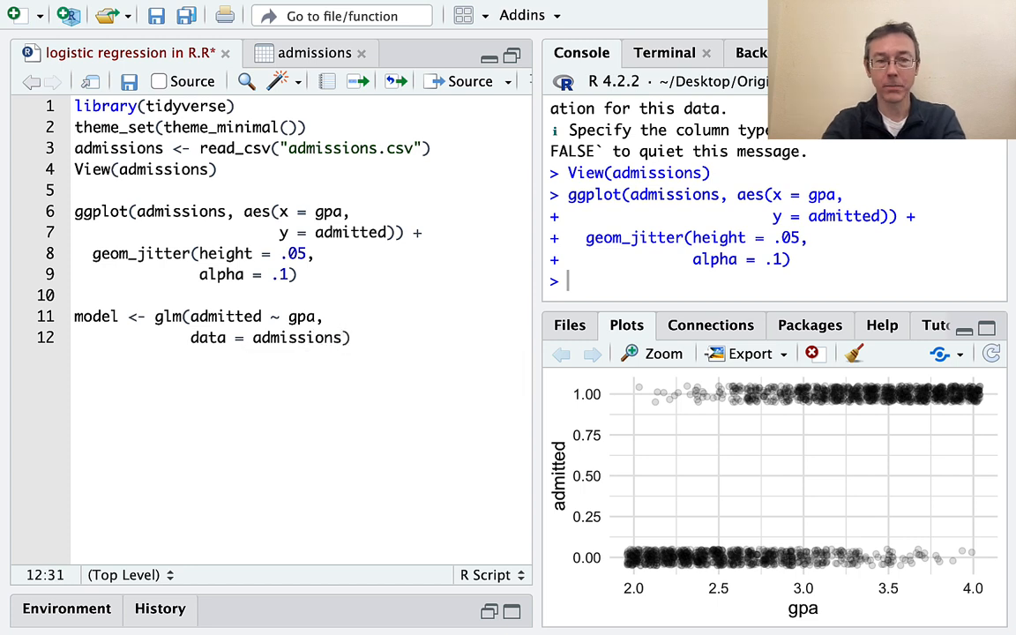
type(")")
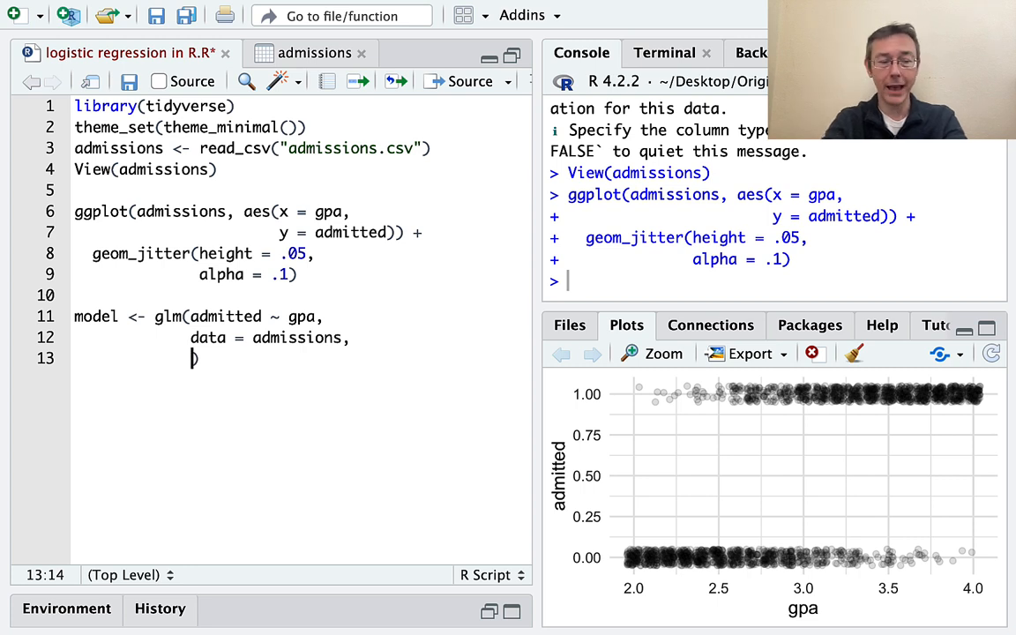
type("family =")
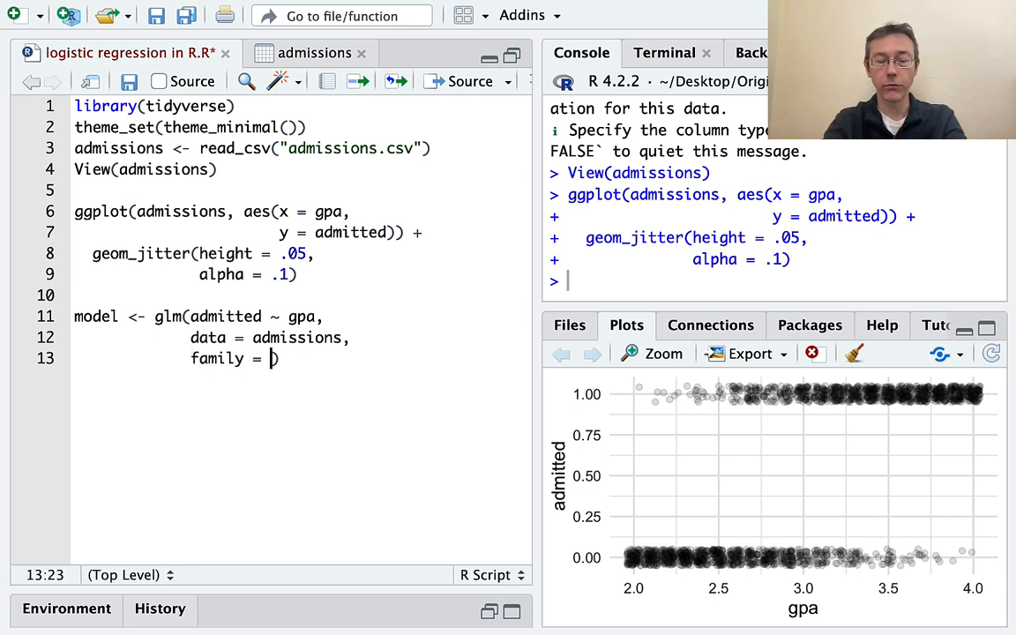
type("\"binomial")
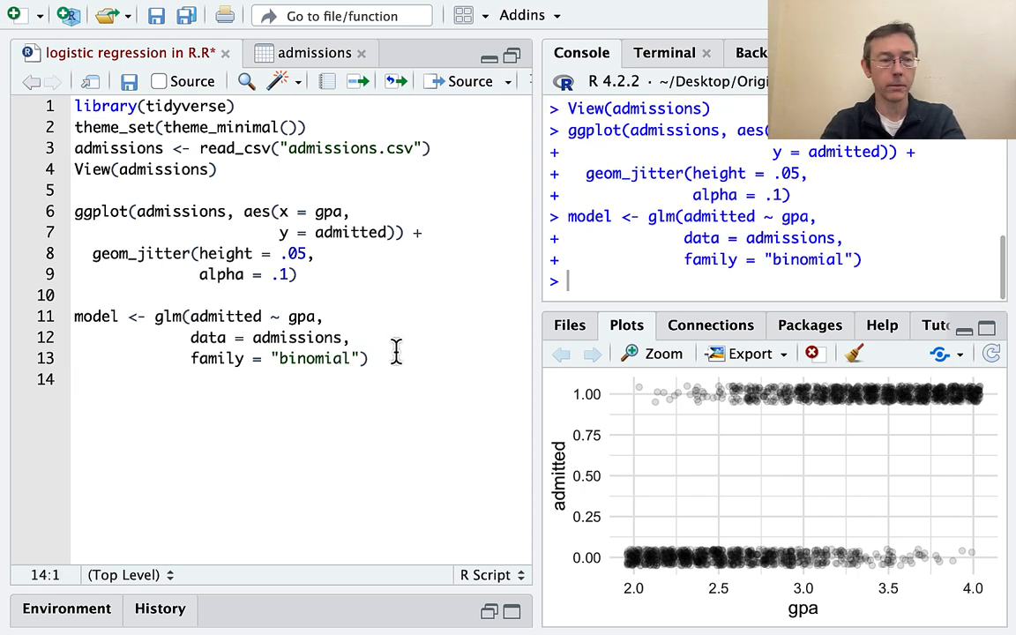
- Add summary(model) below the fitted glm
type("summary")
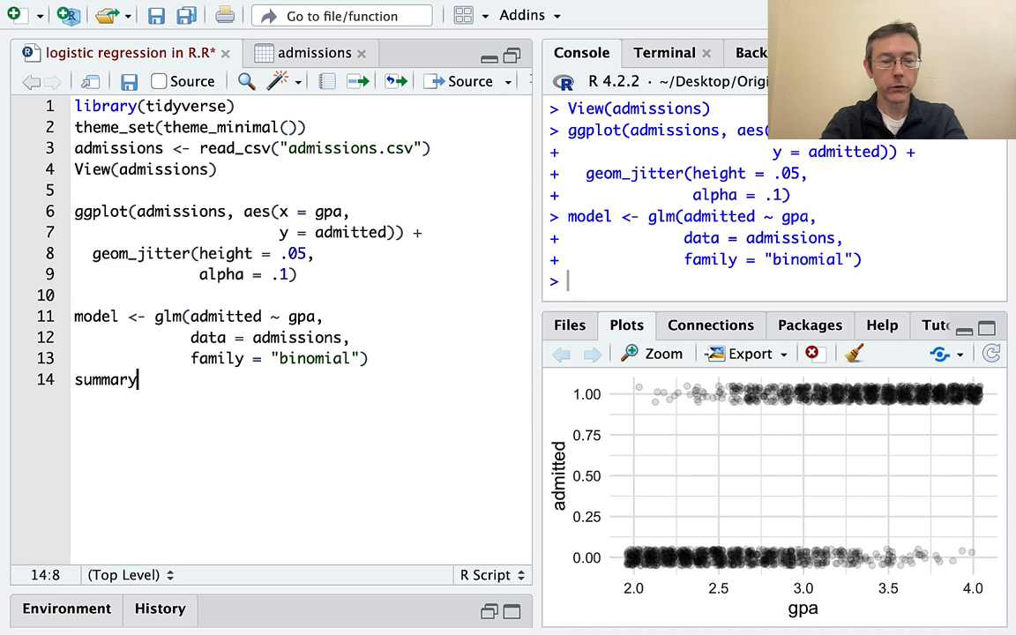
type("(model)")
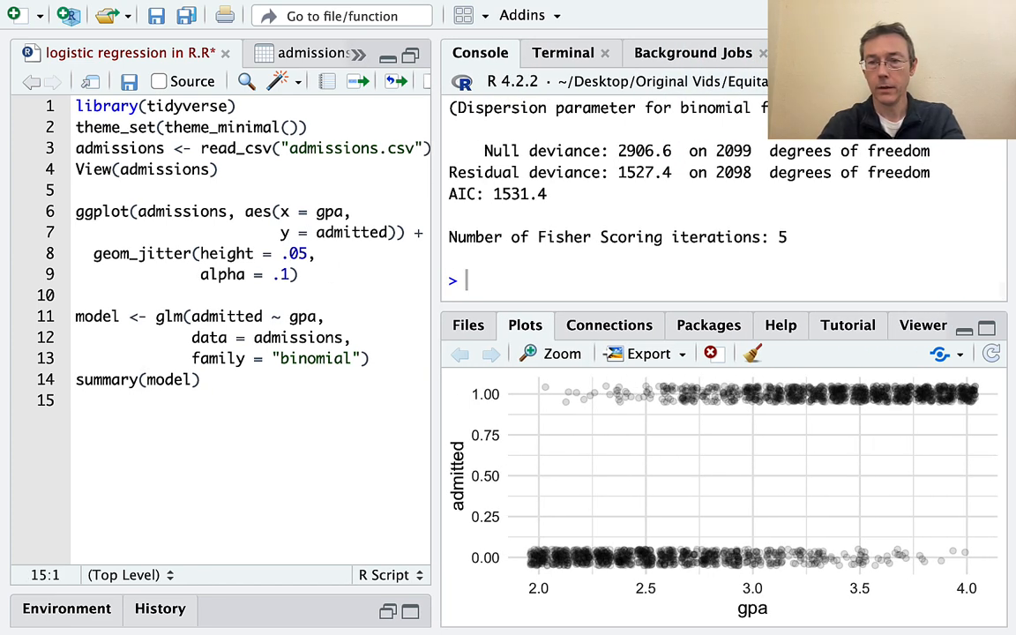
- Highlight the intercept estimate -12.0352 and gpa slope 4.0802 in the console summary
scroll("up", 3)
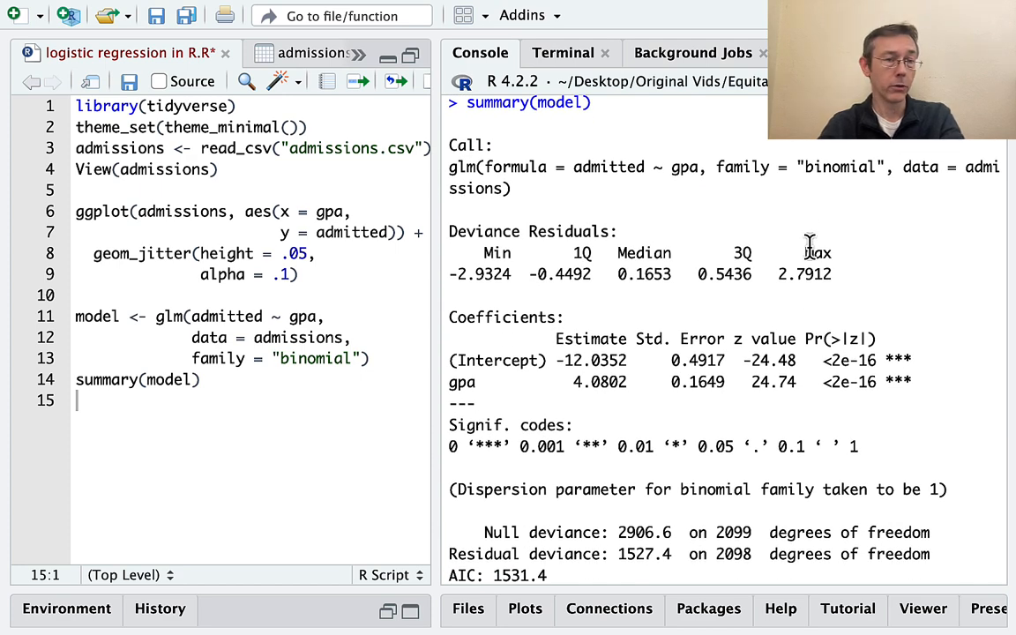
mouse_move(626, 332)
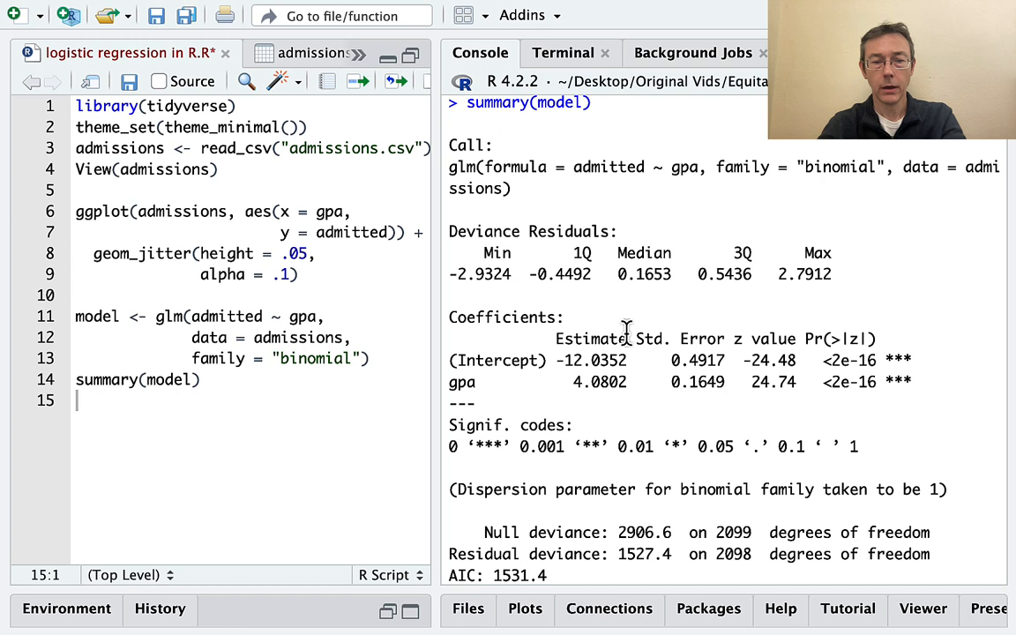
double_click(591, 360)
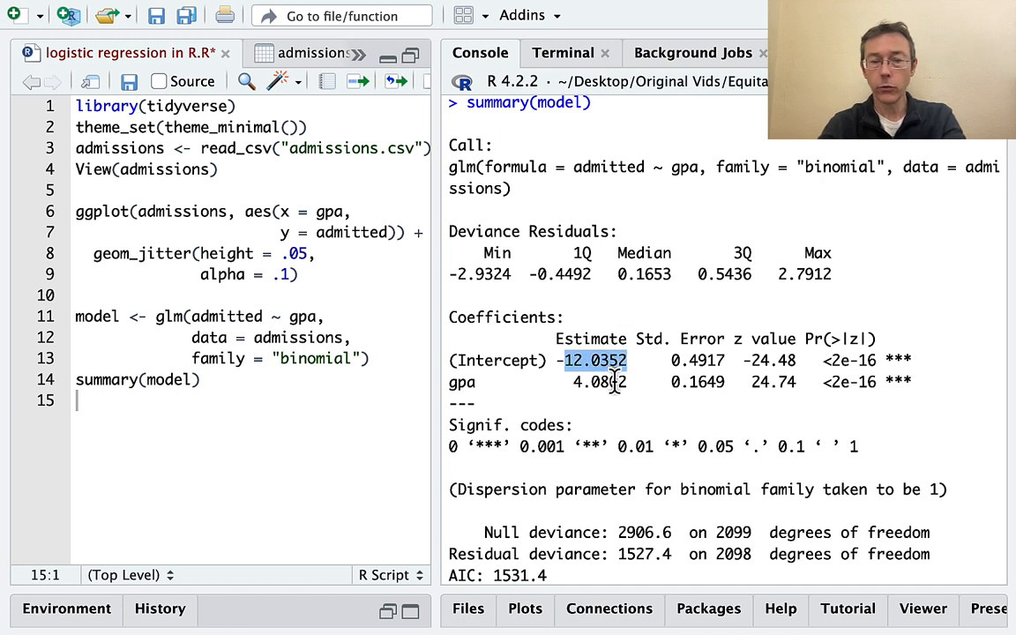
double_click(600, 381)
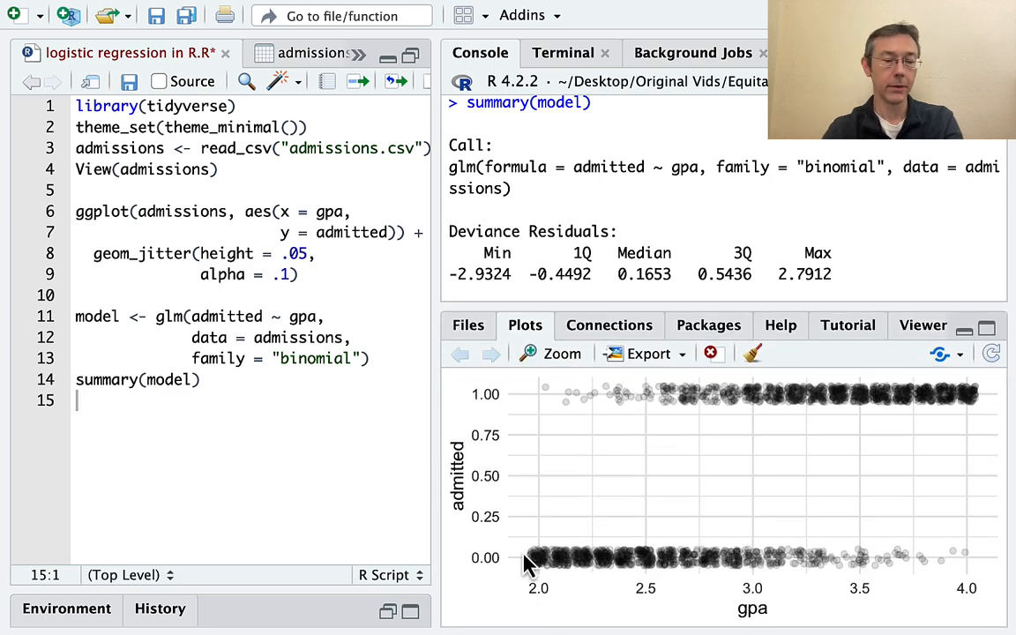
mouse_move(924, 346)
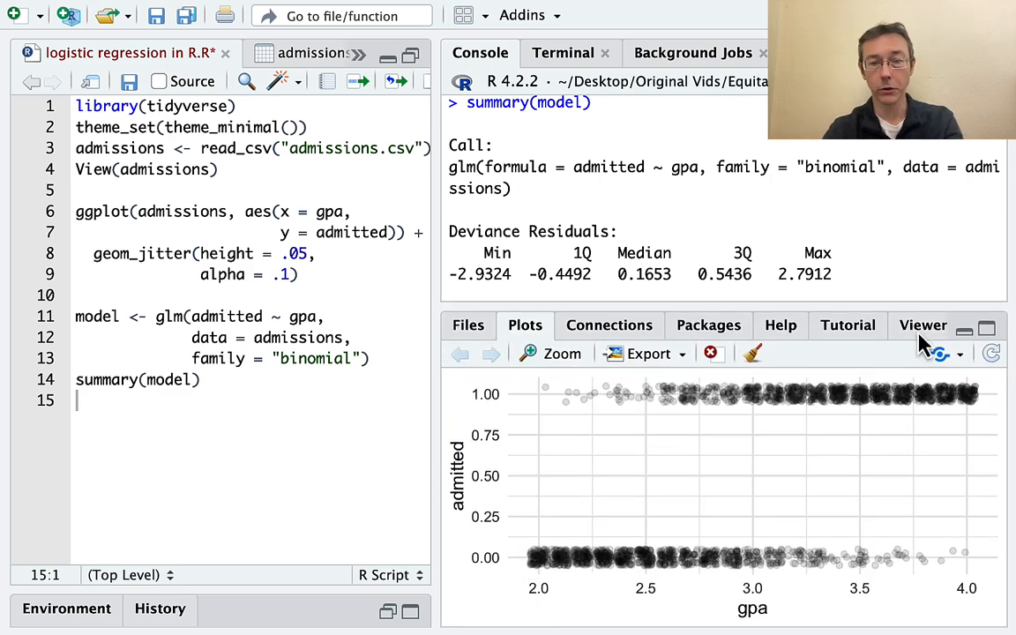
- Append geom_smooth(method = "glm" to the jittered ggplot
scroll("down", 3)
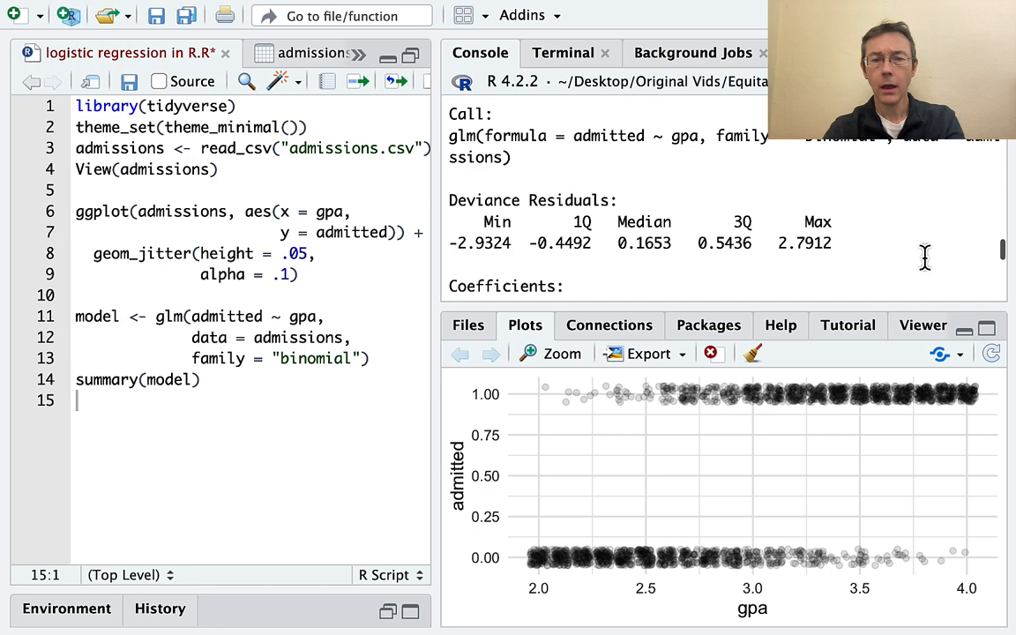
scroll("down", 3)
type("geom")
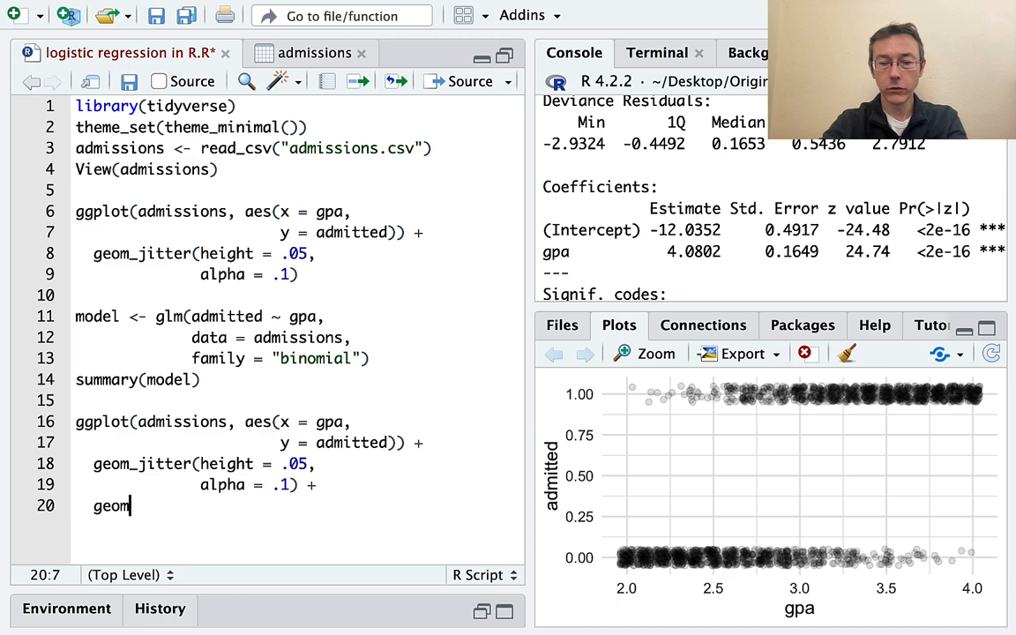
type("_smooth")
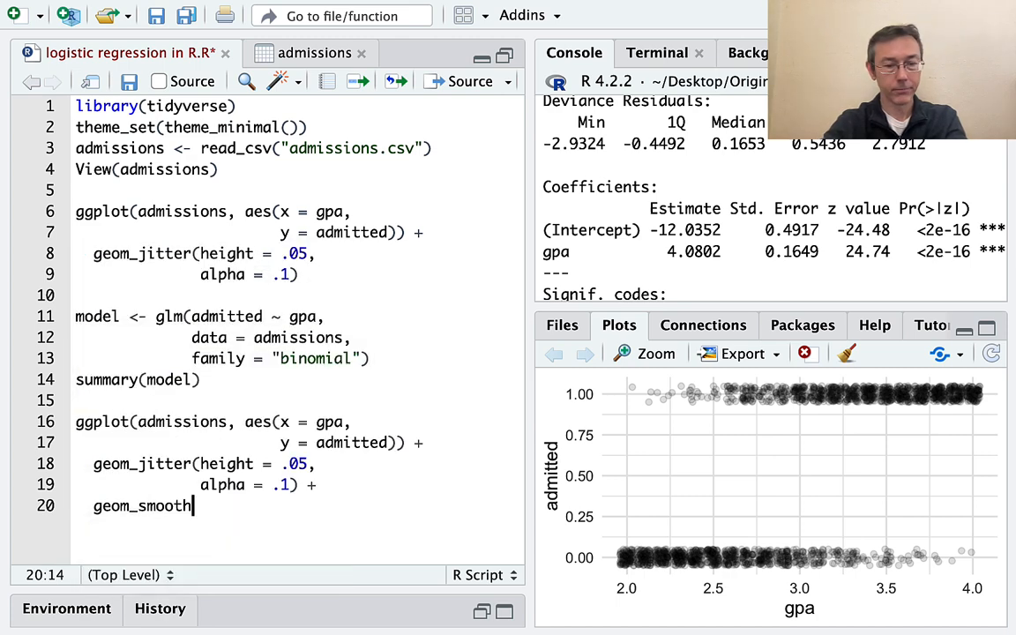
type("(method =")
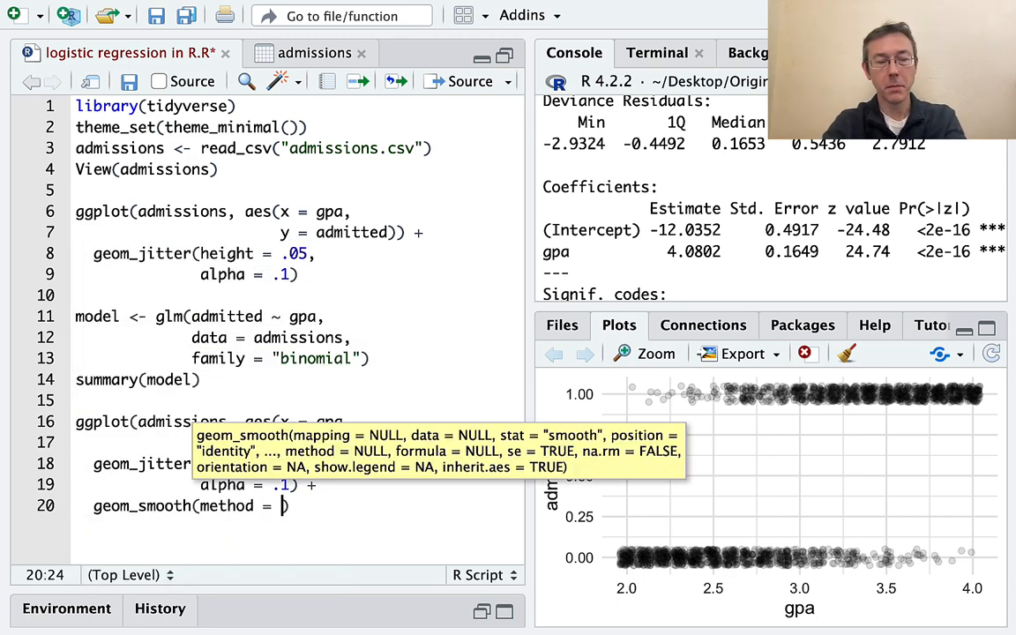
type("\"")
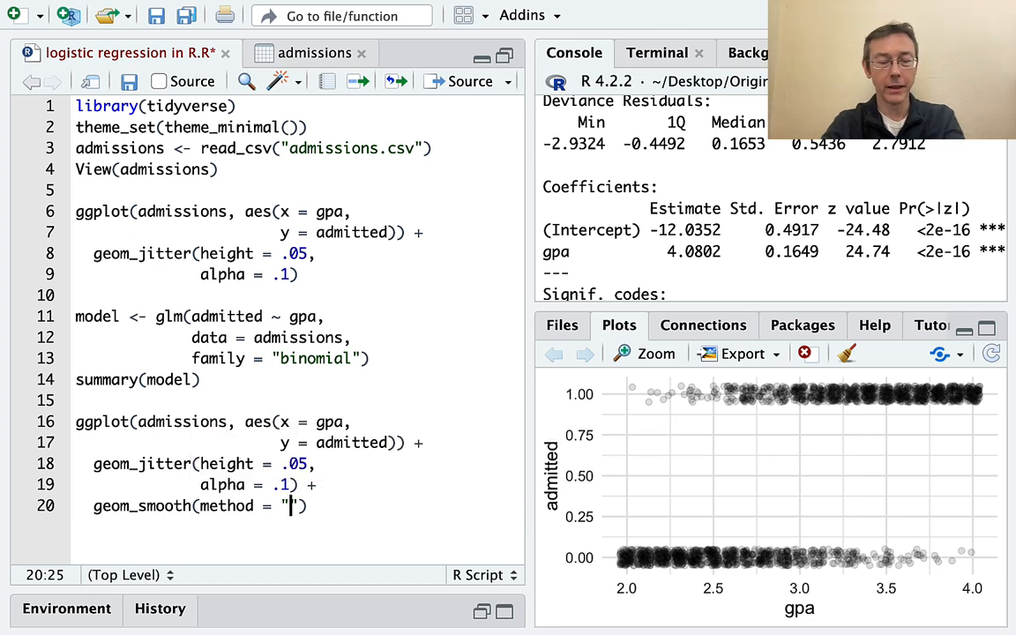
type("glm")
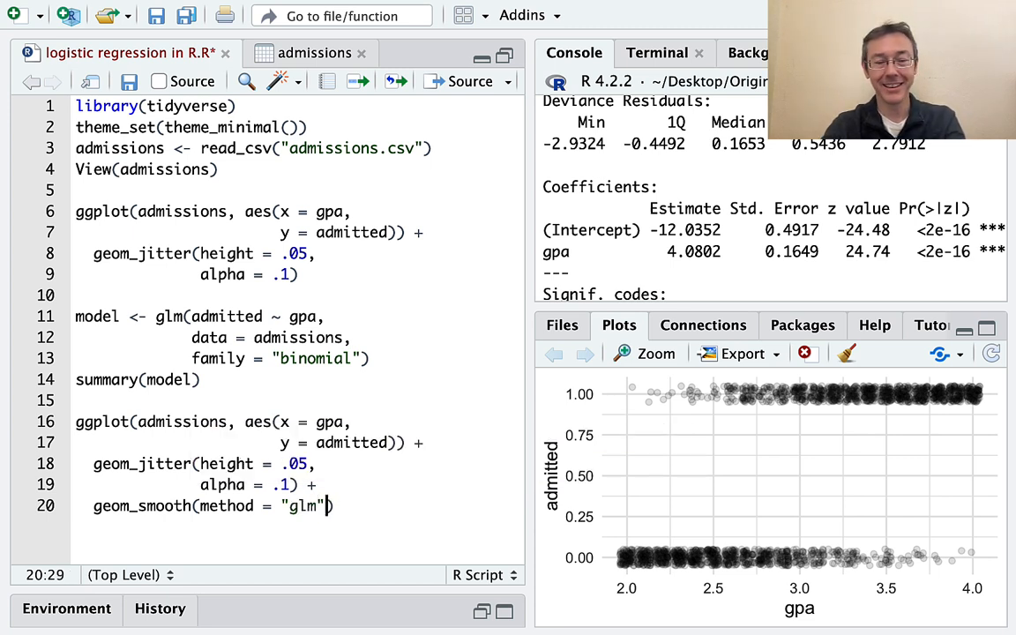
mouse_move(384, 351)
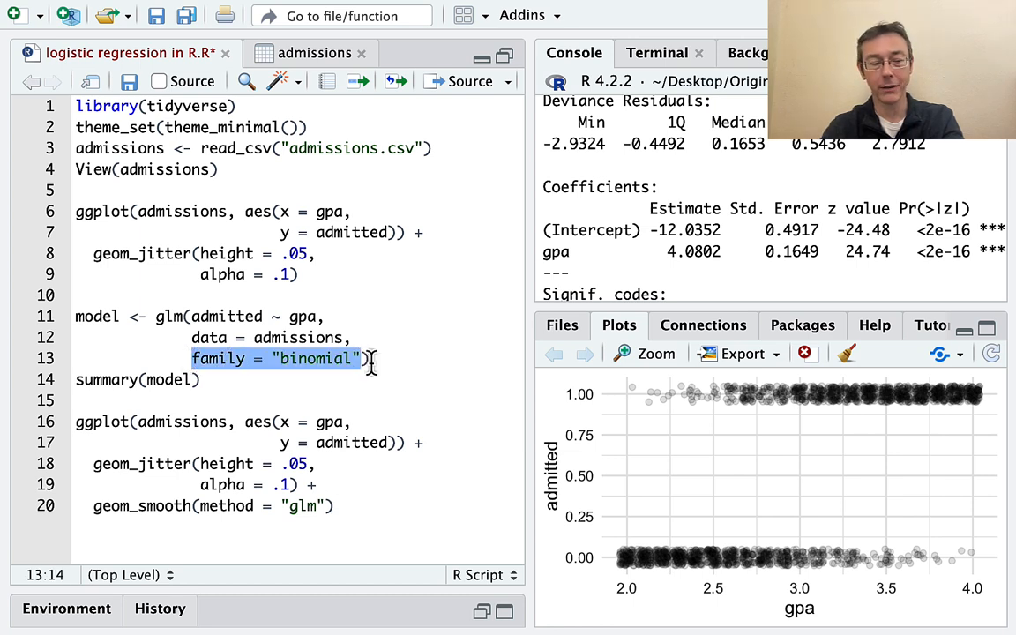
left_click(339, 504)
type(",")
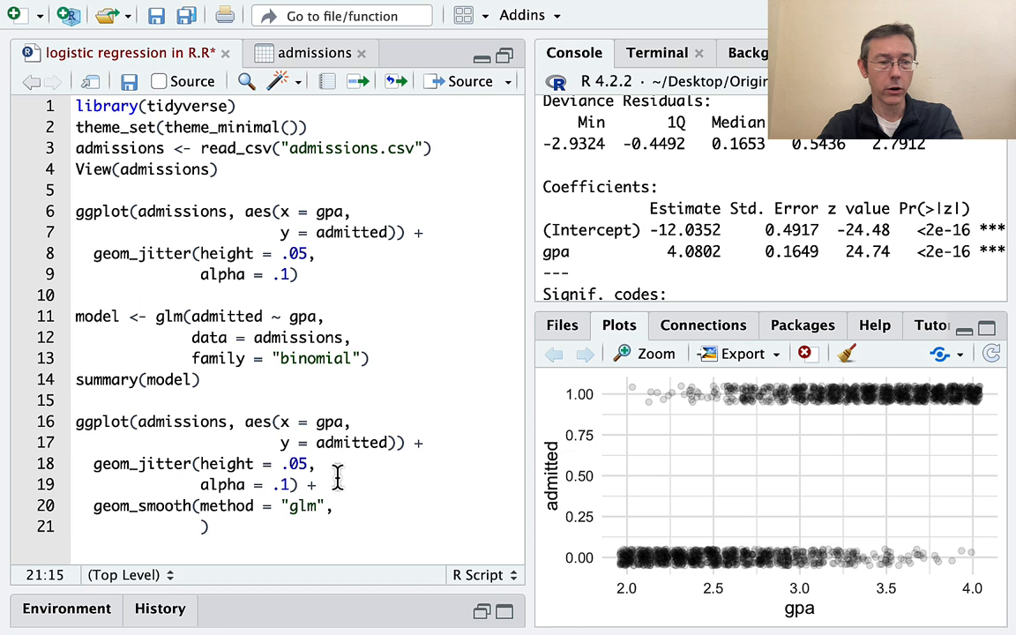
mouse_move(303, 526)
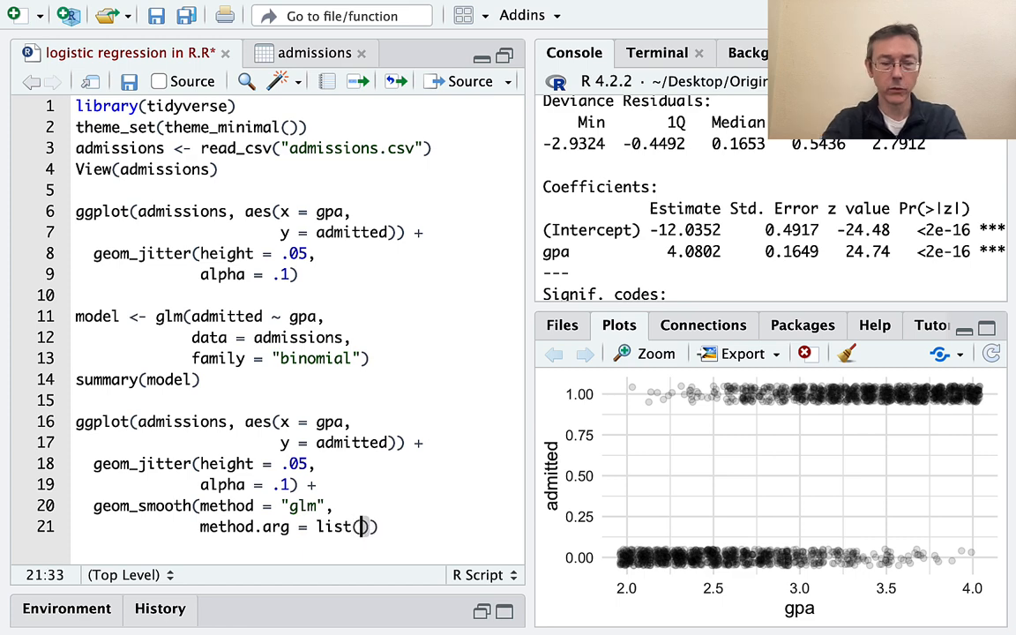
- Add method.arg = list(family = "binomial"), se = FALSE and run it, yielding a straight line and warning
type("family = \"binomial\"")
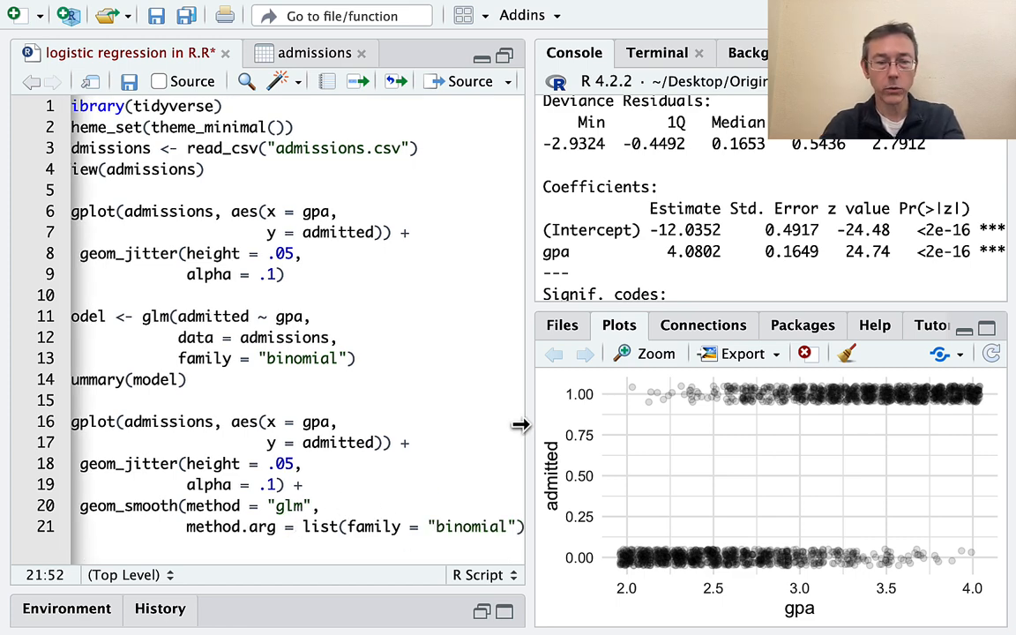
left_click_drag(521, 424, 565, 424)
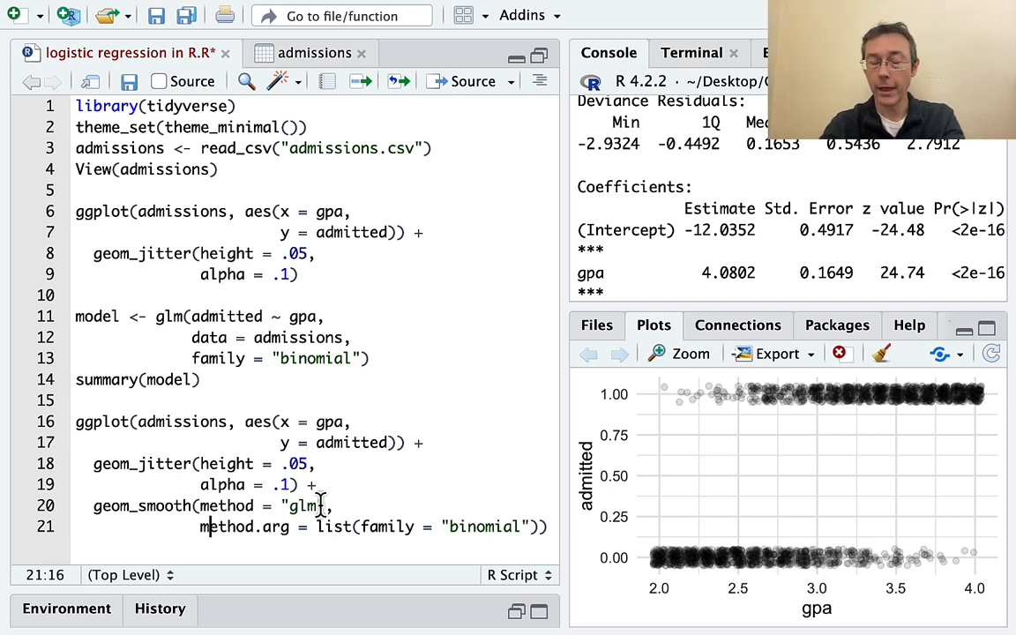
double_click(303, 504)
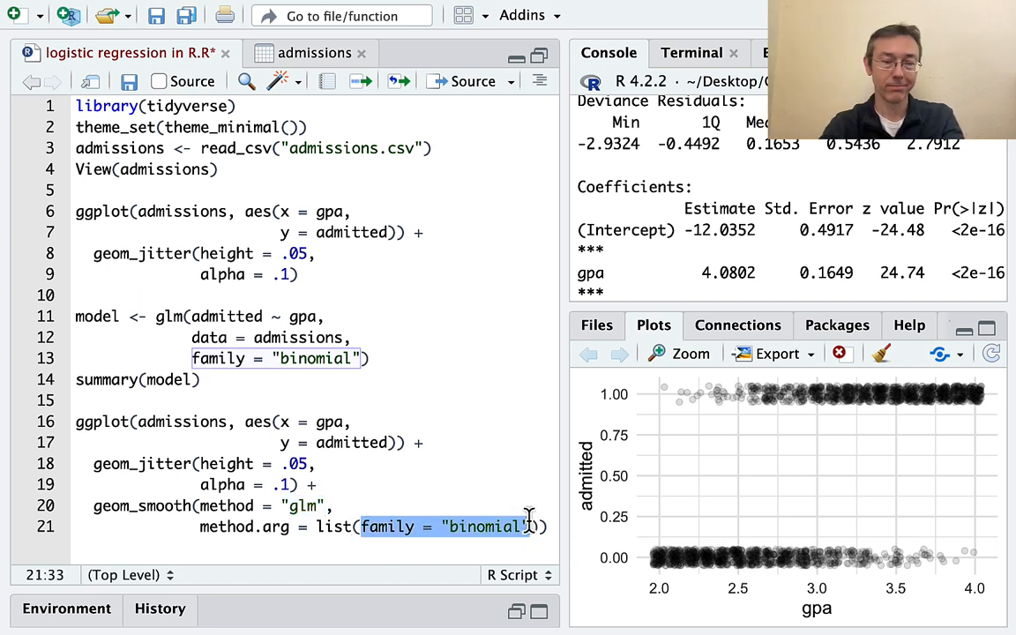
type("se = FALSE)")
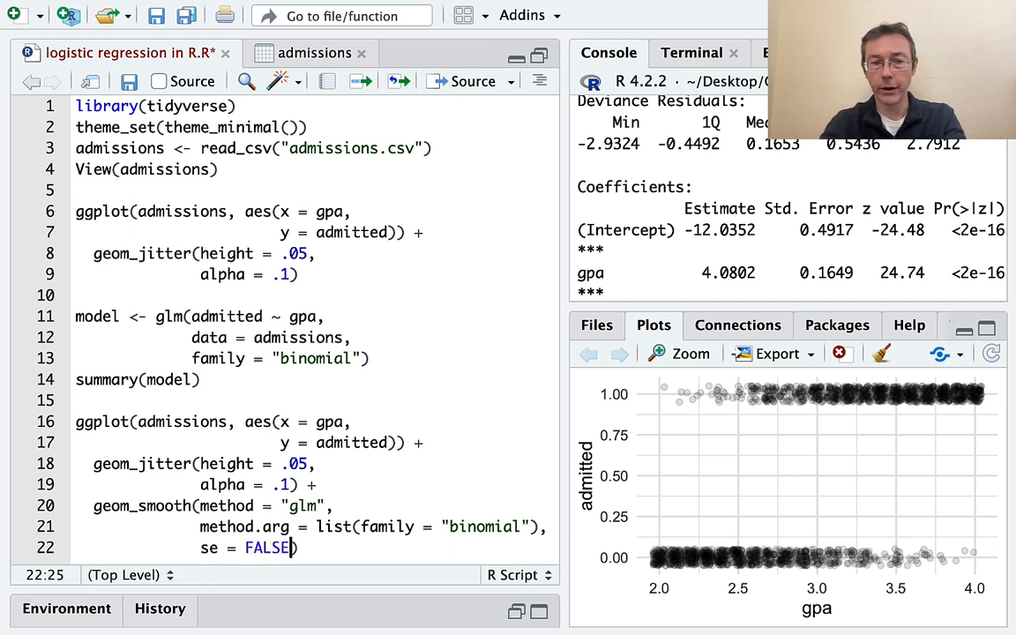
left_click(409, 501)
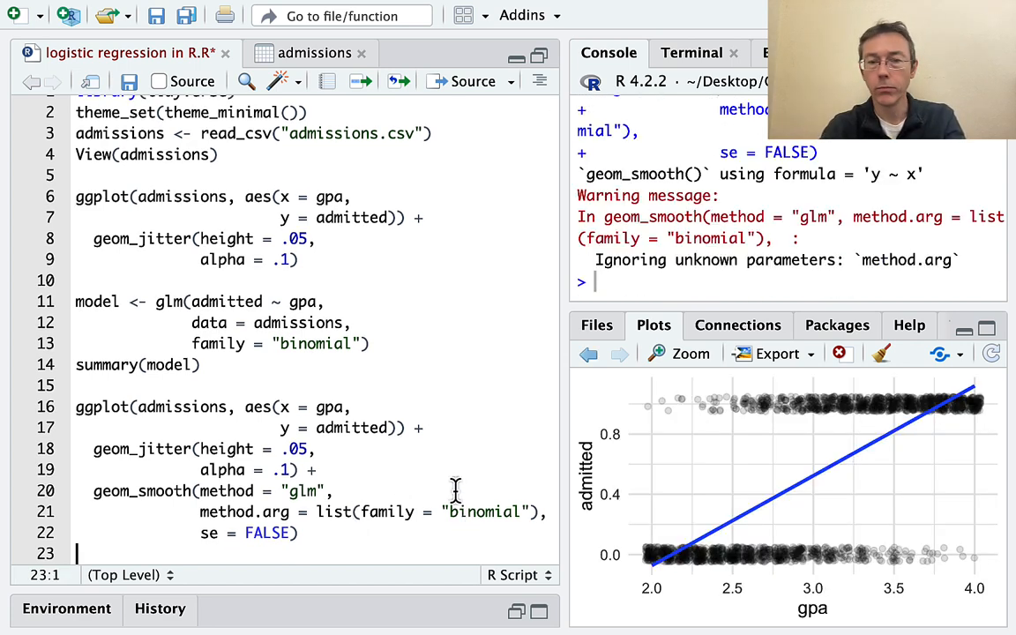
- Correct method.arg to method.args and rerun for an S-shaped logistic curve
left_click(289, 512)
type("s")
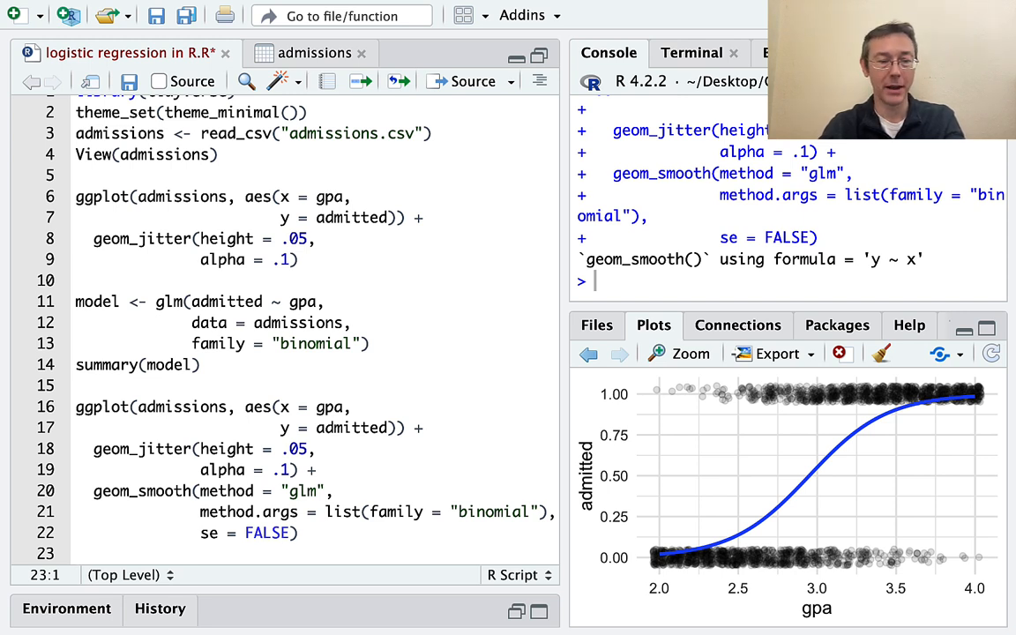
left_click(300, 533)
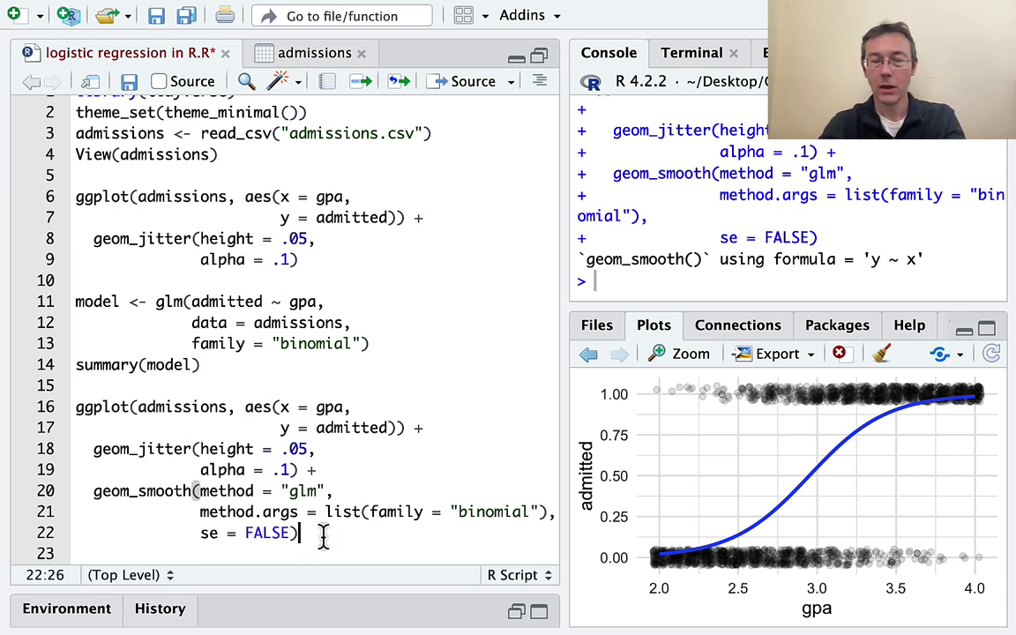
key("Return")
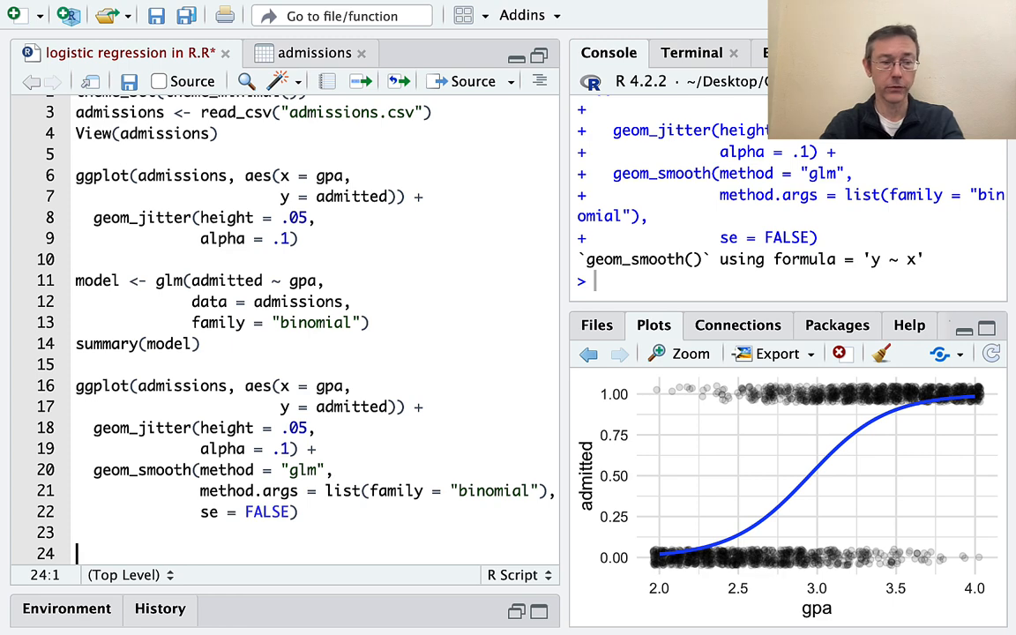
- Start adm_sum <- admissions %>%, dismissing the accidental Options dialog
scroll("down", 3)
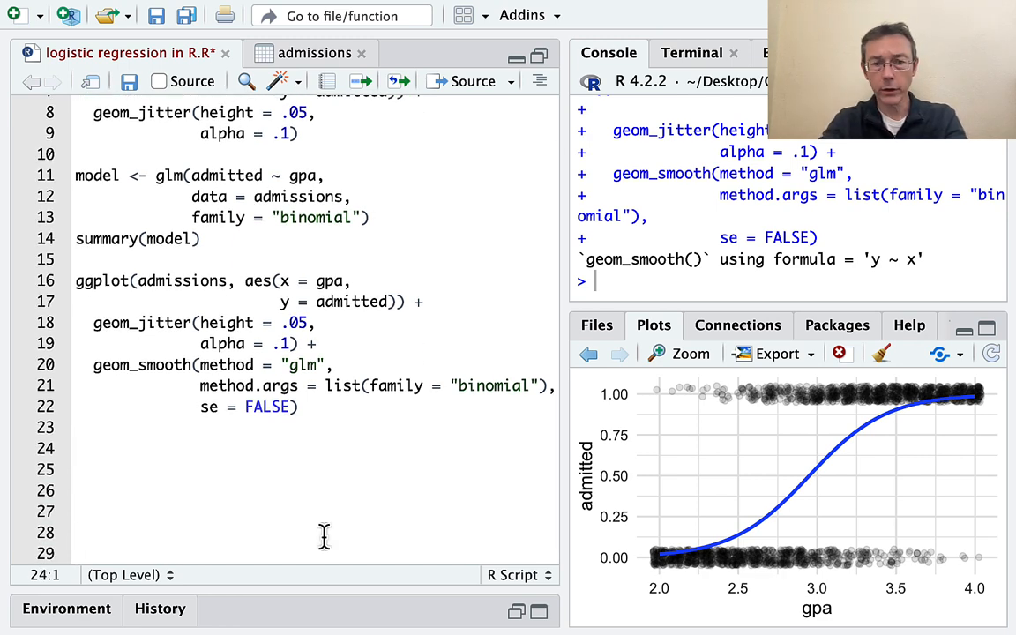
type("a")
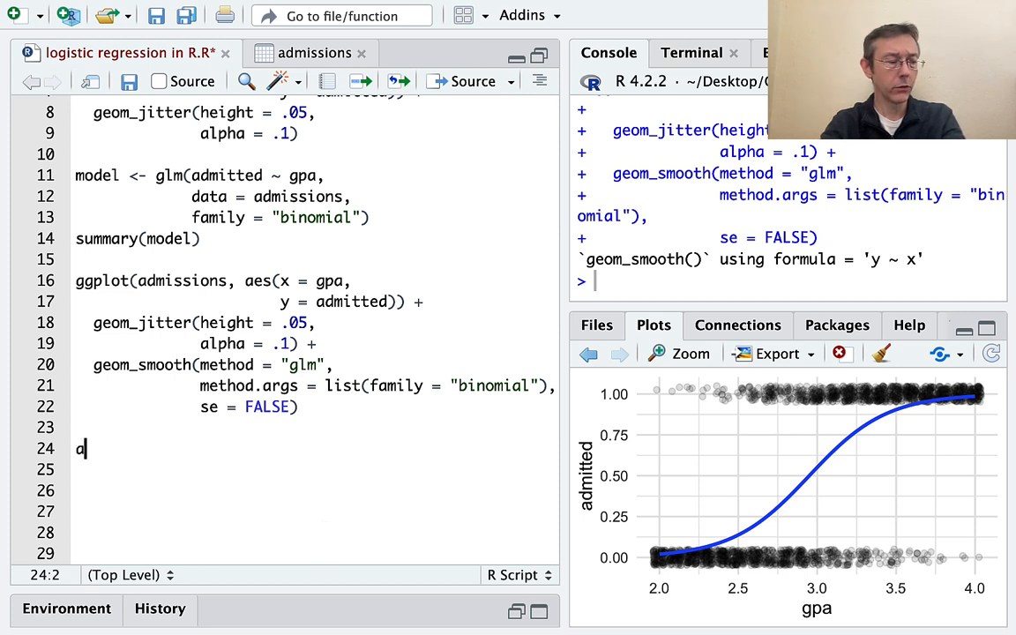
type("dm")
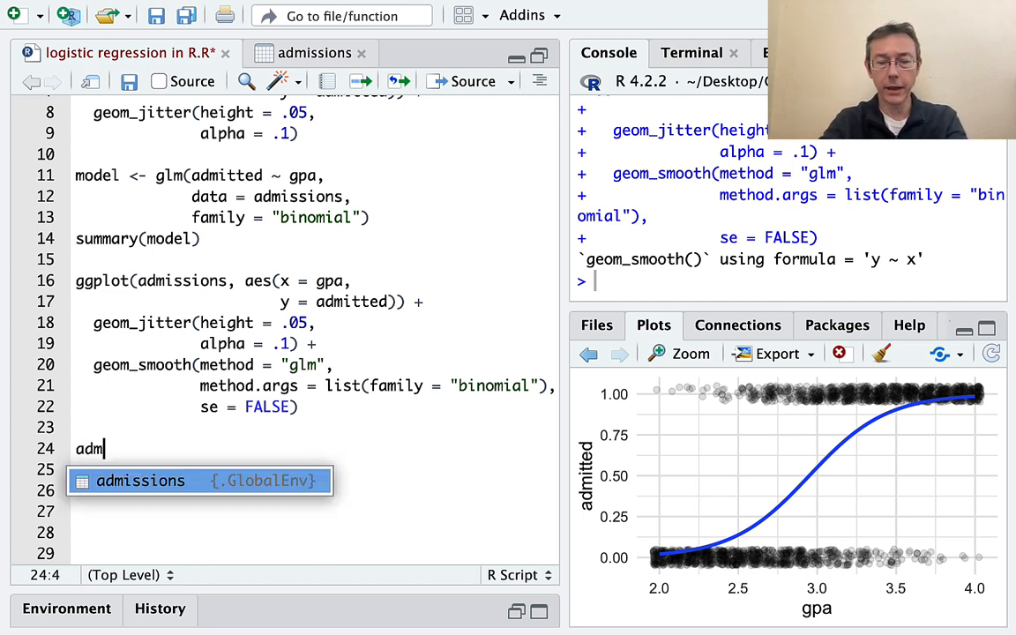
type("_sum <-")
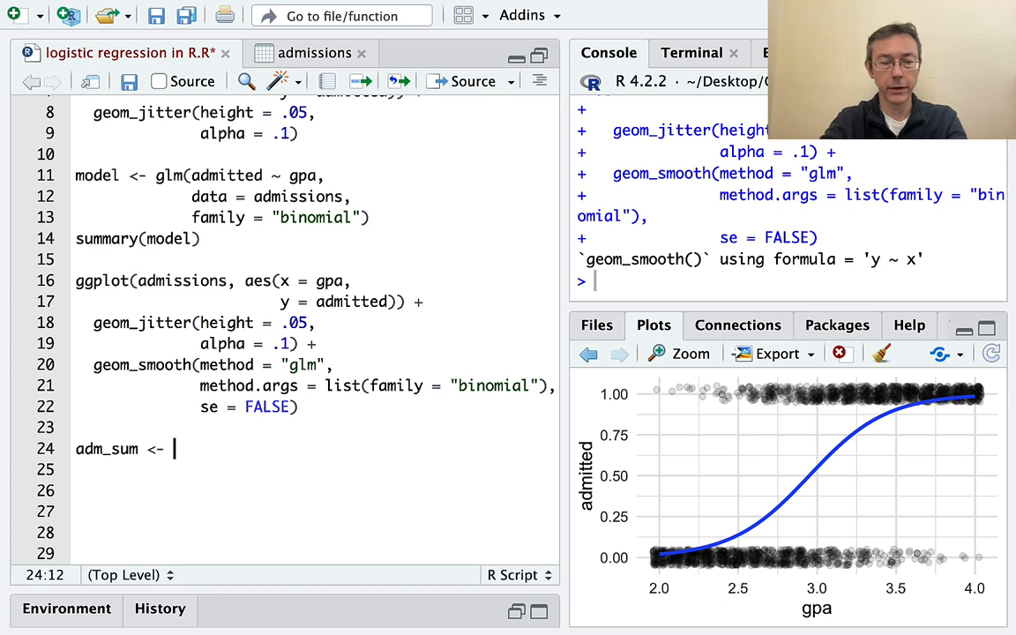
type("admissions")
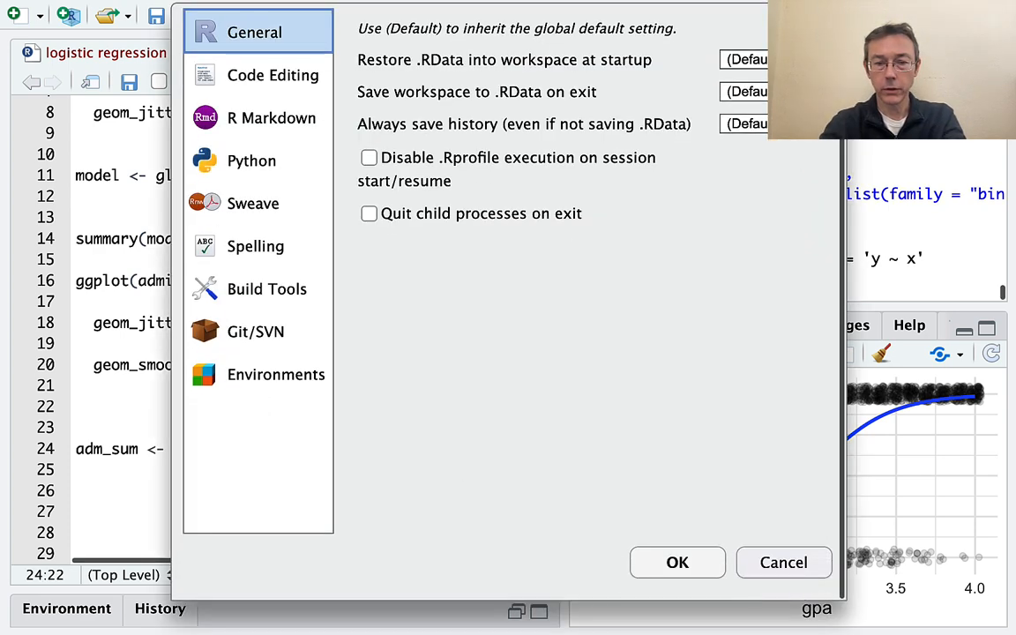
left_click(678, 562)
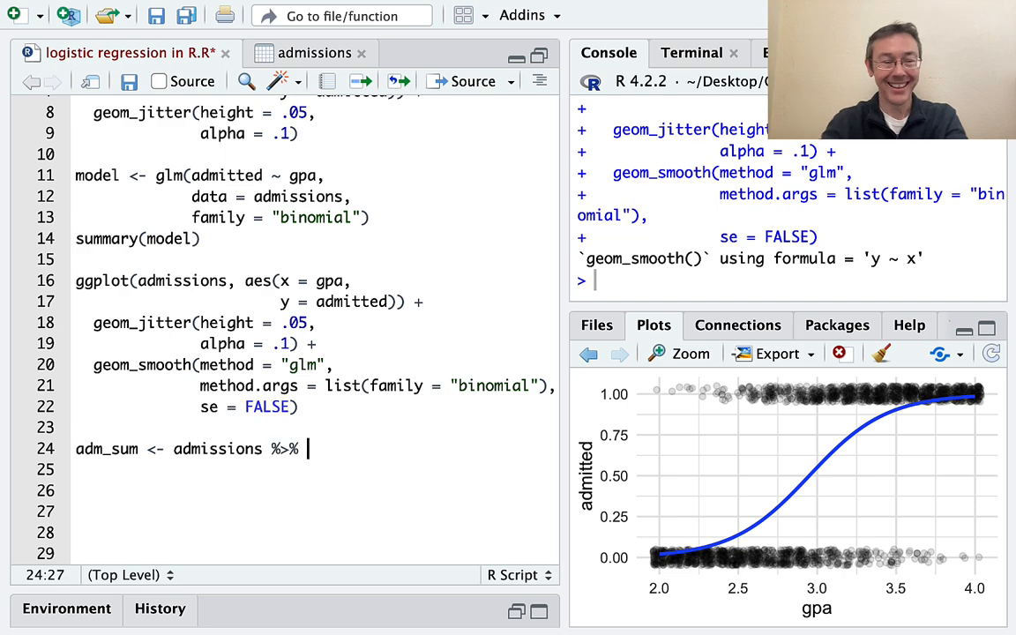
key("Return")
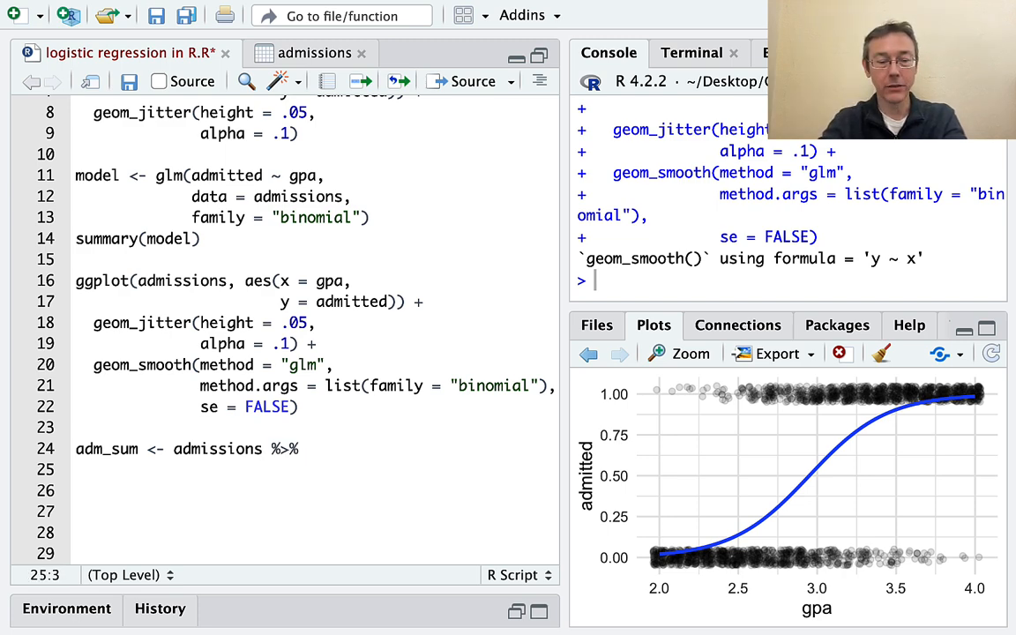
- Group by gpa and summarize prop_adm = mean(admitted), count = n(), then print adm_sum
type("group_by(gpa")
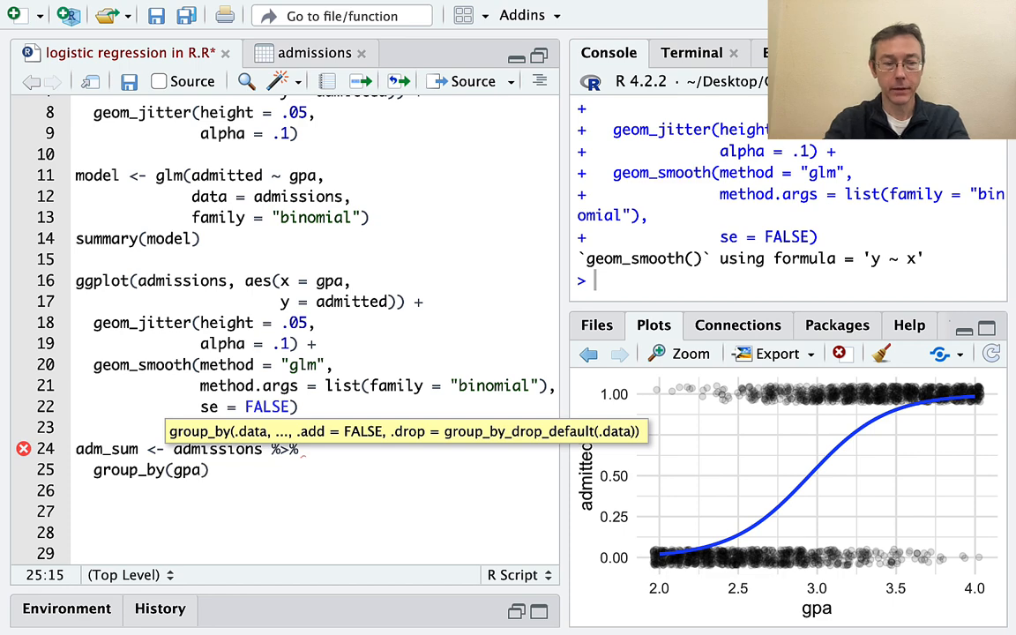
type("%>%")
left_click(314, 491)
type("summarize(")
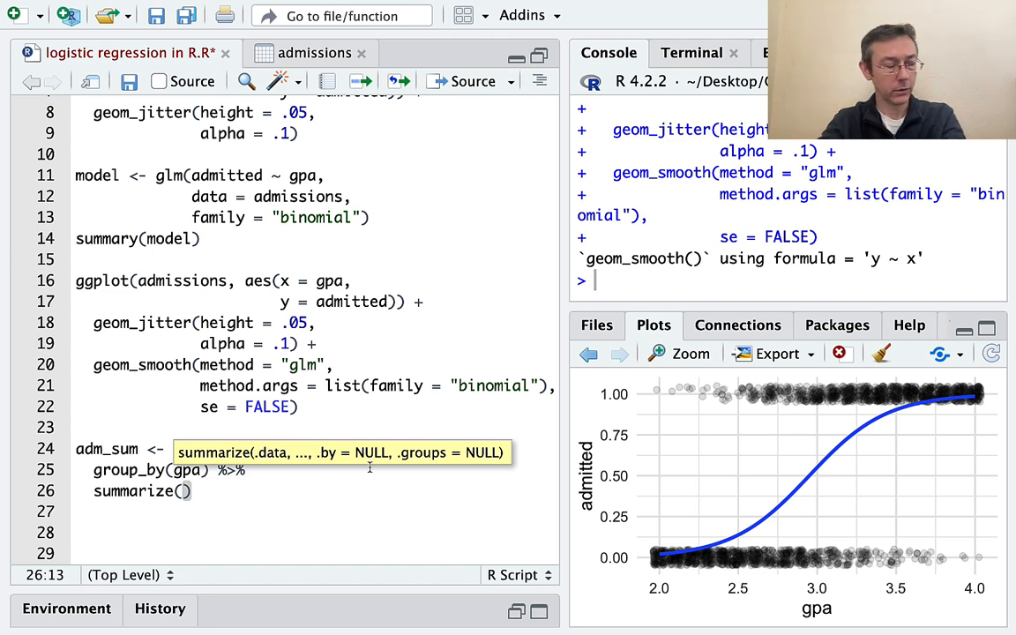
type("prop_adm")
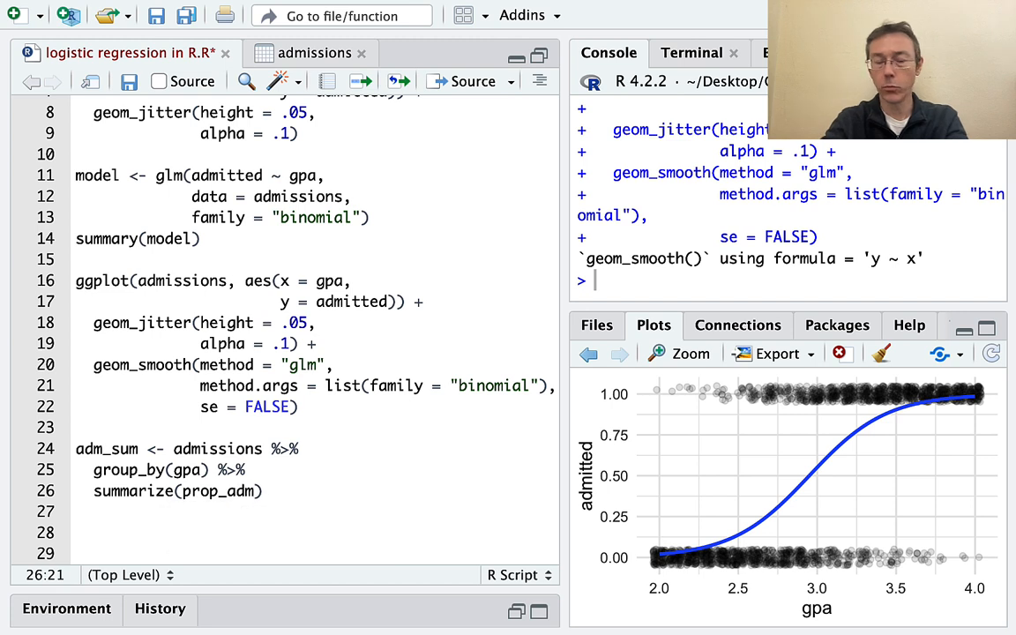
type("= mean(admitted")
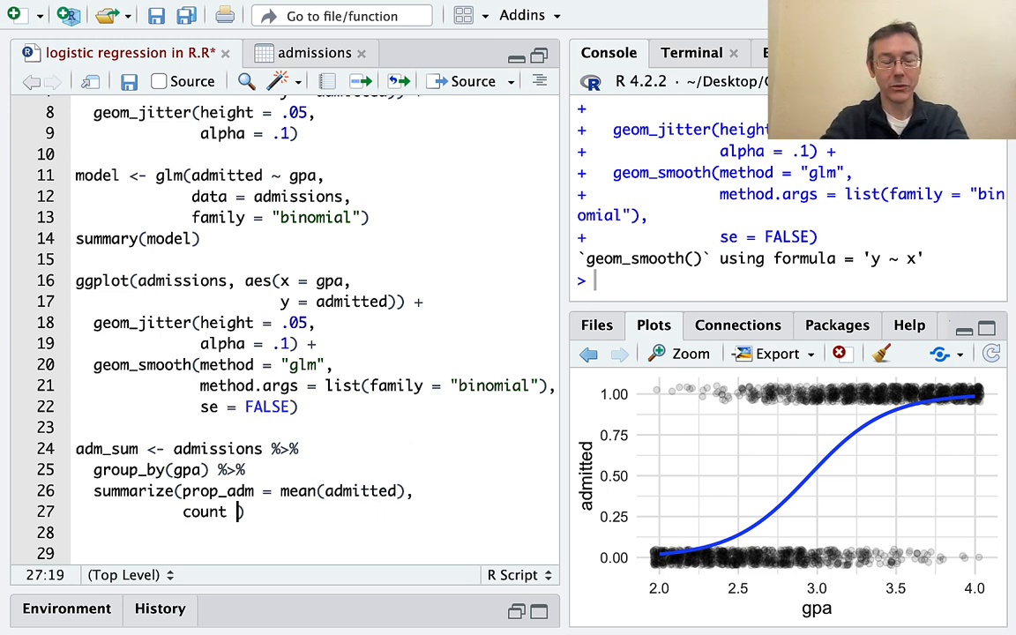
type("= n(")
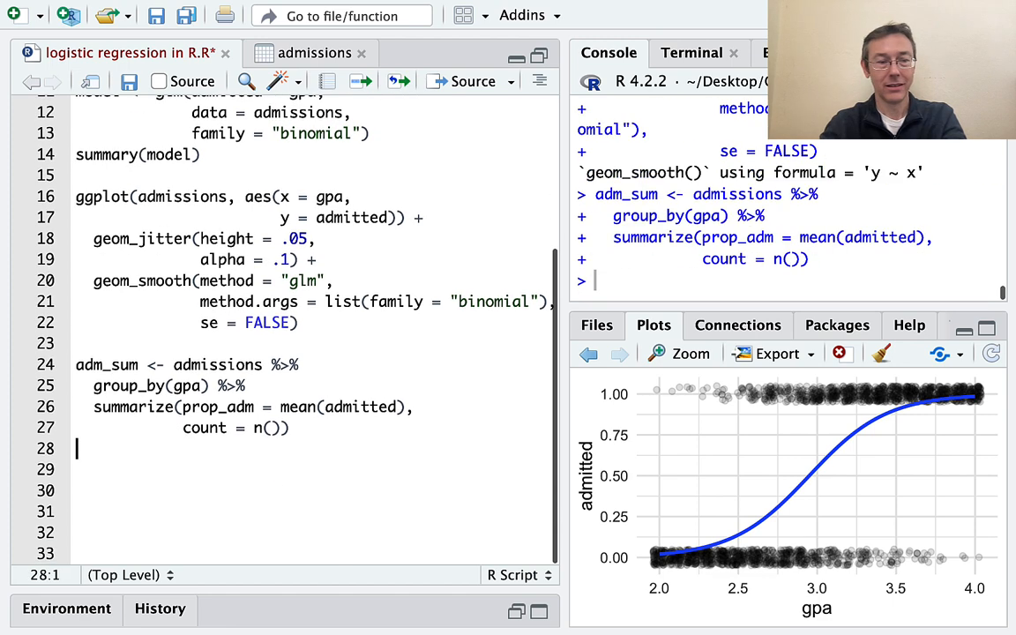
type("ad")
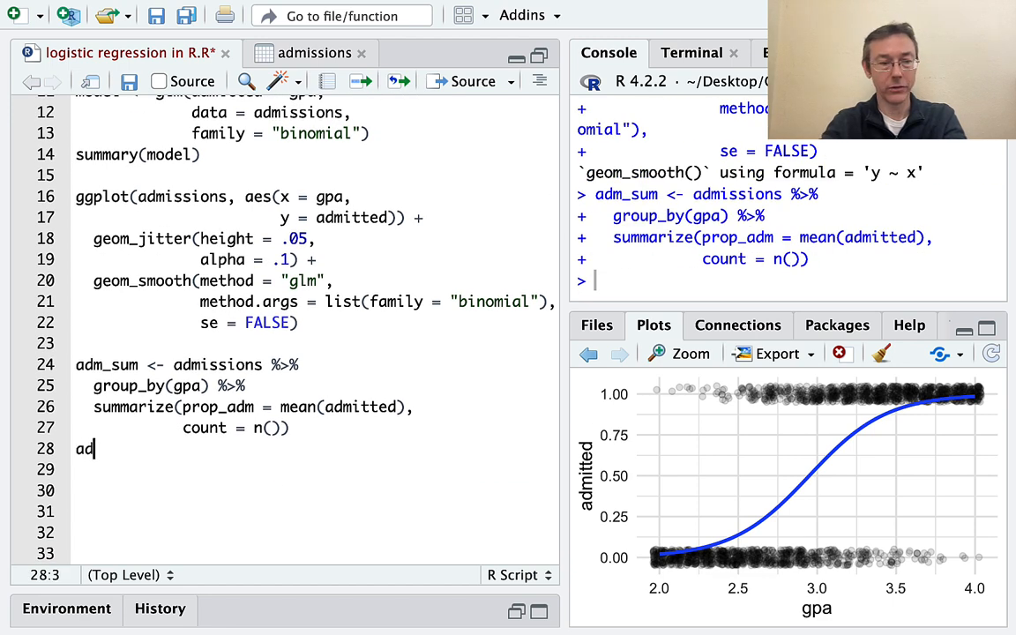
type("m_sum")
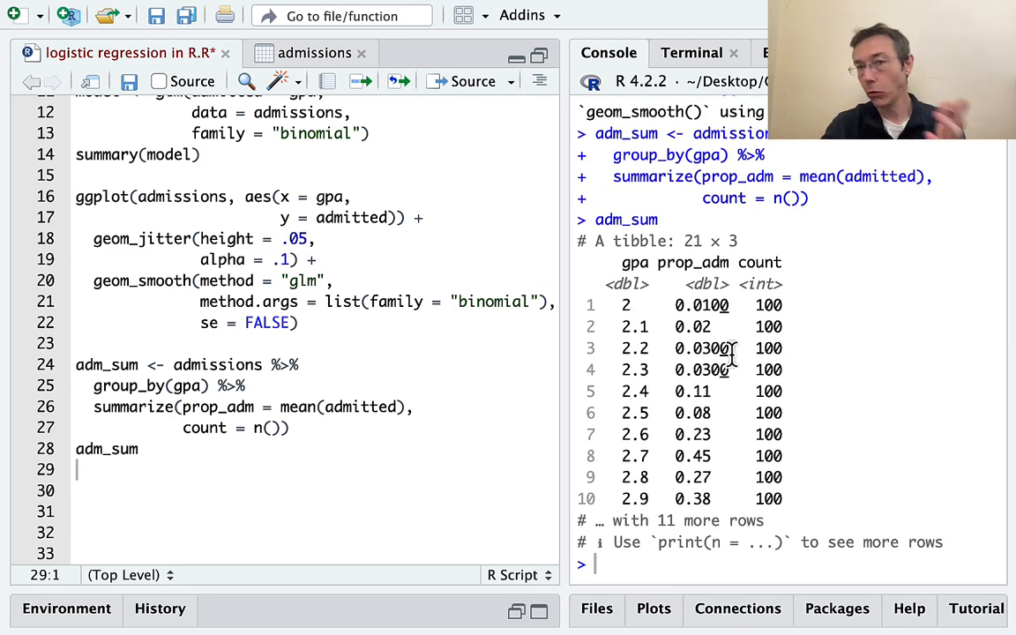
mouse_move(632, 261)
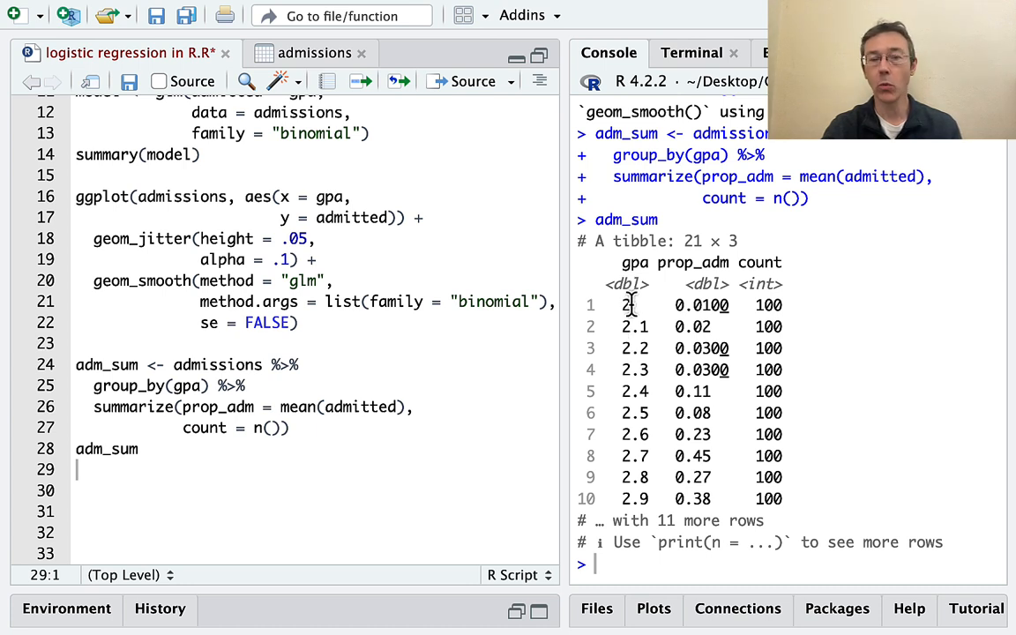
mouse_move(660, 283)
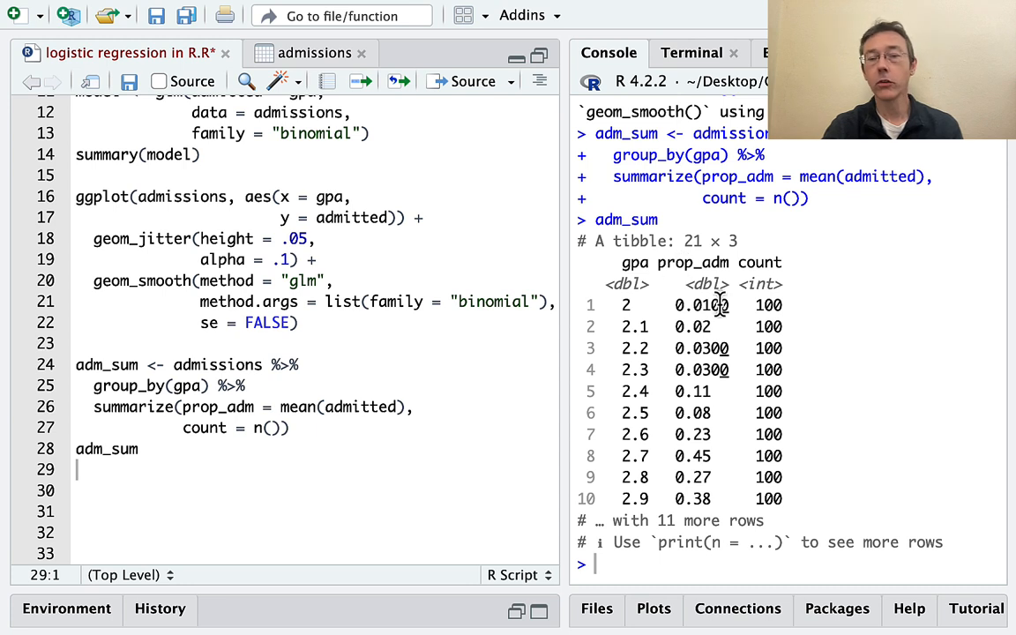
mouse_move(750, 305)
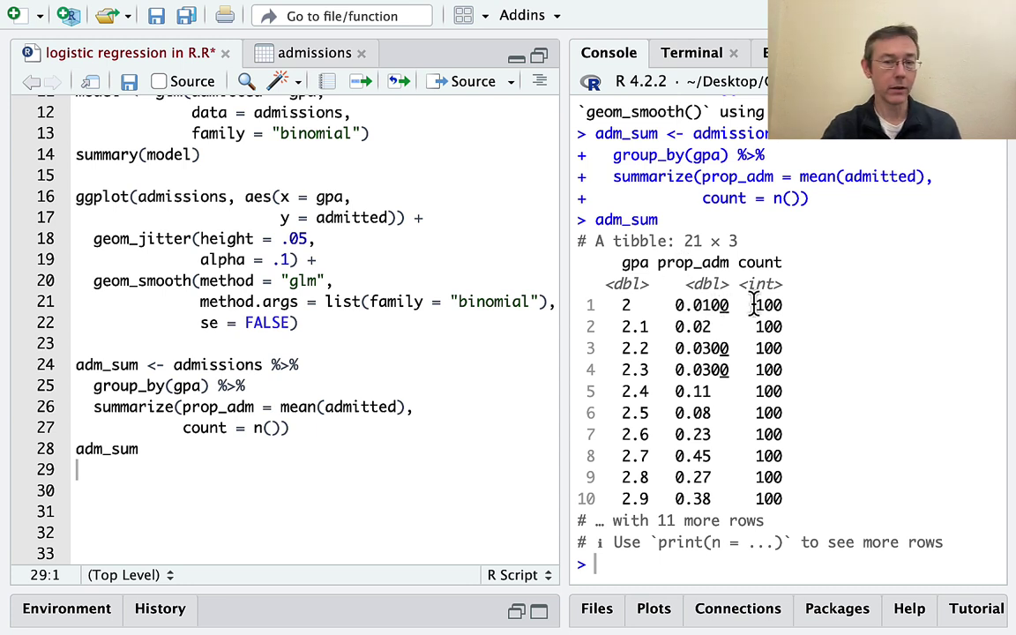
mouse_move(646, 265)
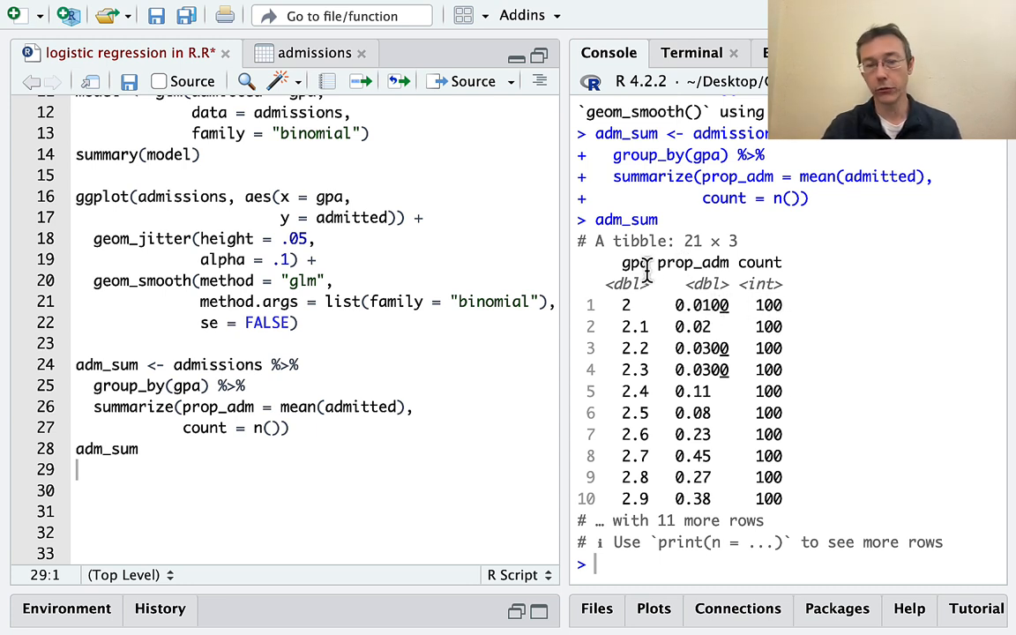
mouse_move(719, 262)
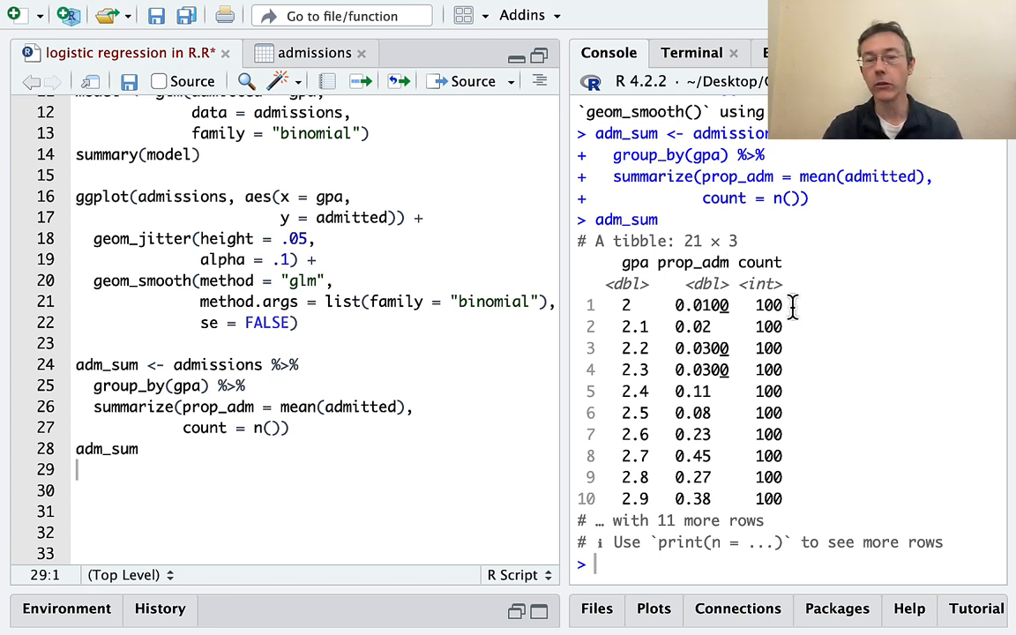
mouse_move(697, 369)
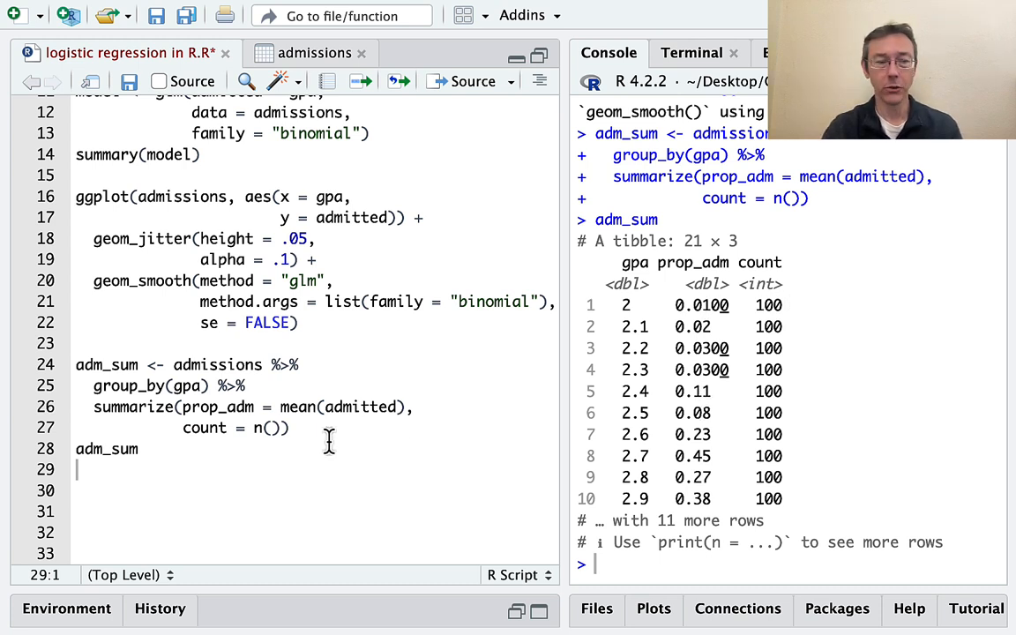
- Write and run ggplot(adm_sum, aes(x = gpa, y = prop_adm)) + geom_point()
type("ggp")
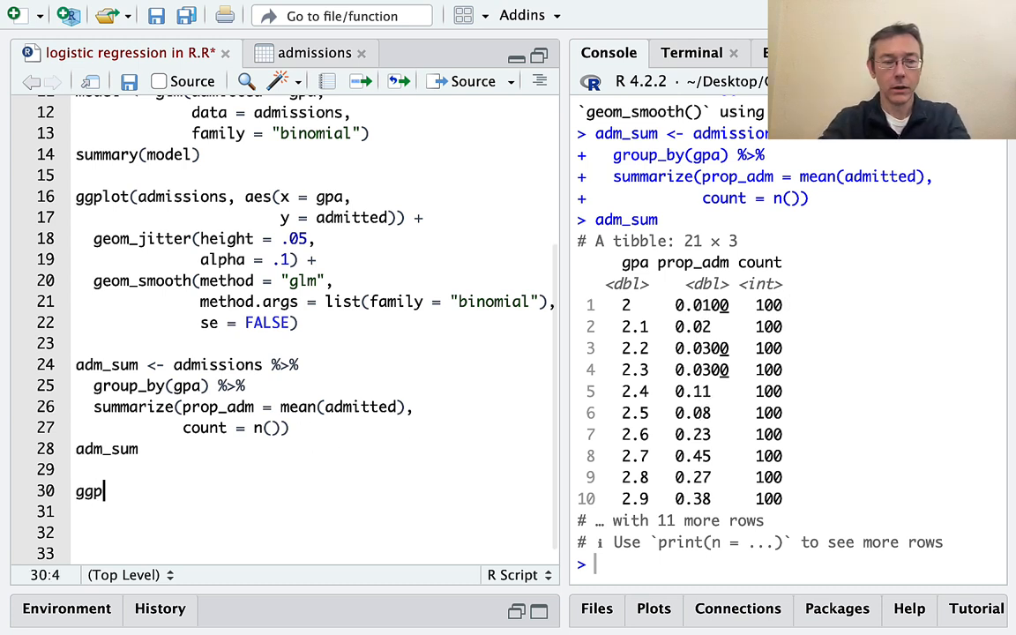
type("lot(")
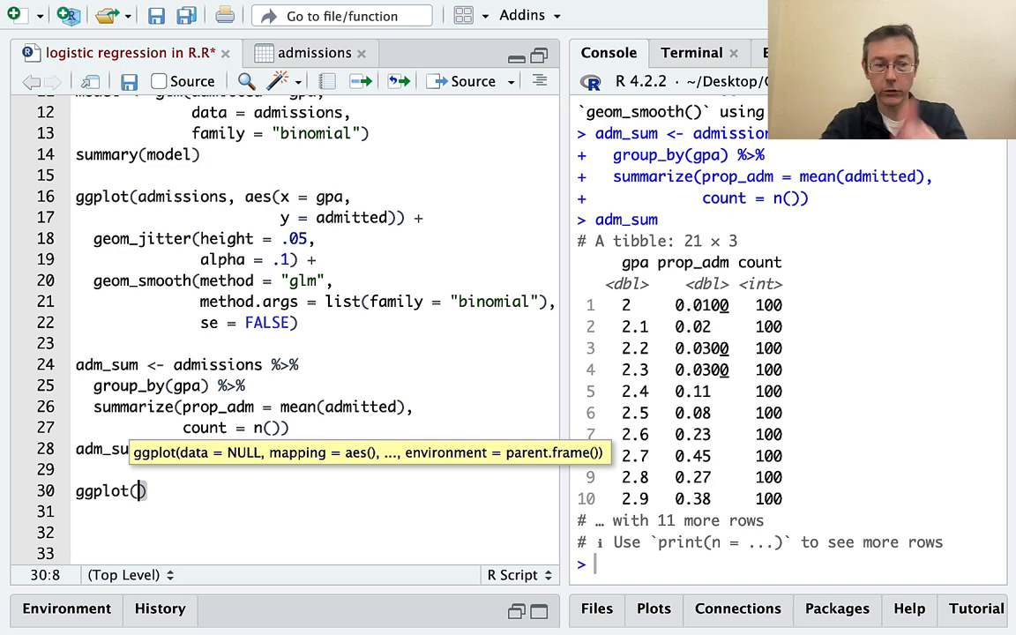
type("a")
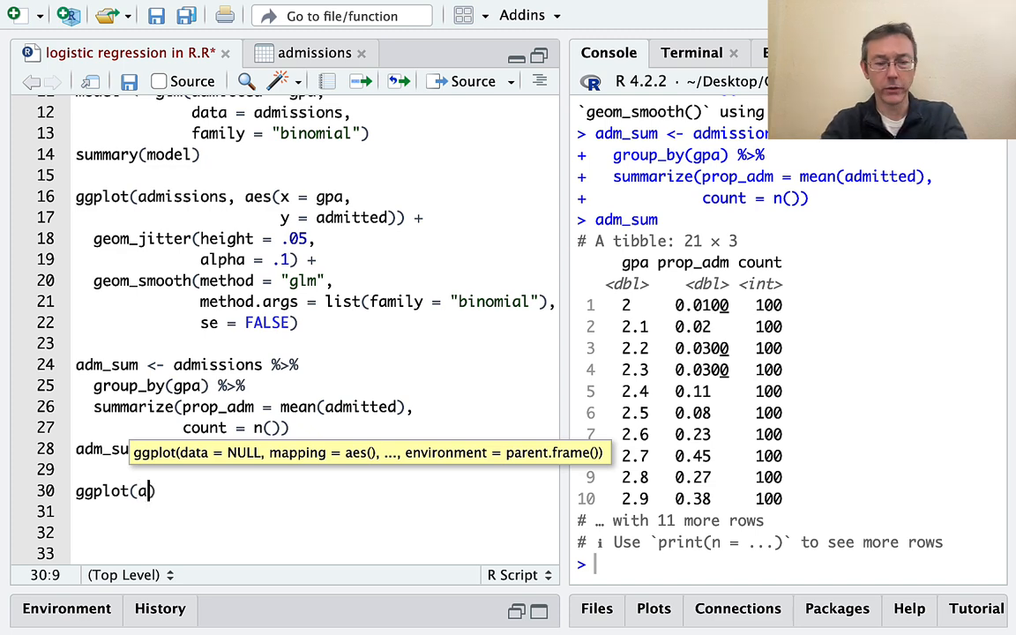
type("dm_su,")
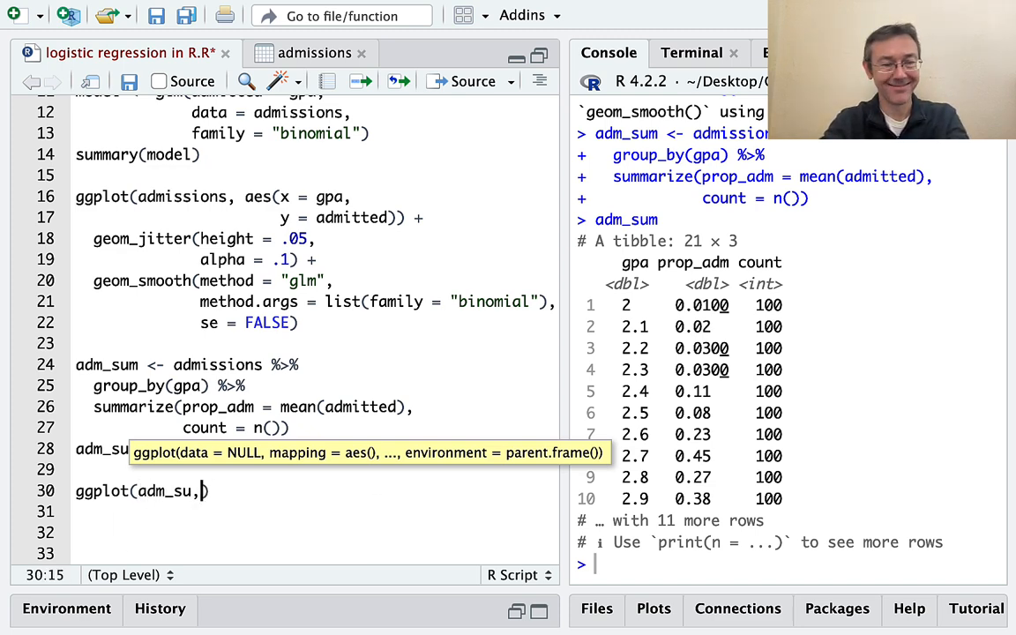
type("m")
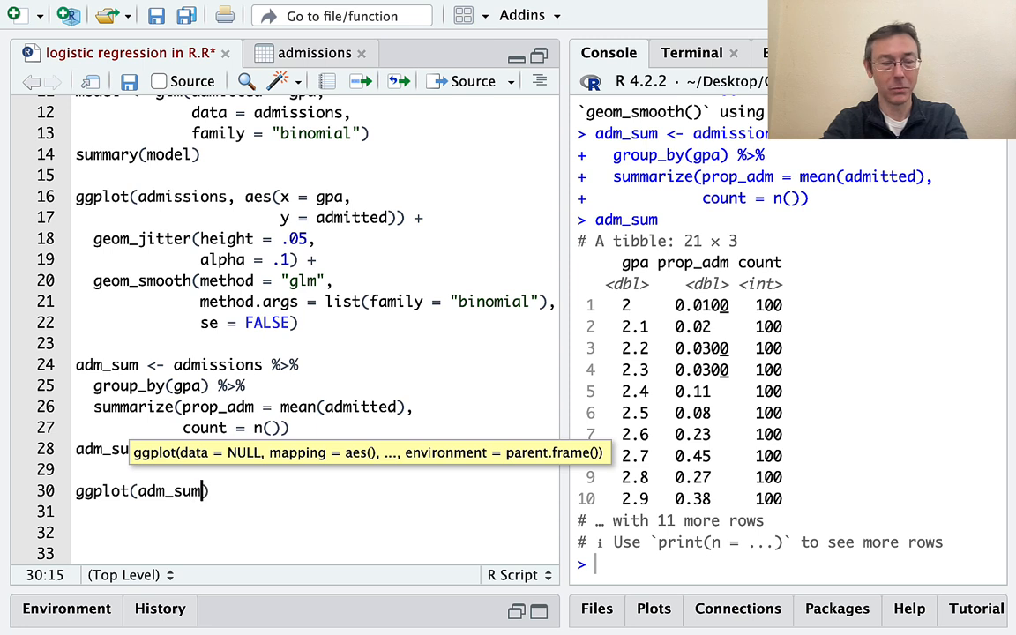
type(", aes(x =")
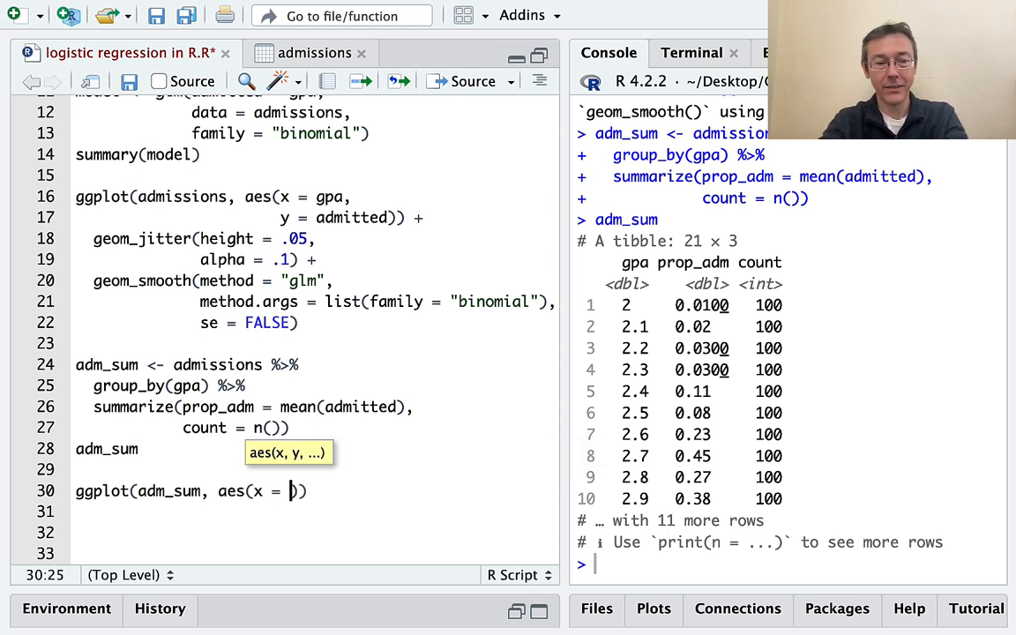
type("gps,")
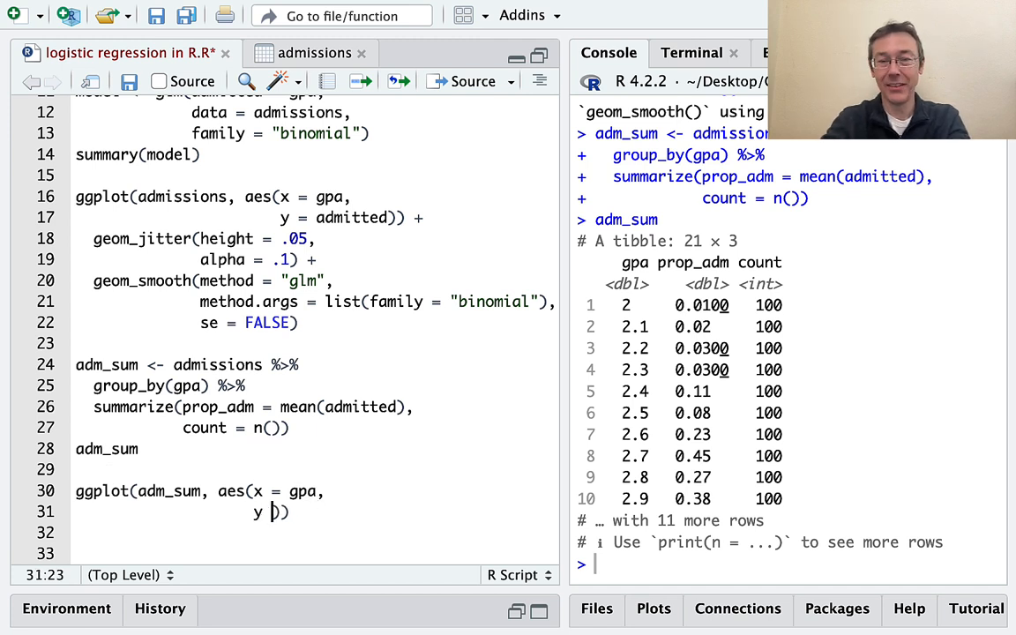
type("prop_adm")
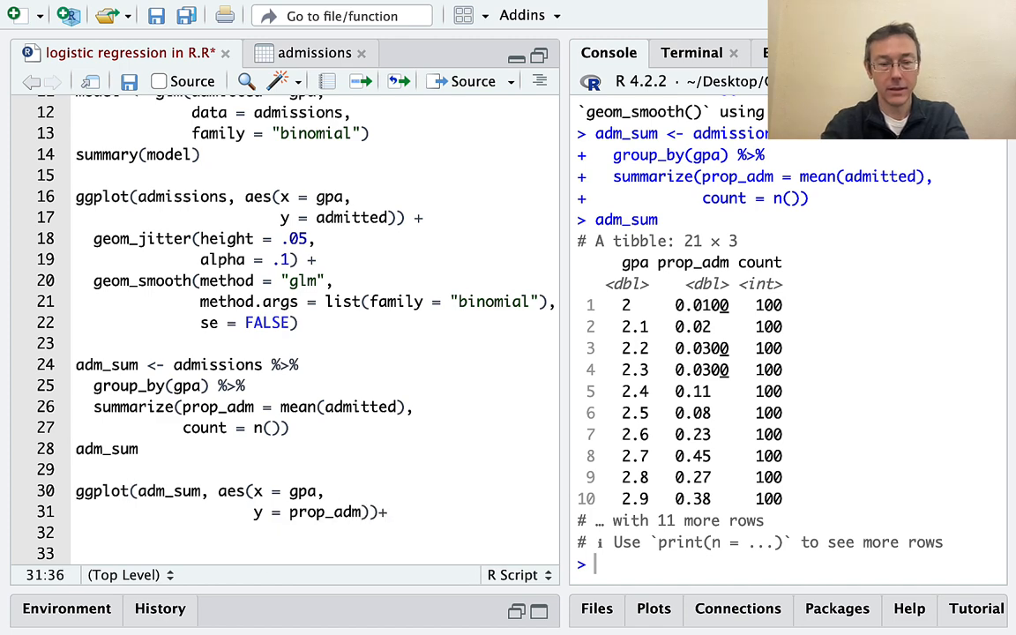
type("+")
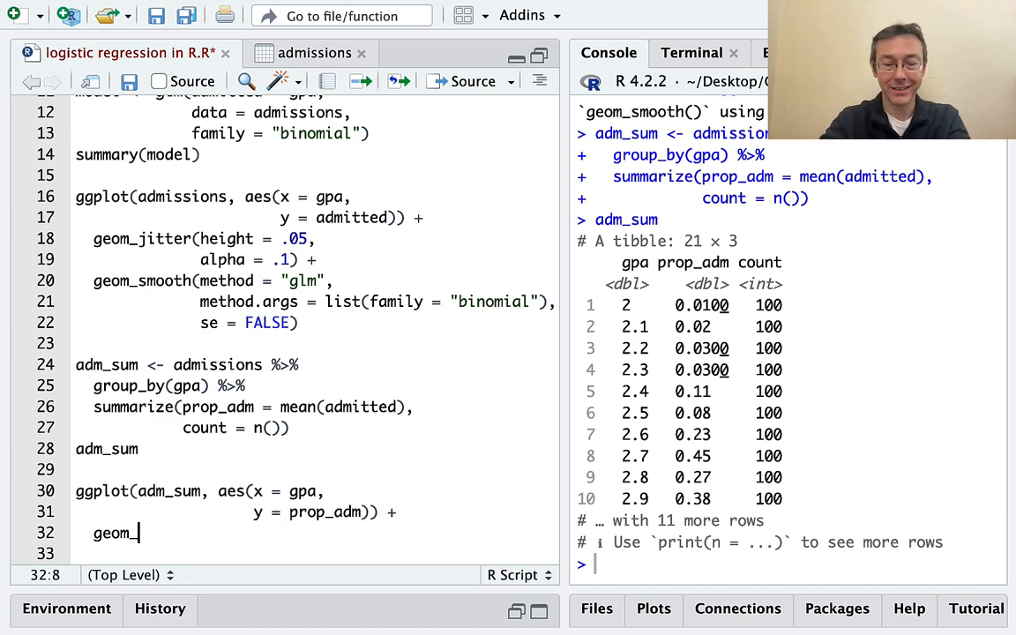
type("point()")
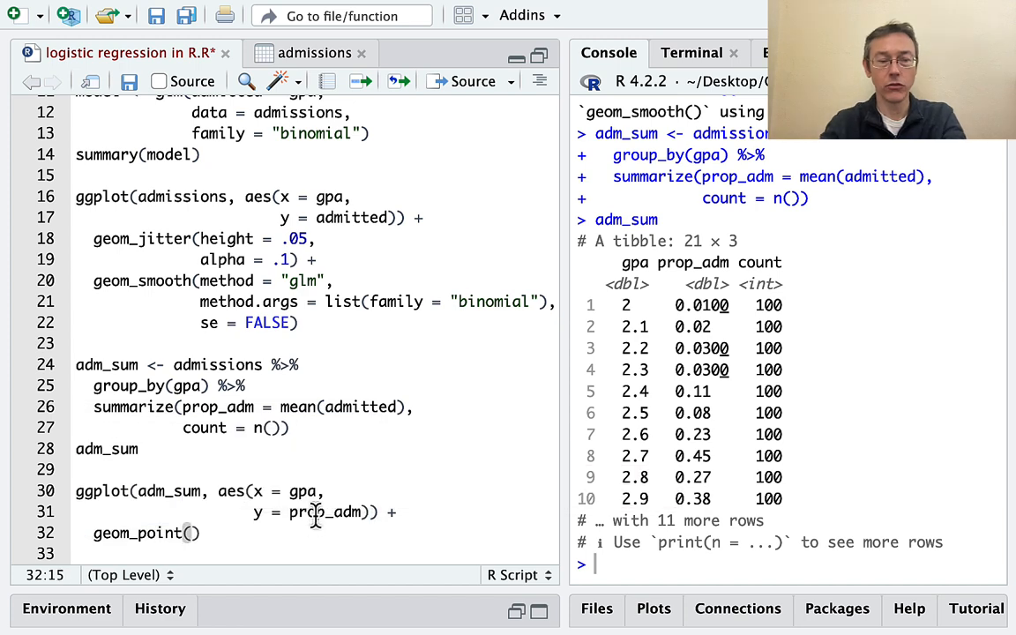
scroll("down", 3)
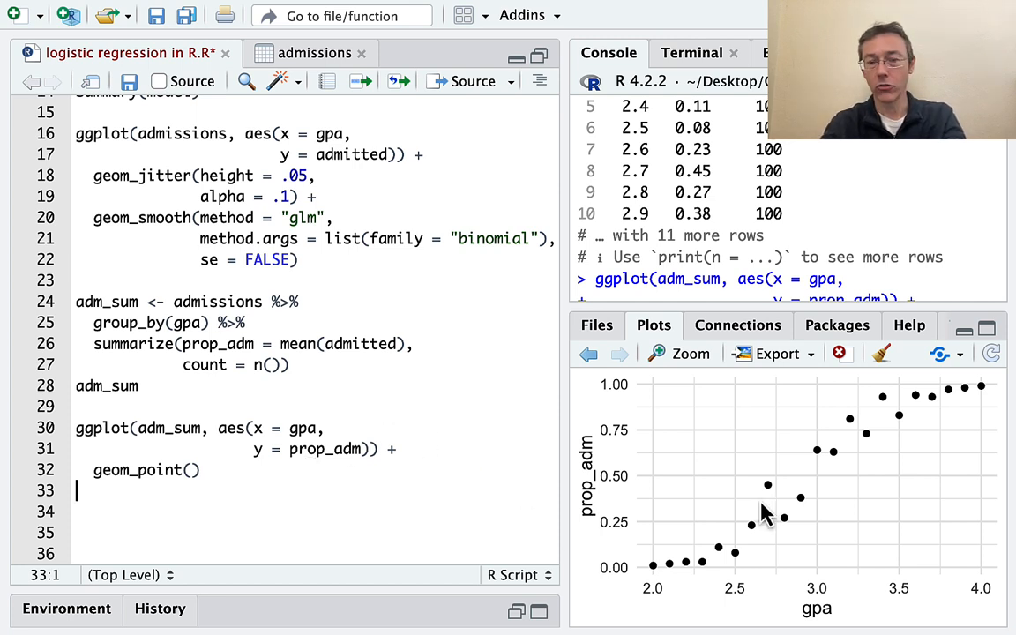
mouse_move(660, 586)
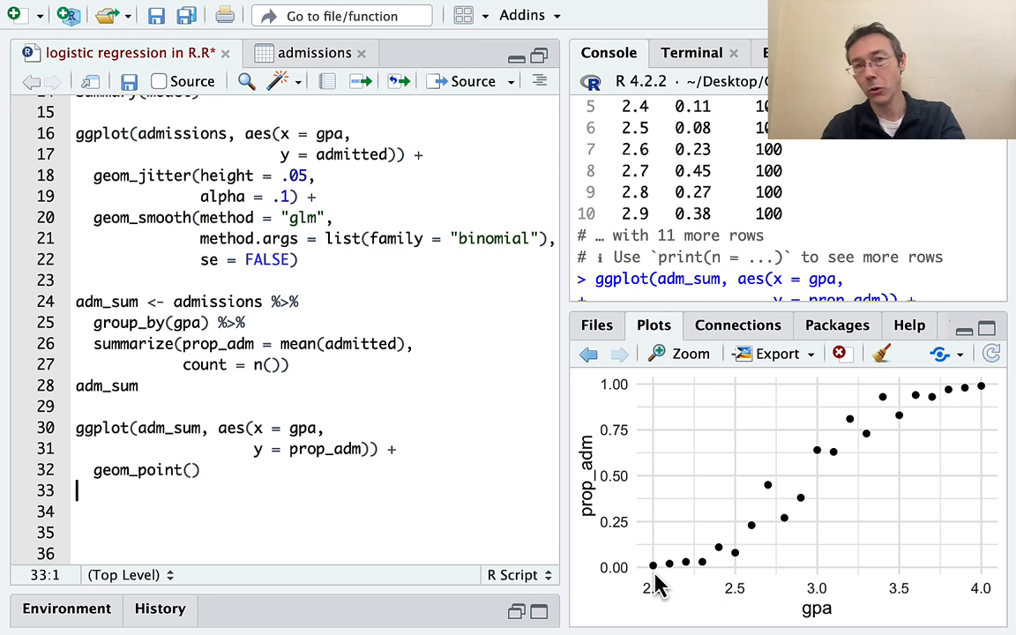
mouse_move(926, 356)
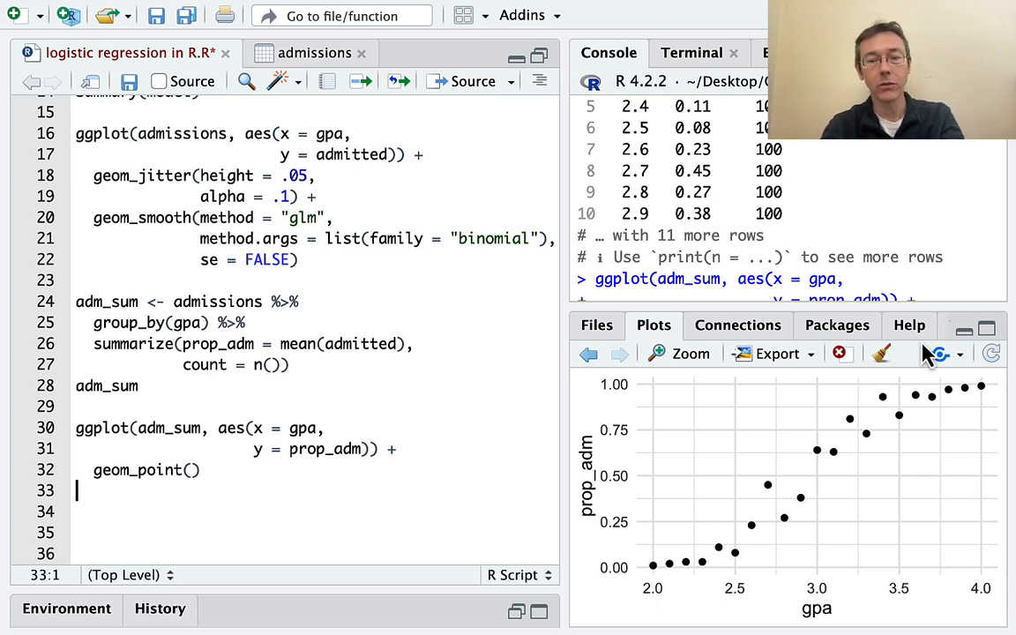
mouse_move(996, 404)
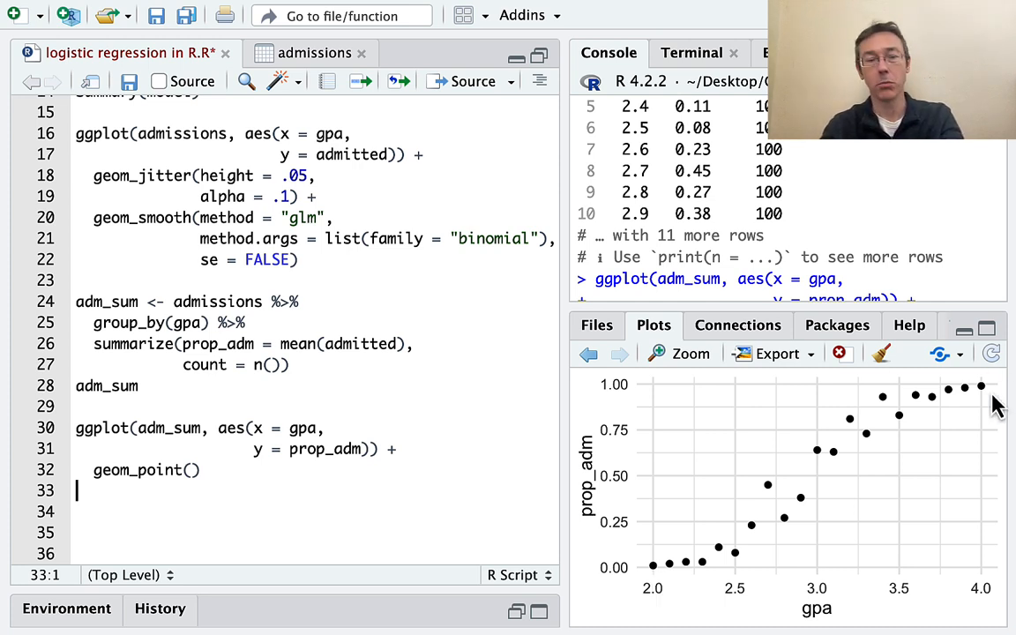
mouse_move(253, 487)
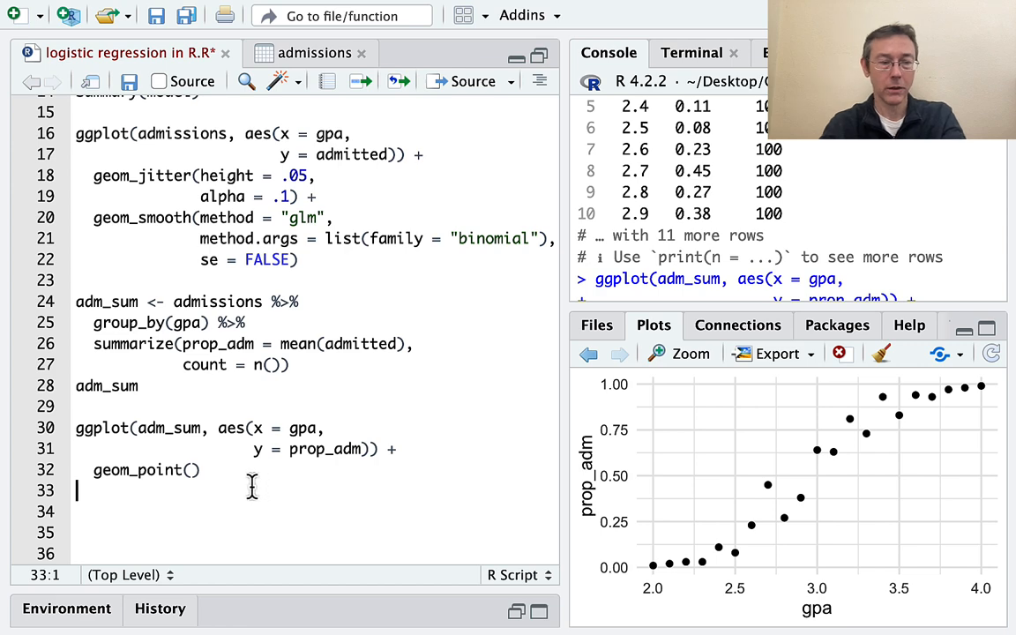
- Write model2 <- glm(prop_adm ~ gps, family = "binomial", data = adm_sum)
type("model2 <- glm(")
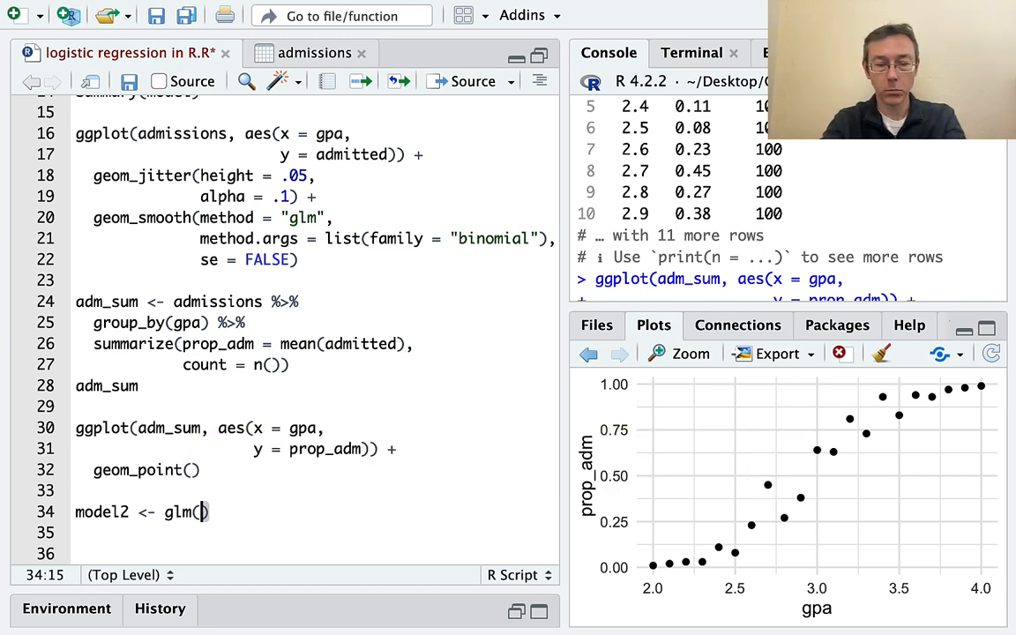
type("prop_adm")
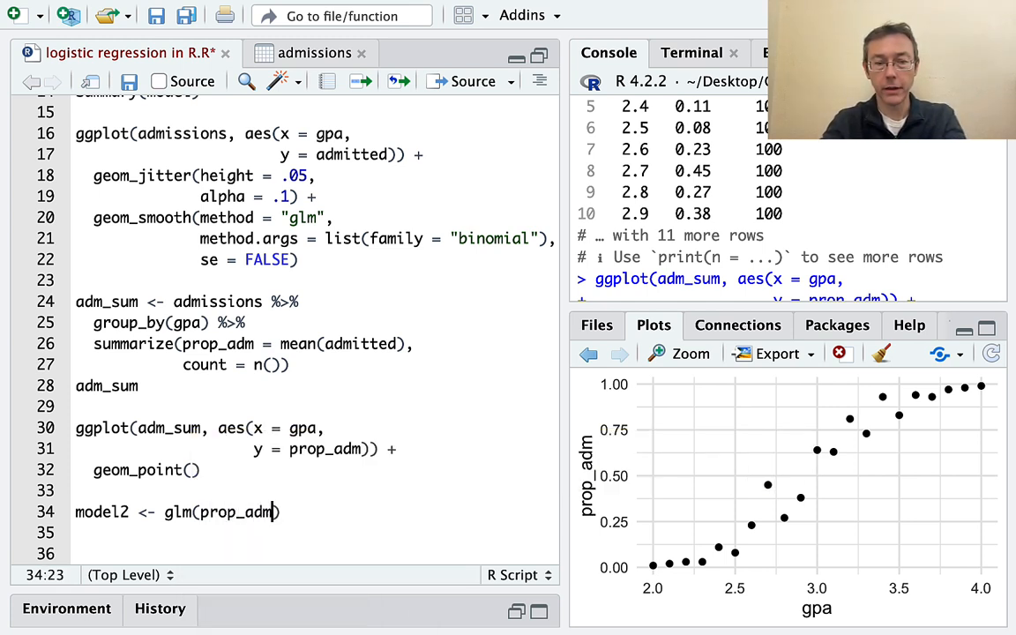
type("~ g")
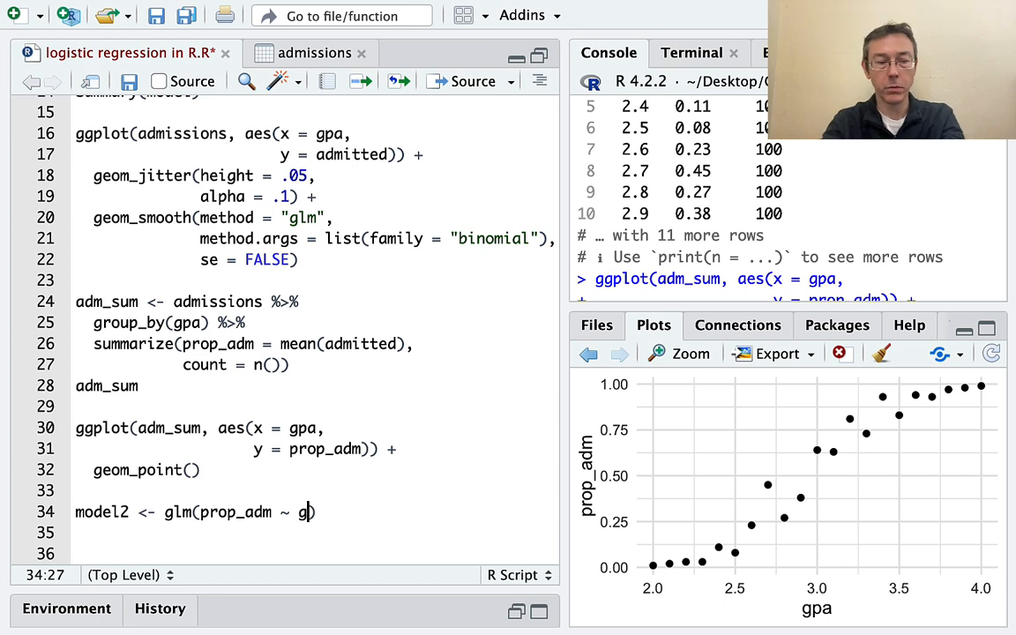
type("ps,")
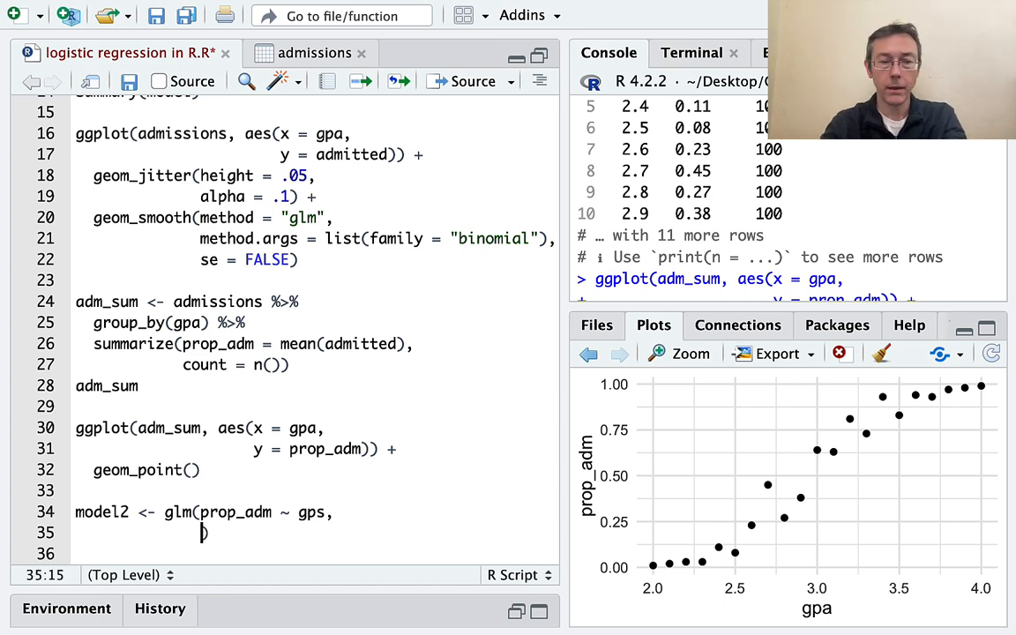
type("family")
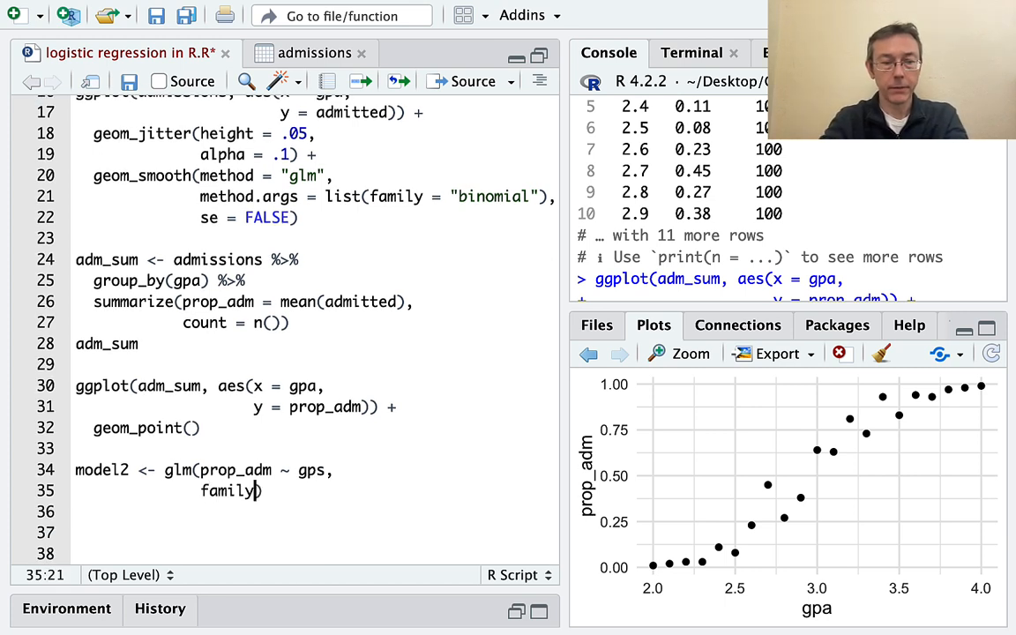
type("= \"\"")
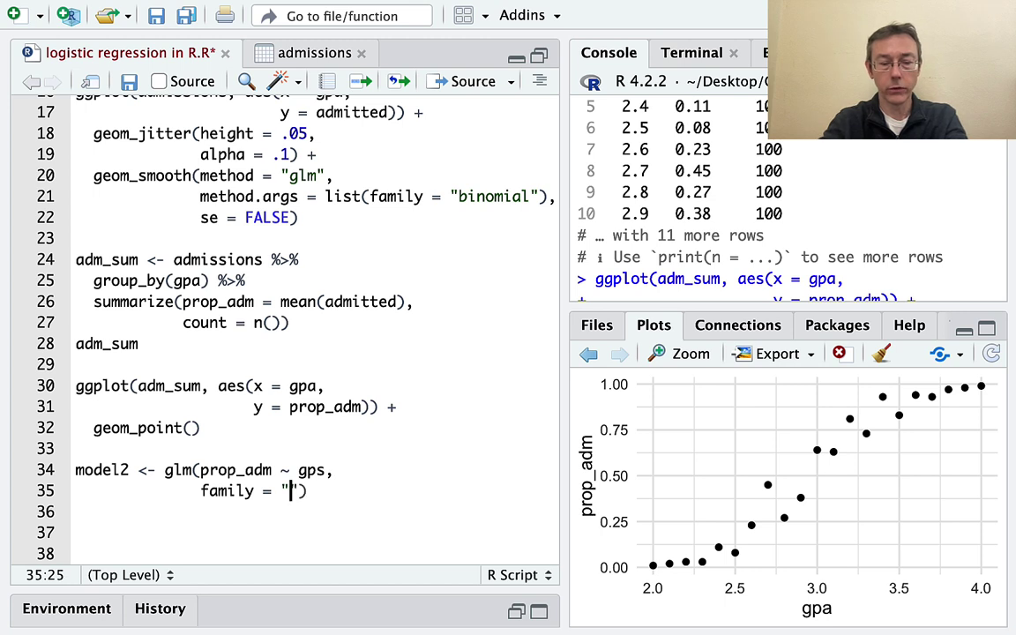
type("binomial")
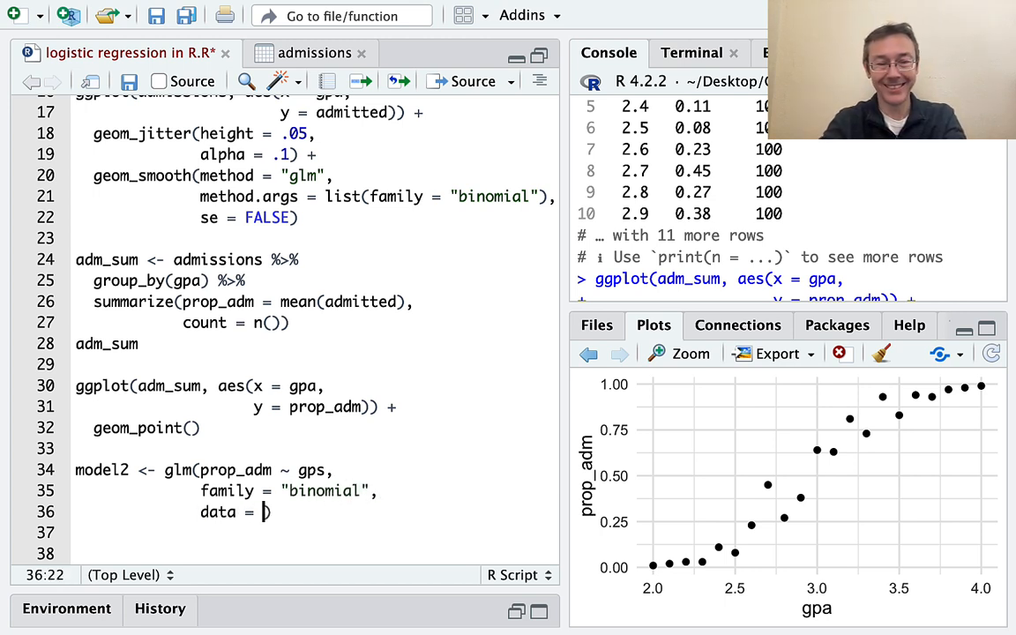
type("adm")
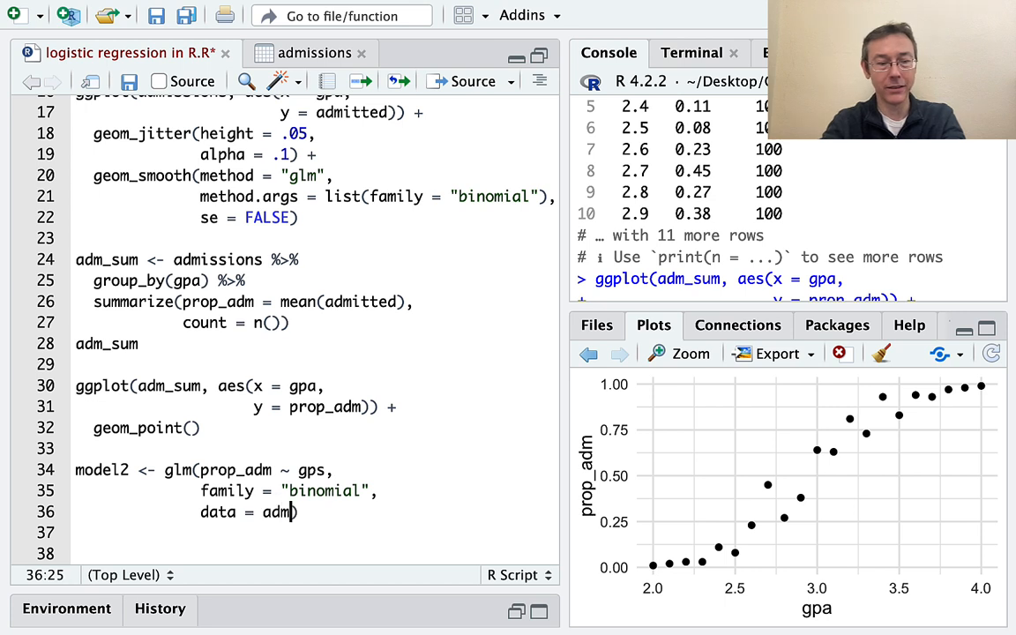
type("_sum")
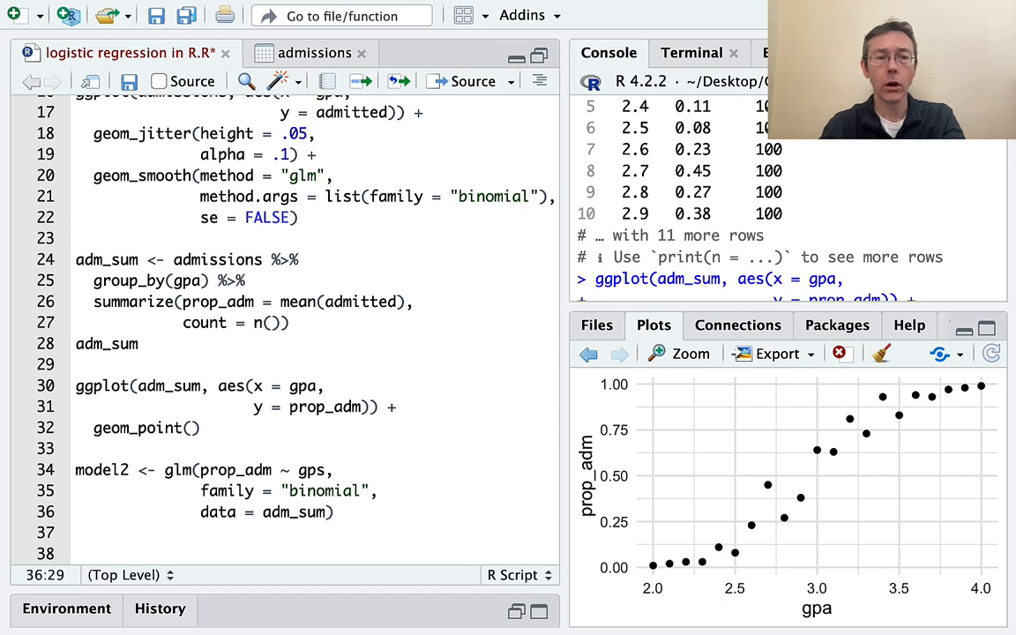
mouse_move(861, 190)
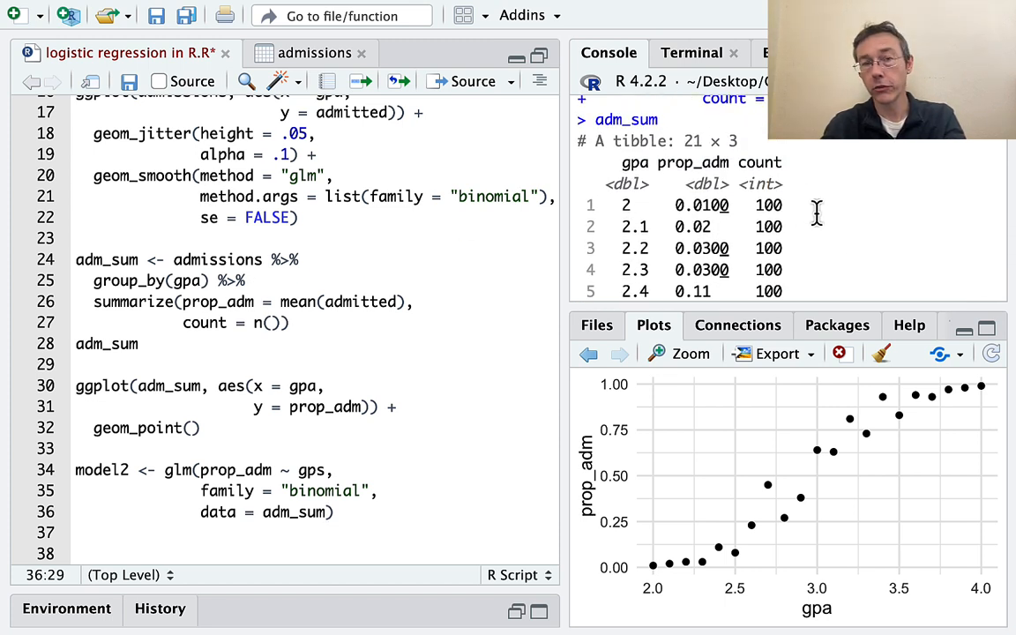
mouse_move(790, 193)
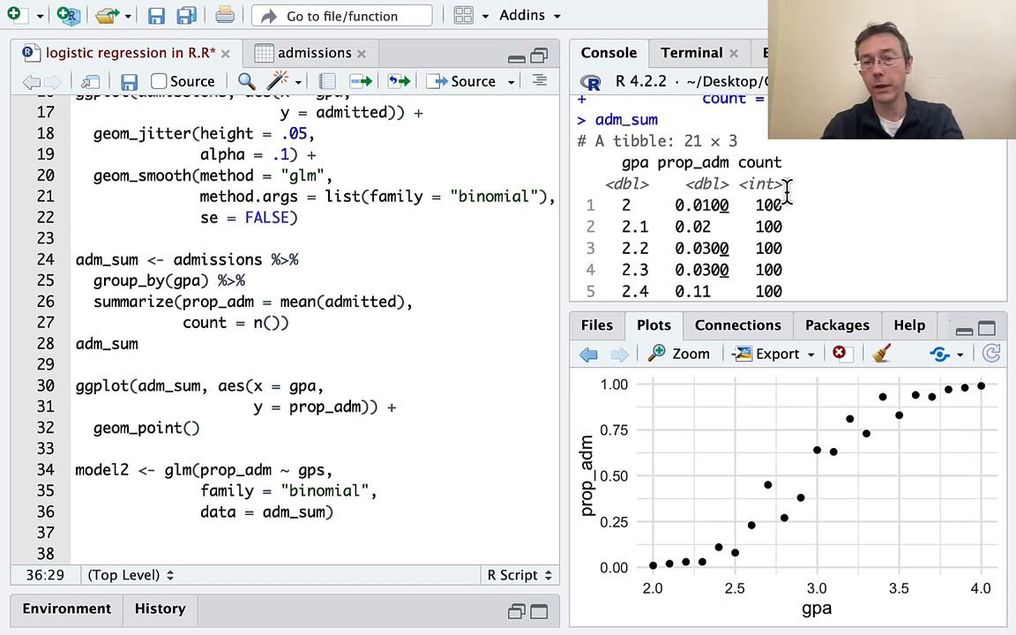
mouse_move(430, 395)
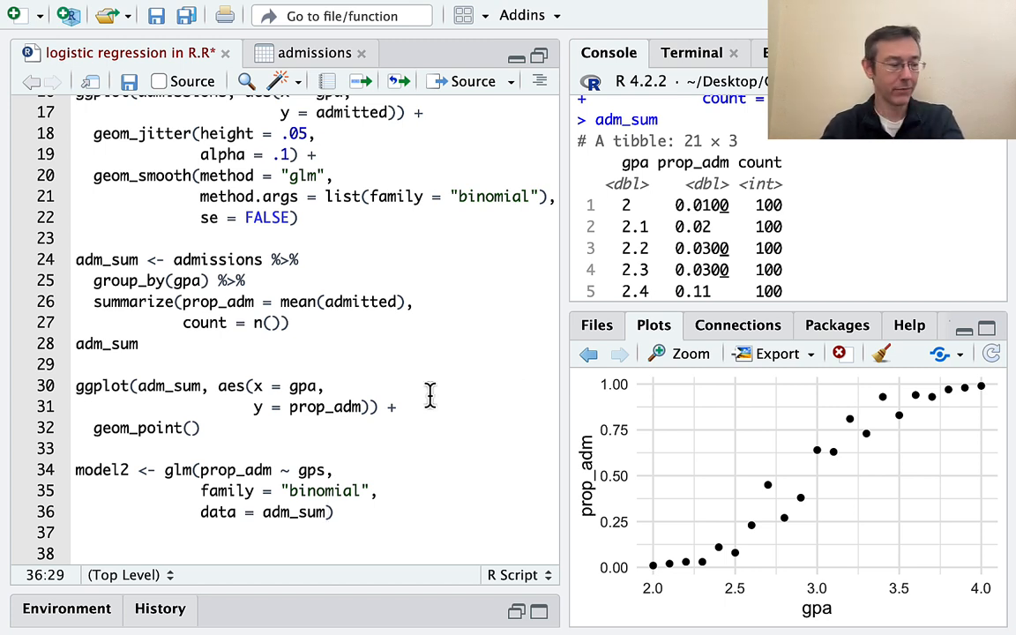
- Add weights = count to model2 and run it, getting object 'gps' not found
scroll("up", 3)
type(", ")
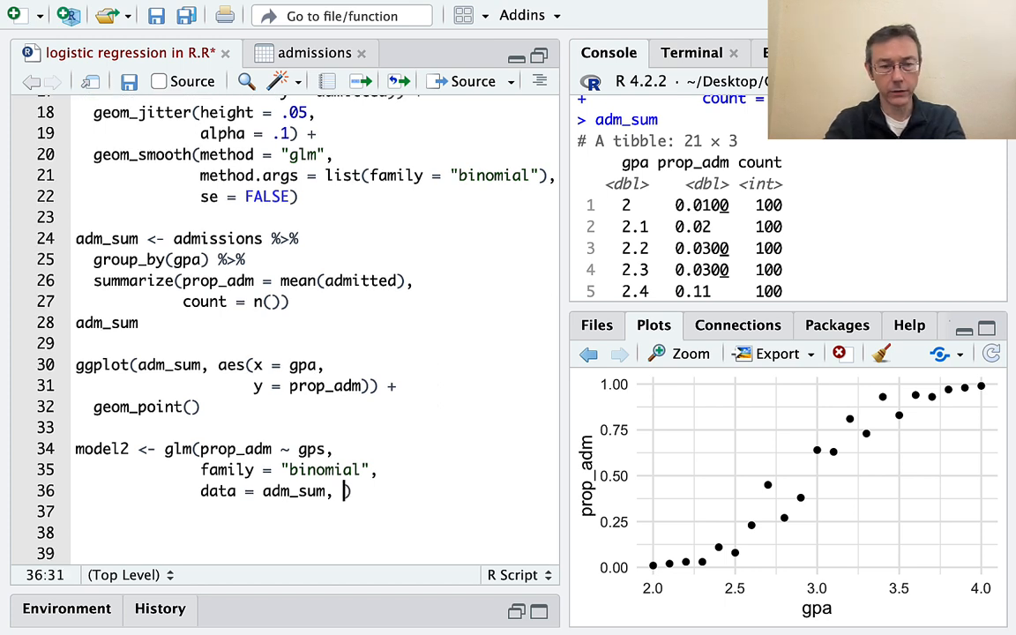
type("weigths")
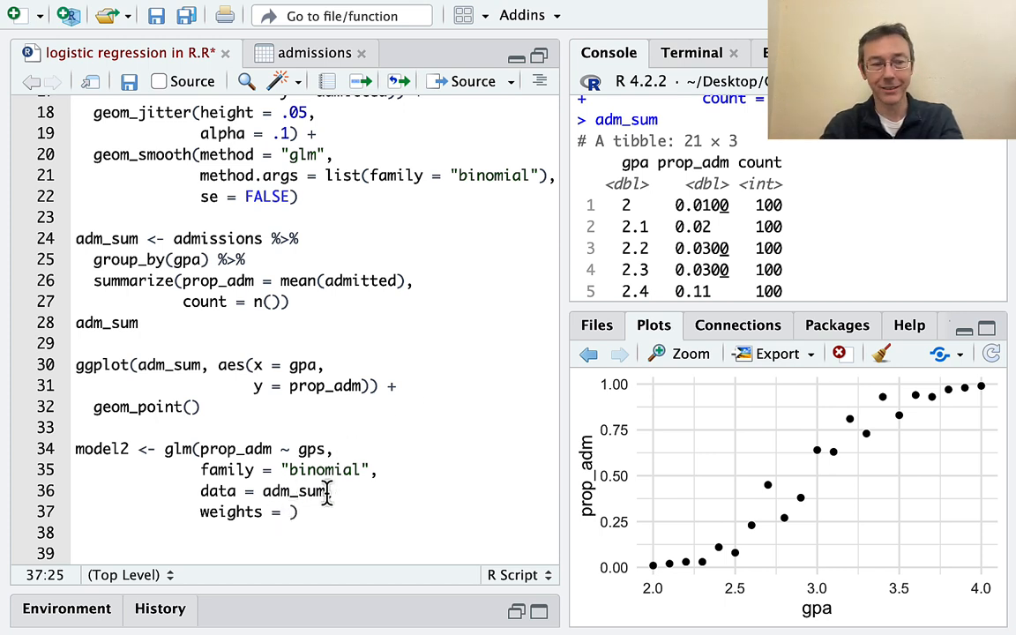
scroll("down", 3)
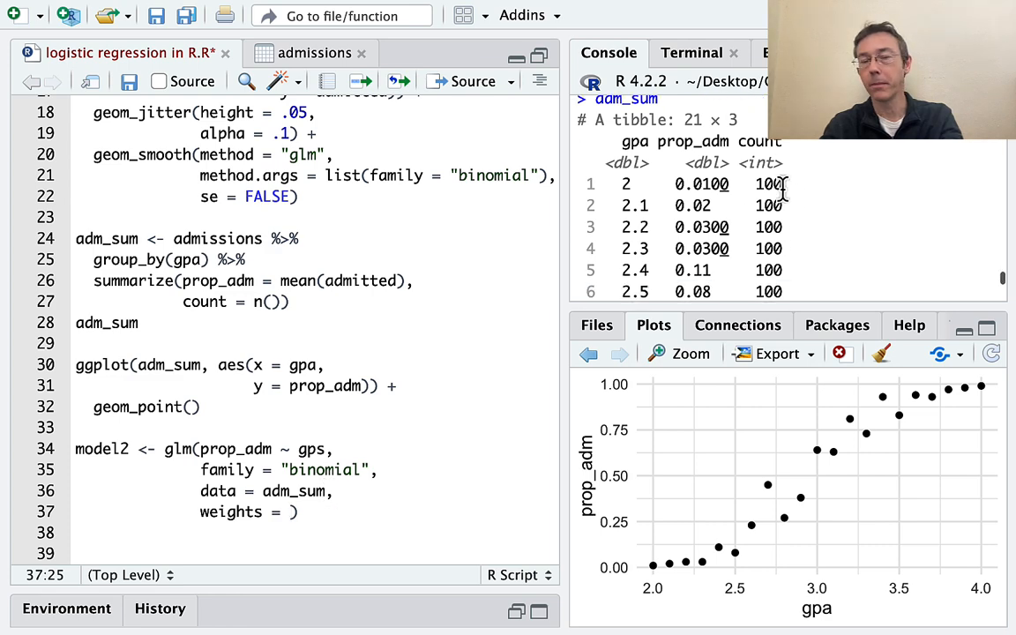
type("coun")
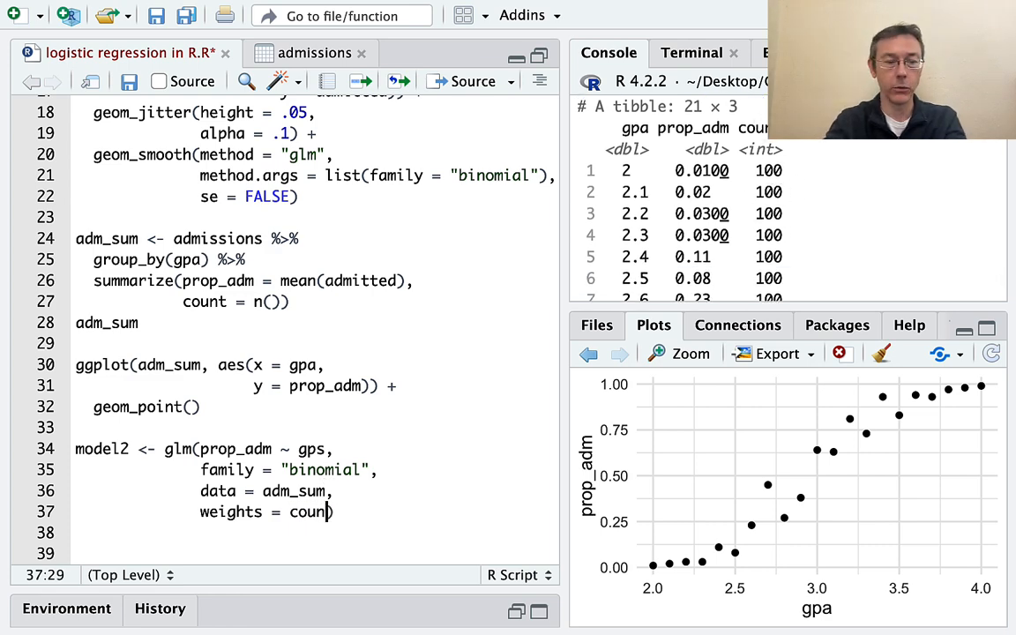
type(")")
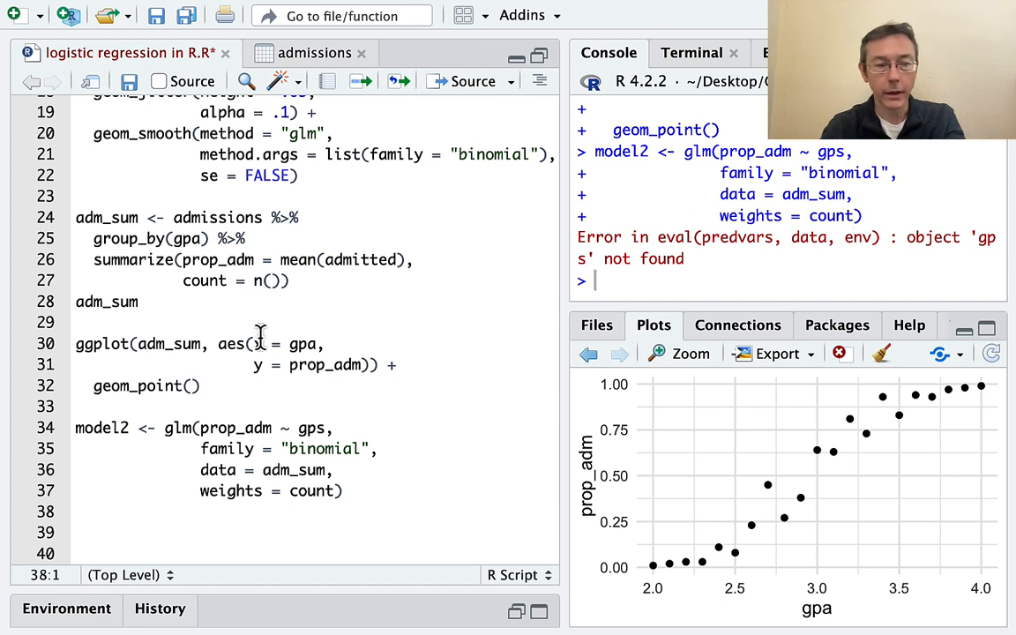
- Add and run summary(model2), then restore the console and plots layout
left_click(326, 428)
type("a")
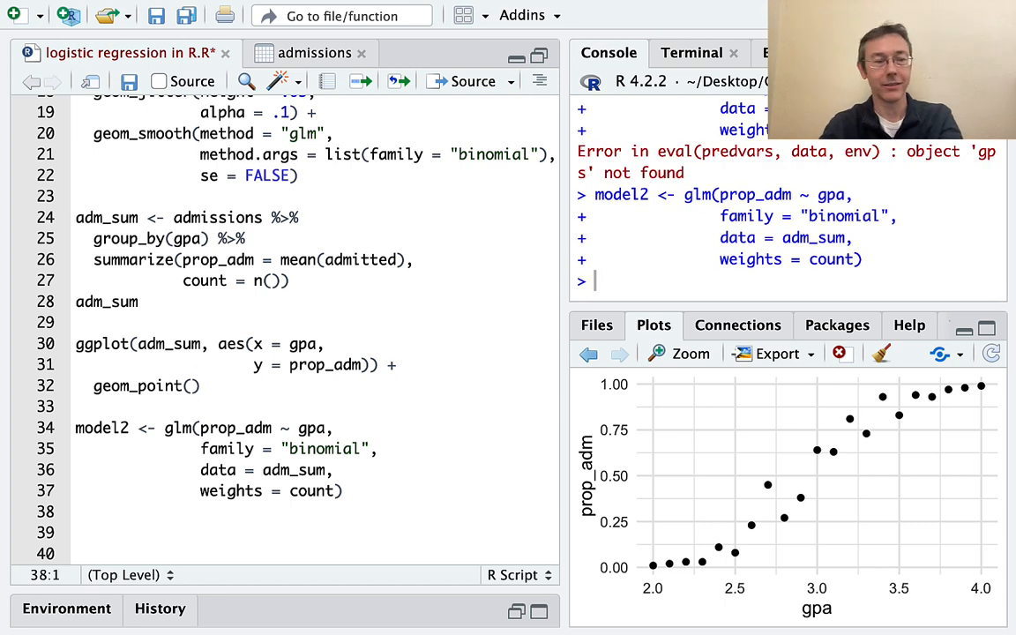
type("summary")
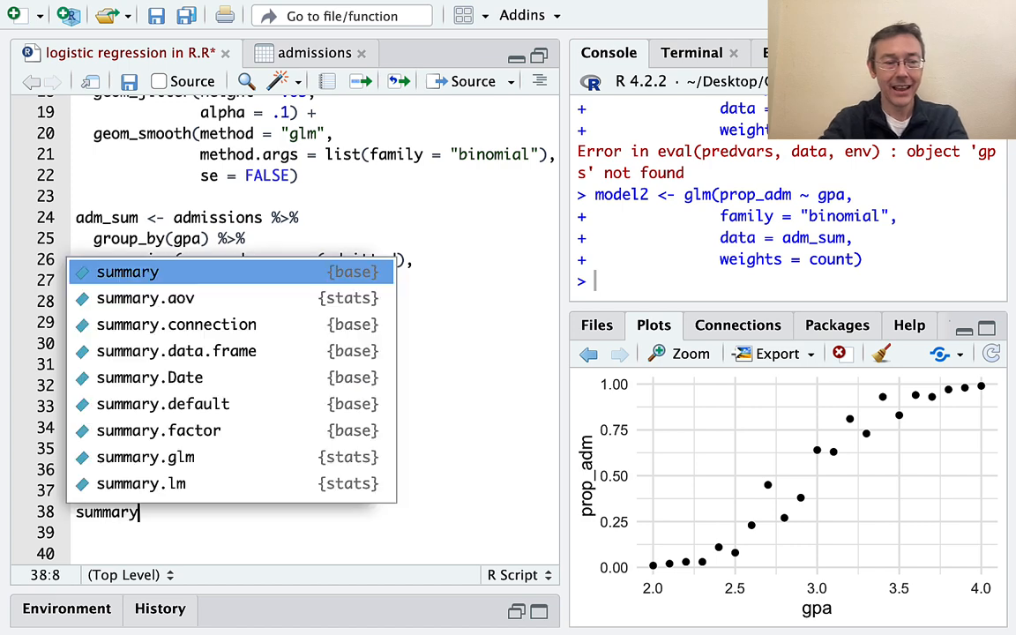
type("(model2")
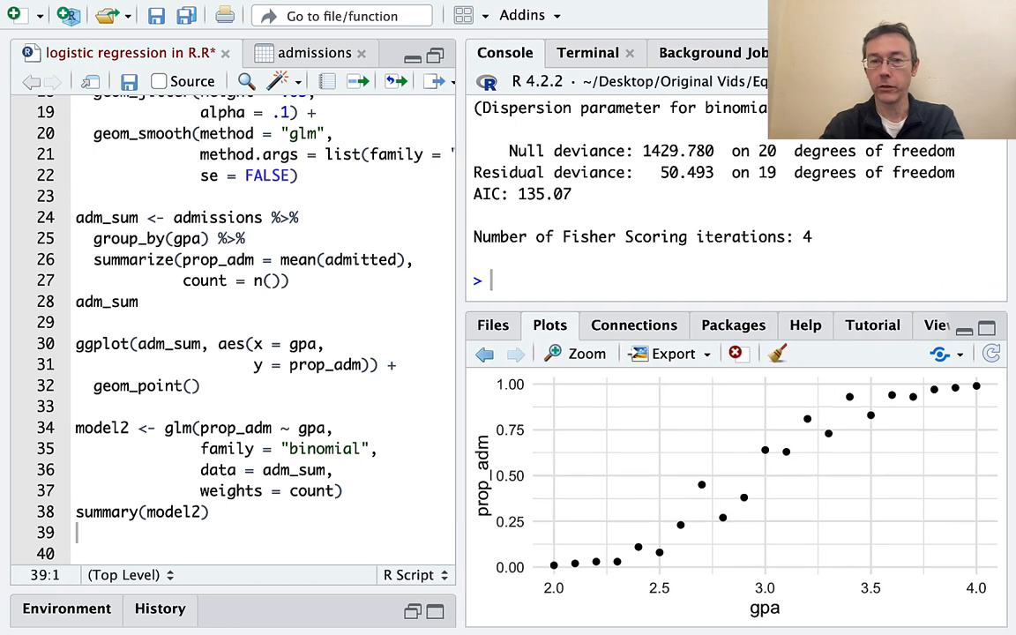
scroll("up", 3)
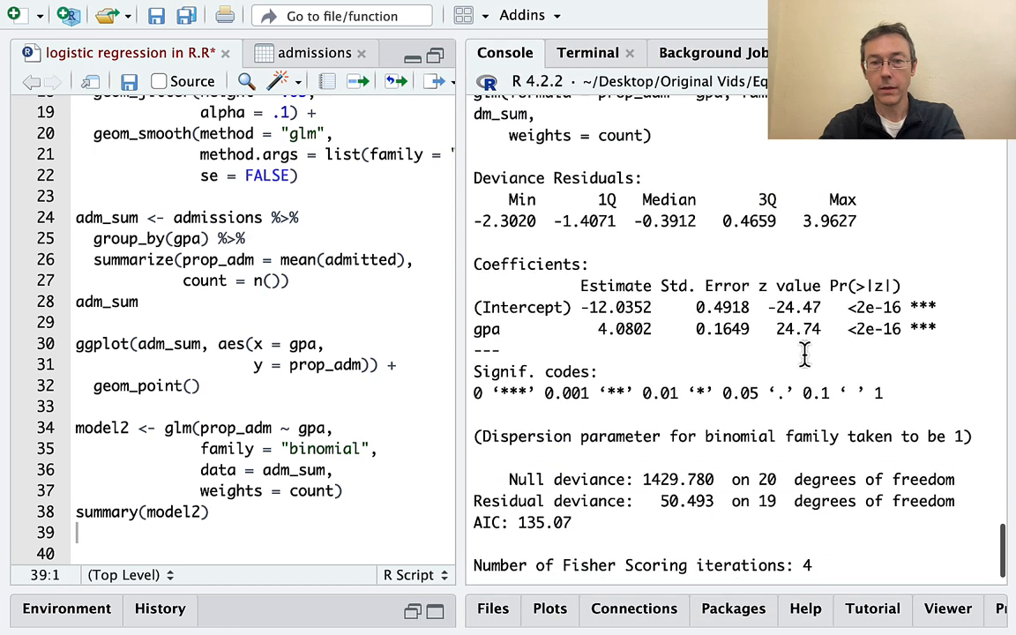
double_click(617, 307)
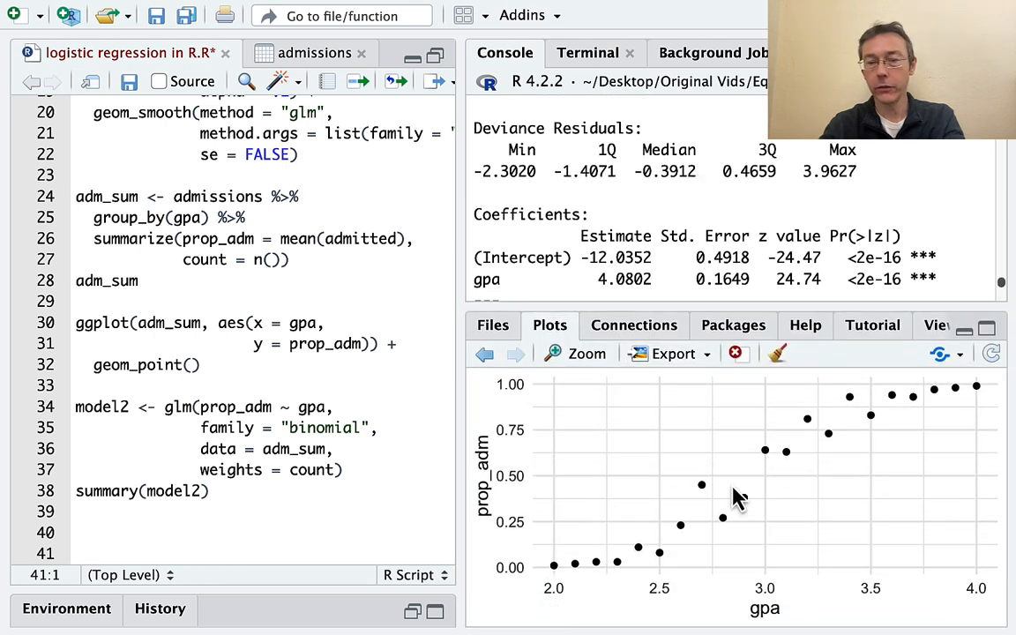
mouse_move(808, 201)
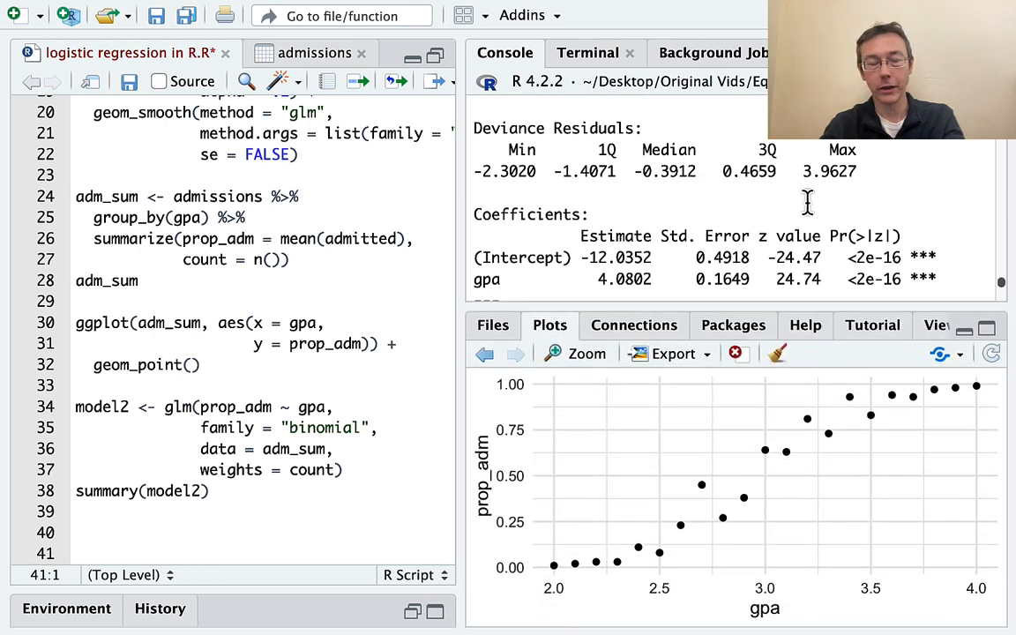
mouse_move(231, 430)
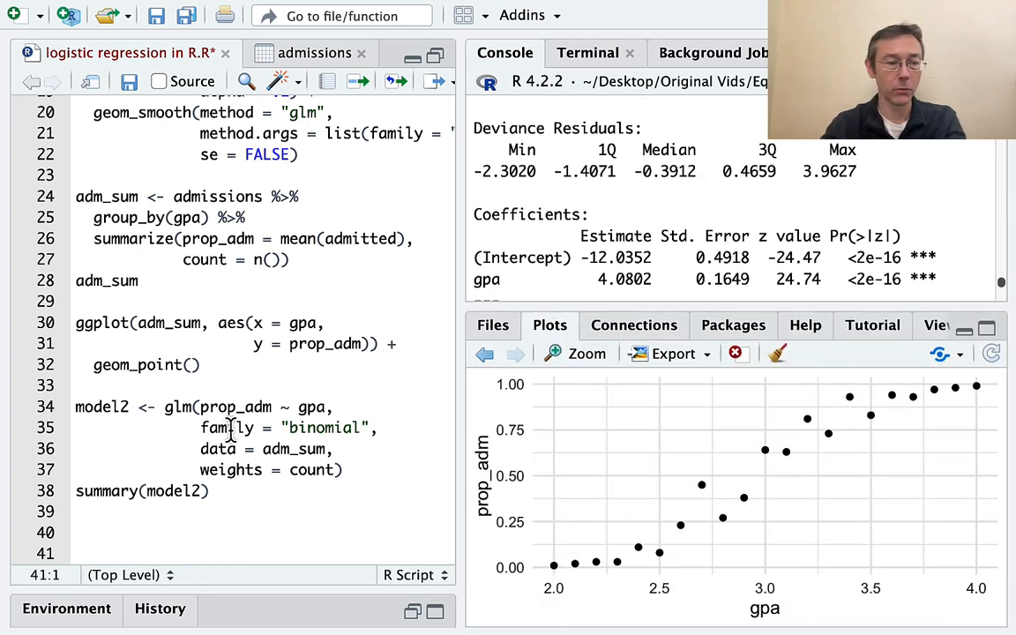
- Begin the adm_sum ggplot of prop_adm vs gpa with geom_point and a glm geom_smooth
left_click(79, 511)
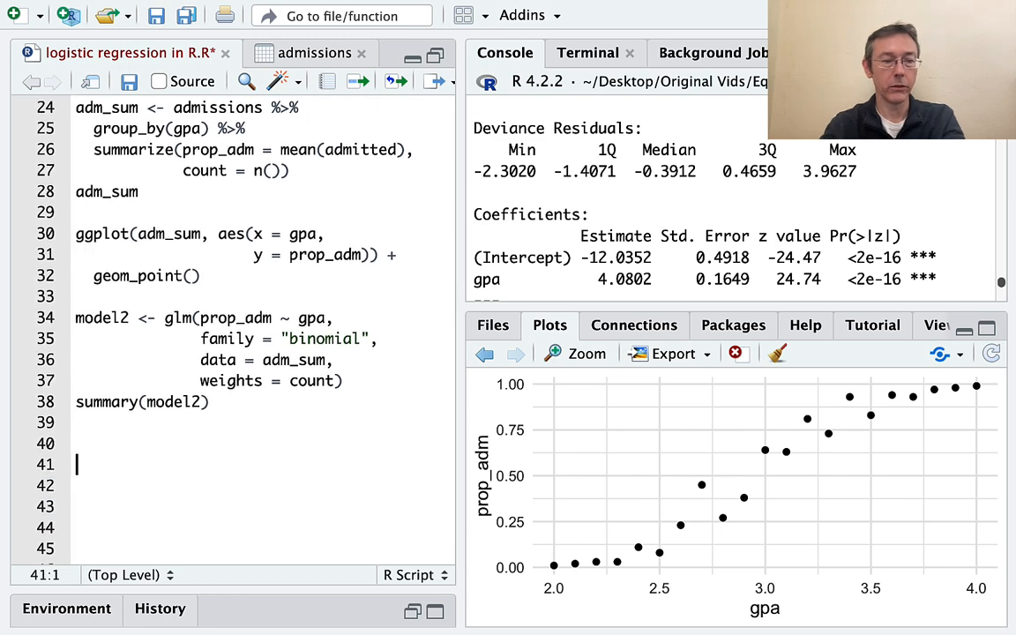
type("ggplot")
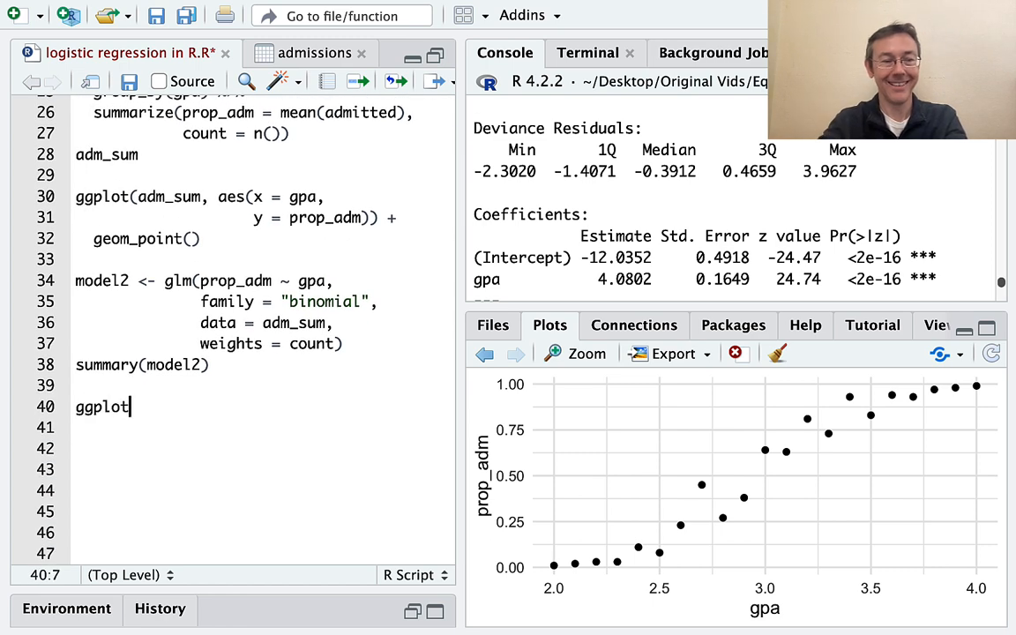
type("()")
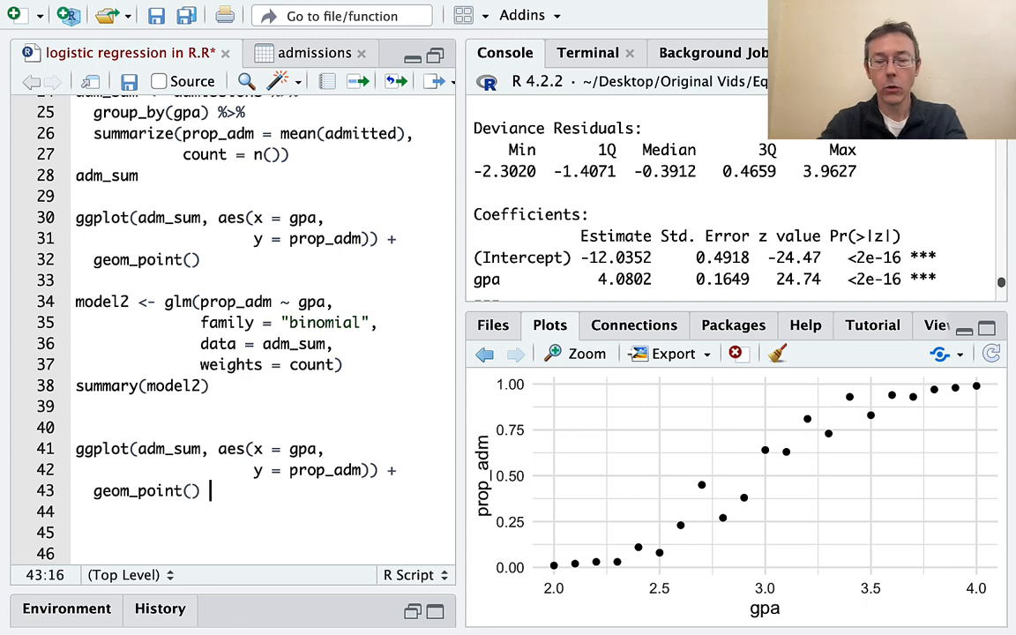
type("geom_smooth(method")
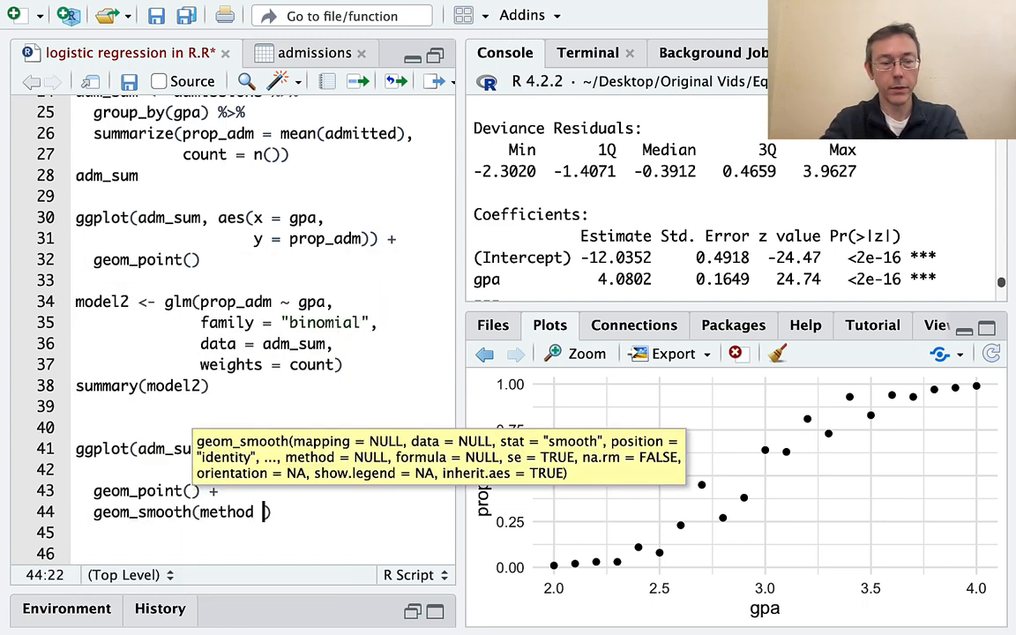
type("= \"glm\",")
left_click(262, 532)
type("se = FALSE,")
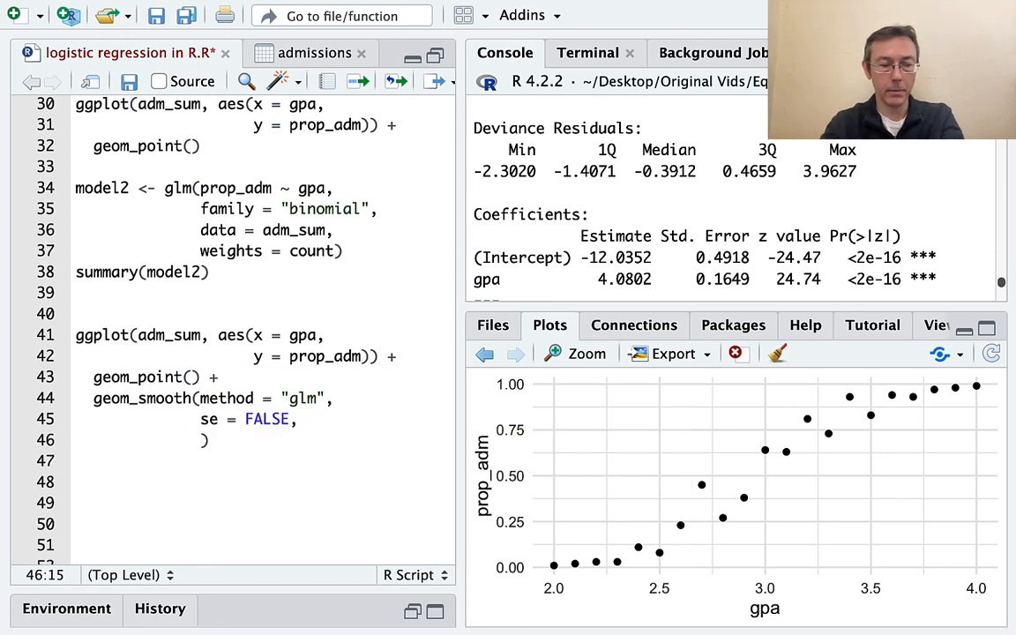
- Pass method.args = list(family = "binomial") to the smoothing layer with se = FALSE
type("meth")
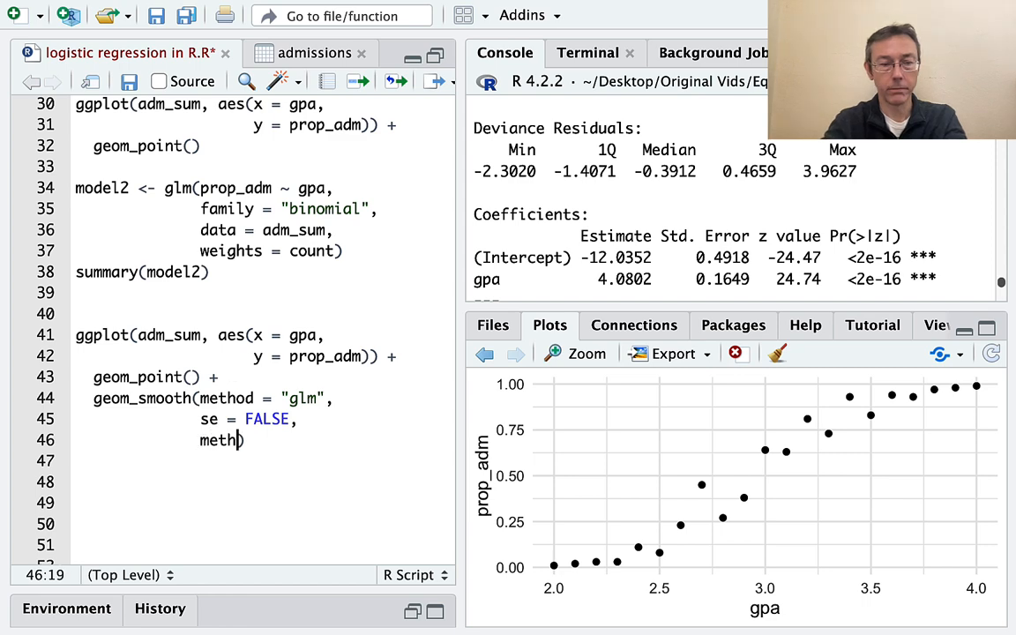
type("od.arg")
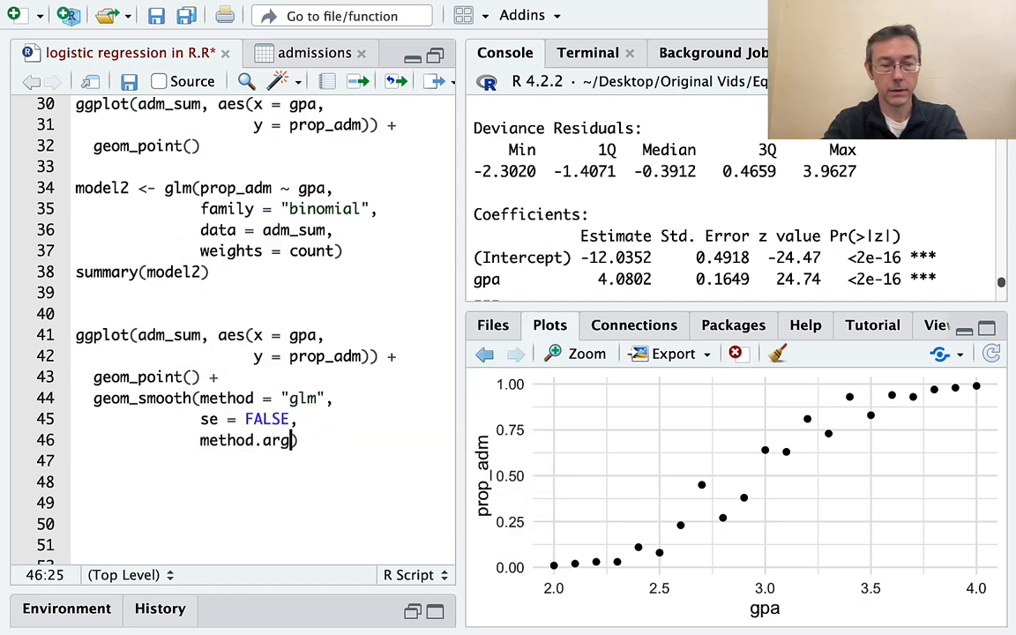
type("s = list")
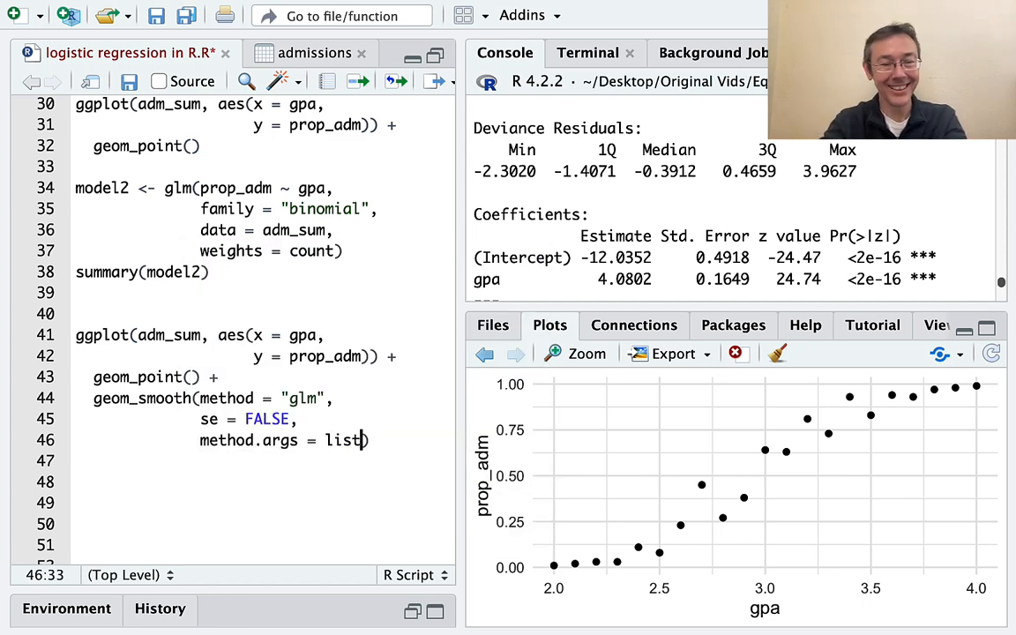
type("family =")
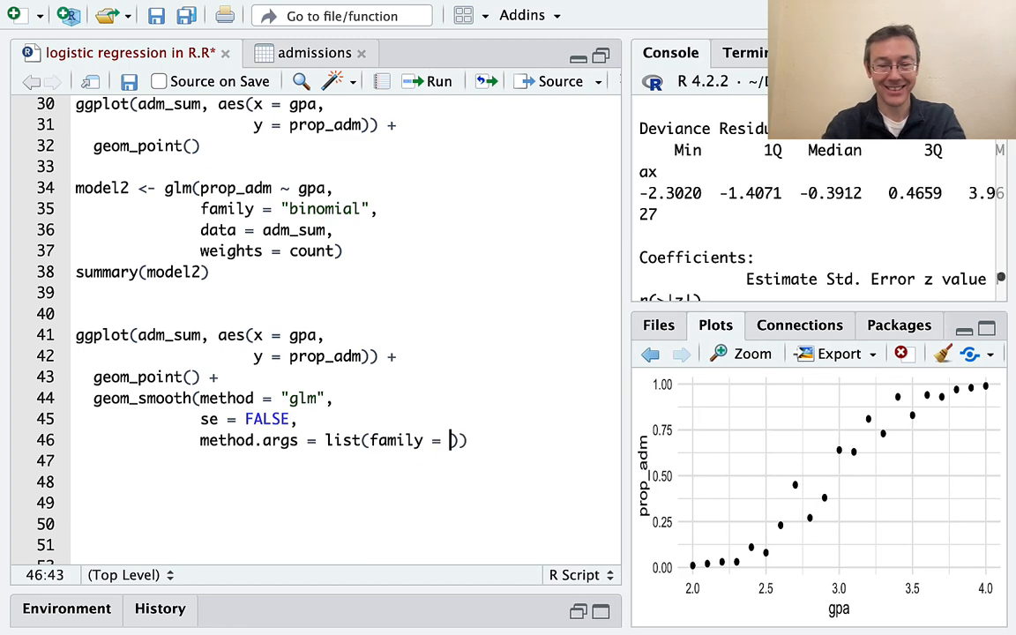
type("b\"")
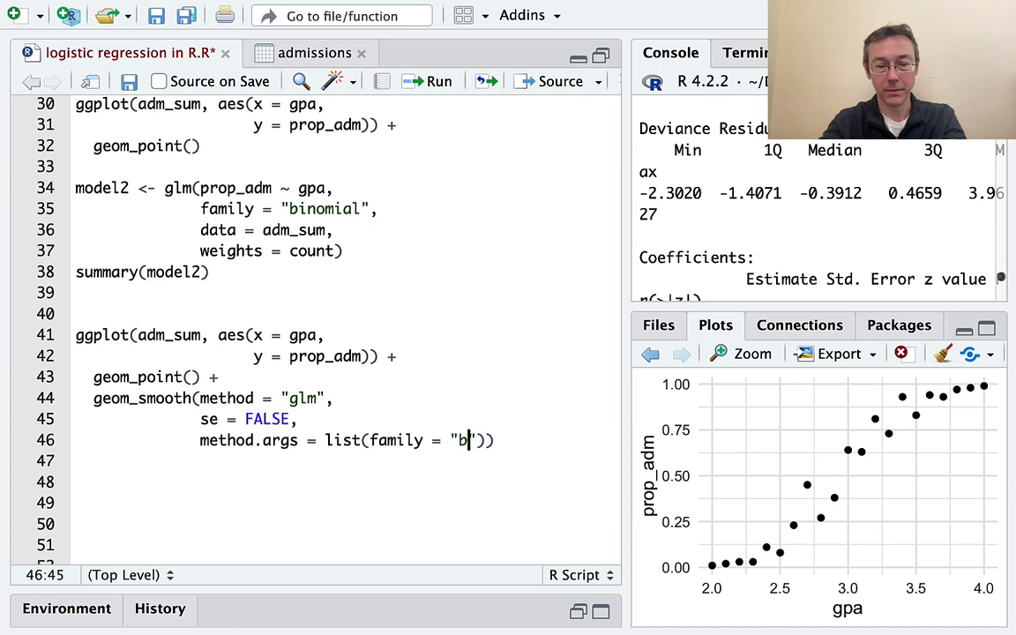
type("inomial")
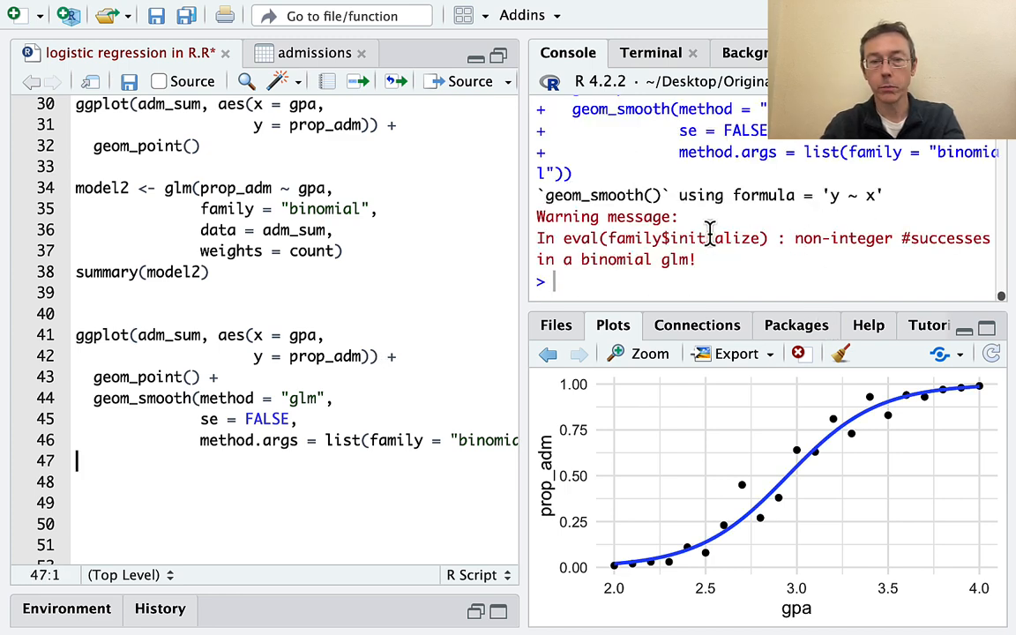
mouse_move(825, 251)
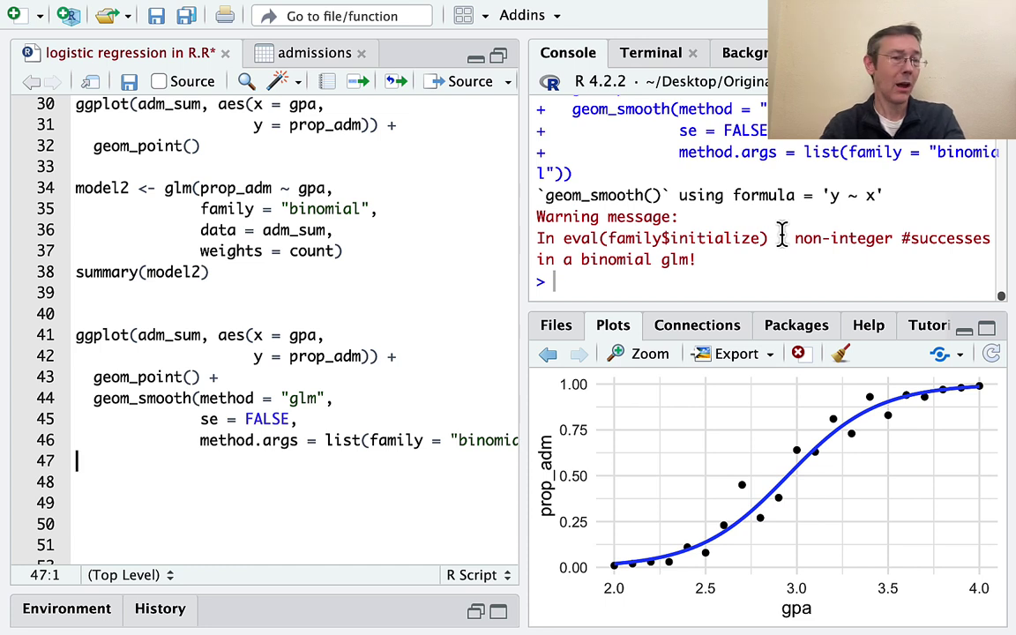
mouse_move(404, 348)
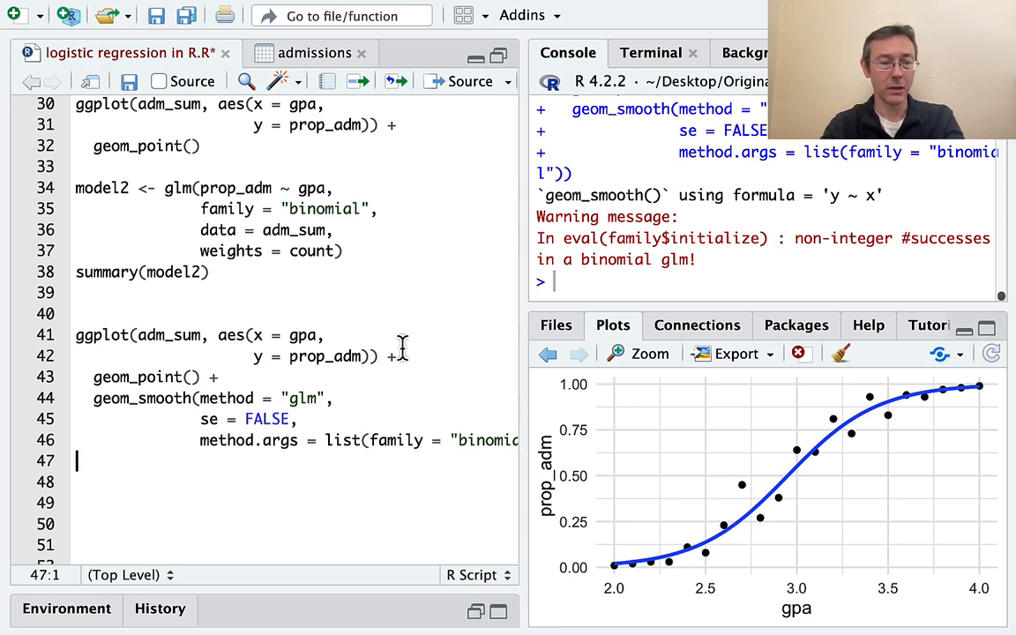
- Return to the new plot's aes() call to extend its mapping
left_click(360, 357)
type(",")
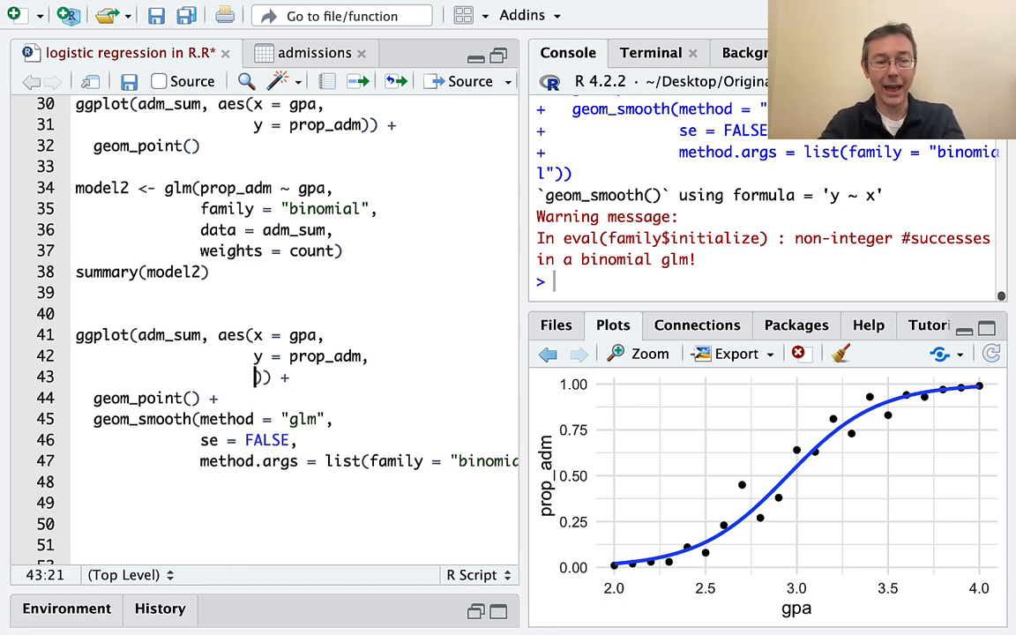
- Add weight = count to the plot's aesthetic mapping
type("w")
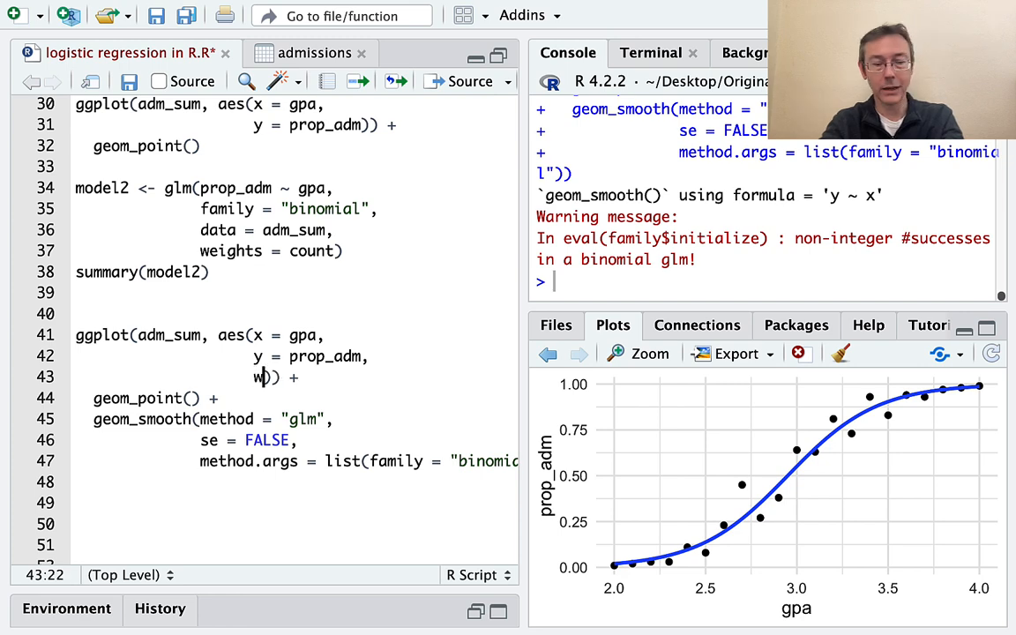
type("eigh")
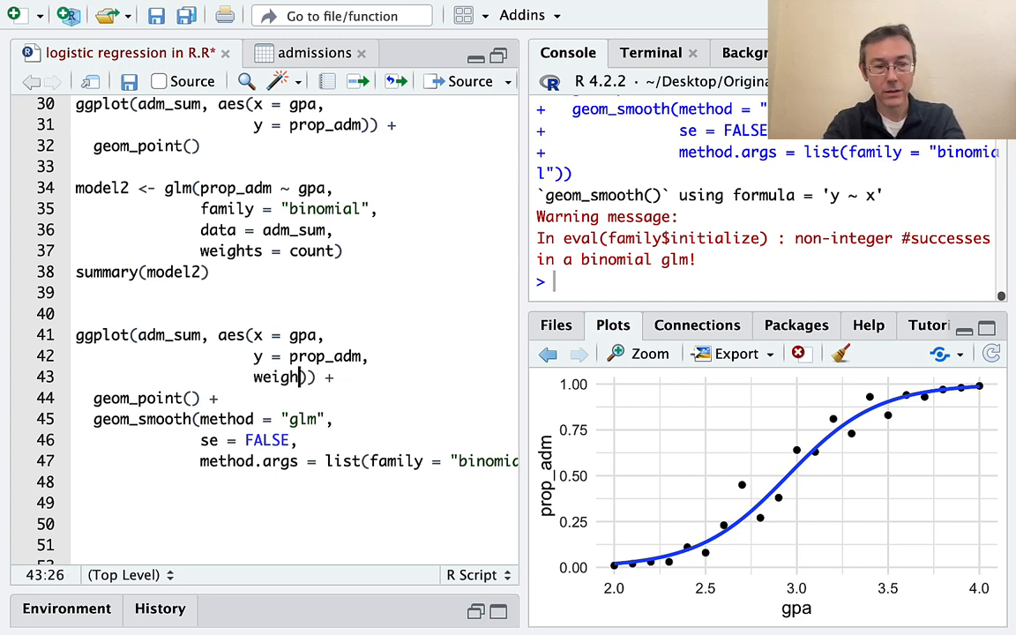
type("= count")
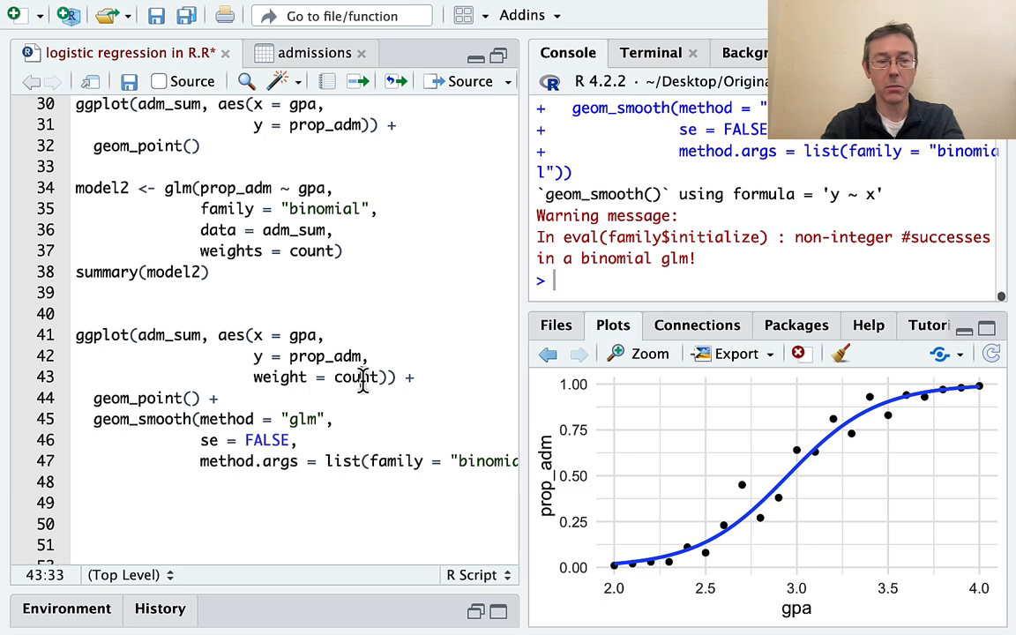
left_click(344, 420)
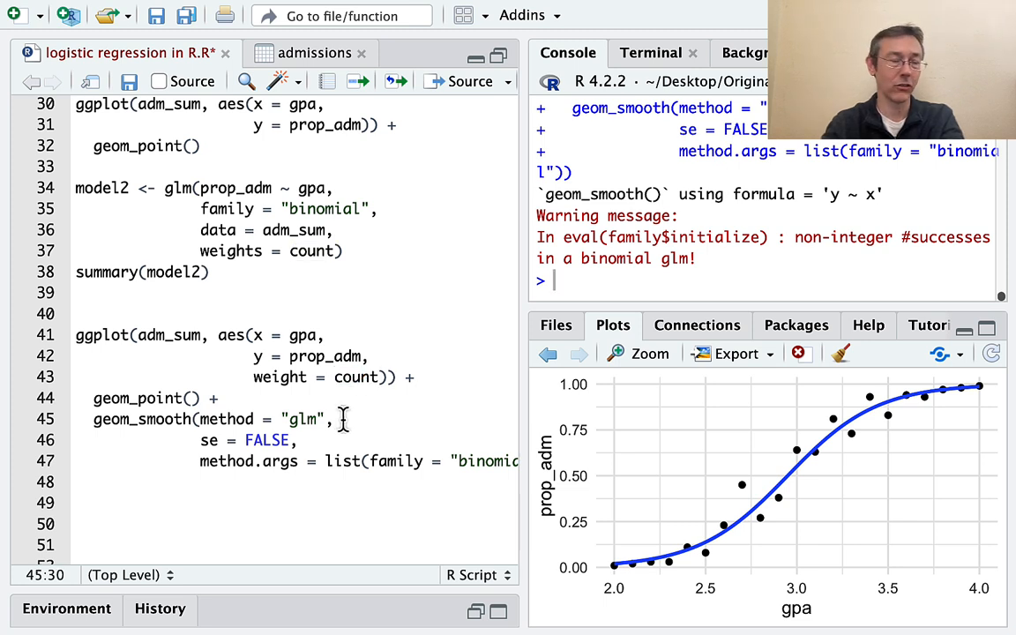